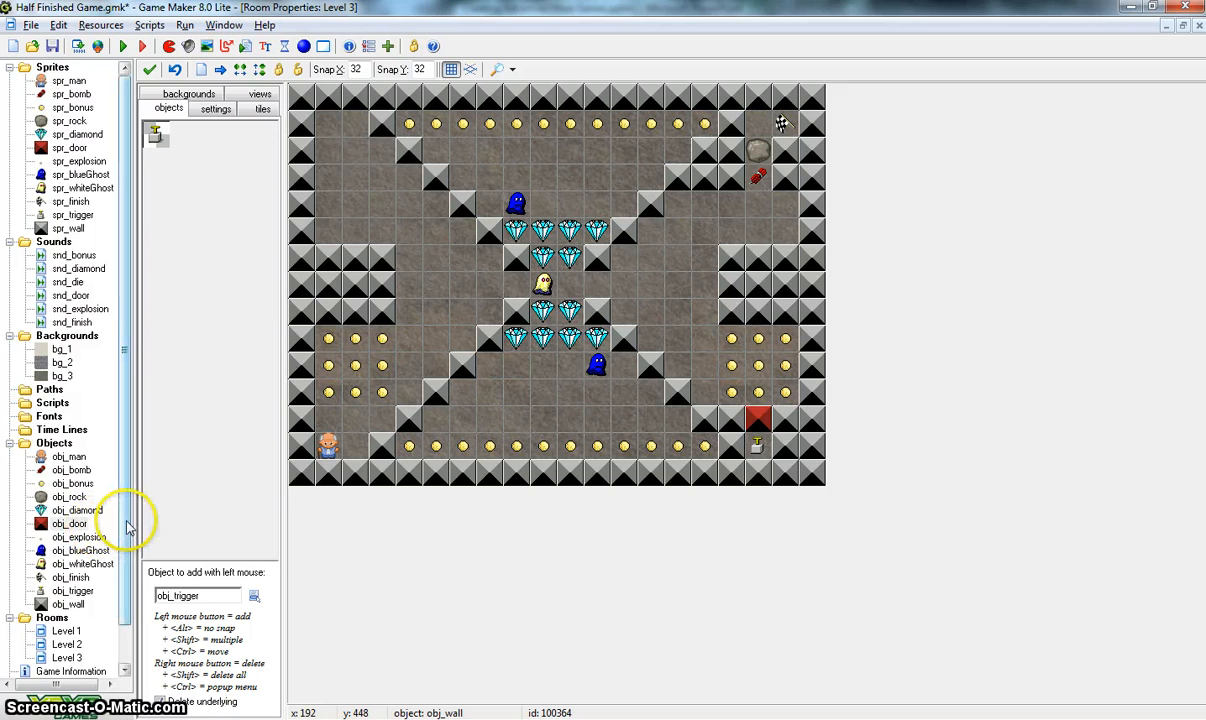
{"action": "mouse_move", "coordinate": [380, 364]}
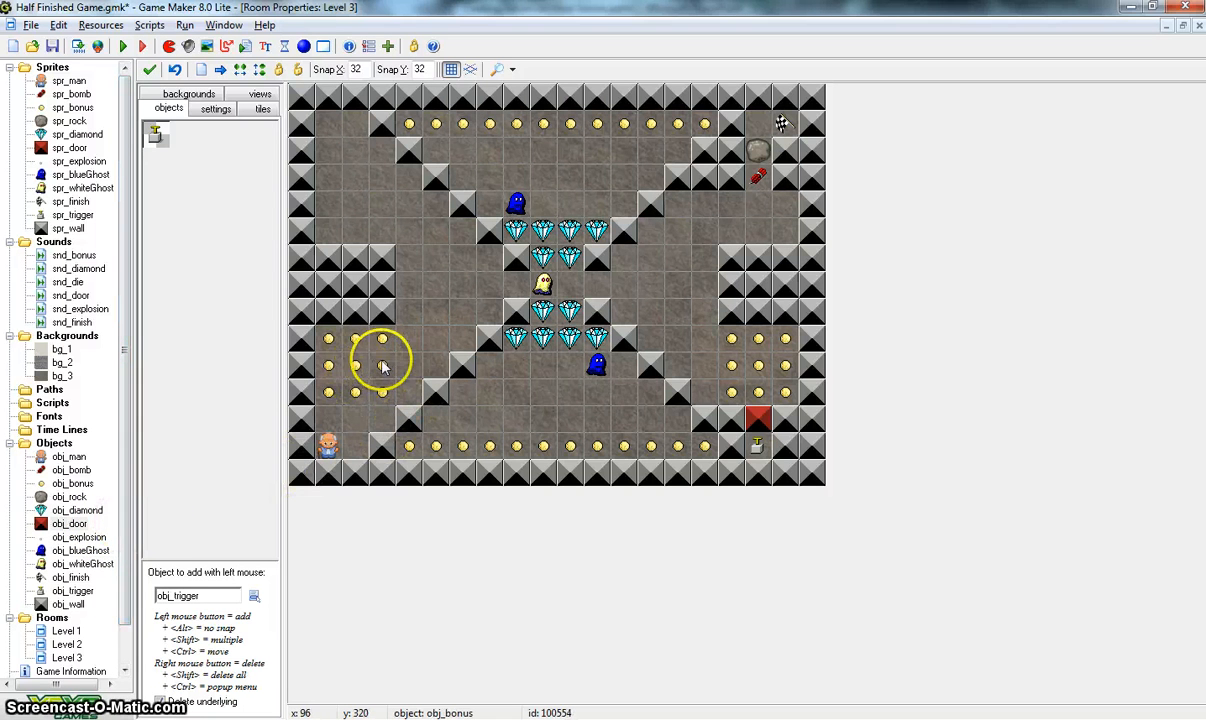
{"action": "mouse_move", "coordinate": [556, 330]}
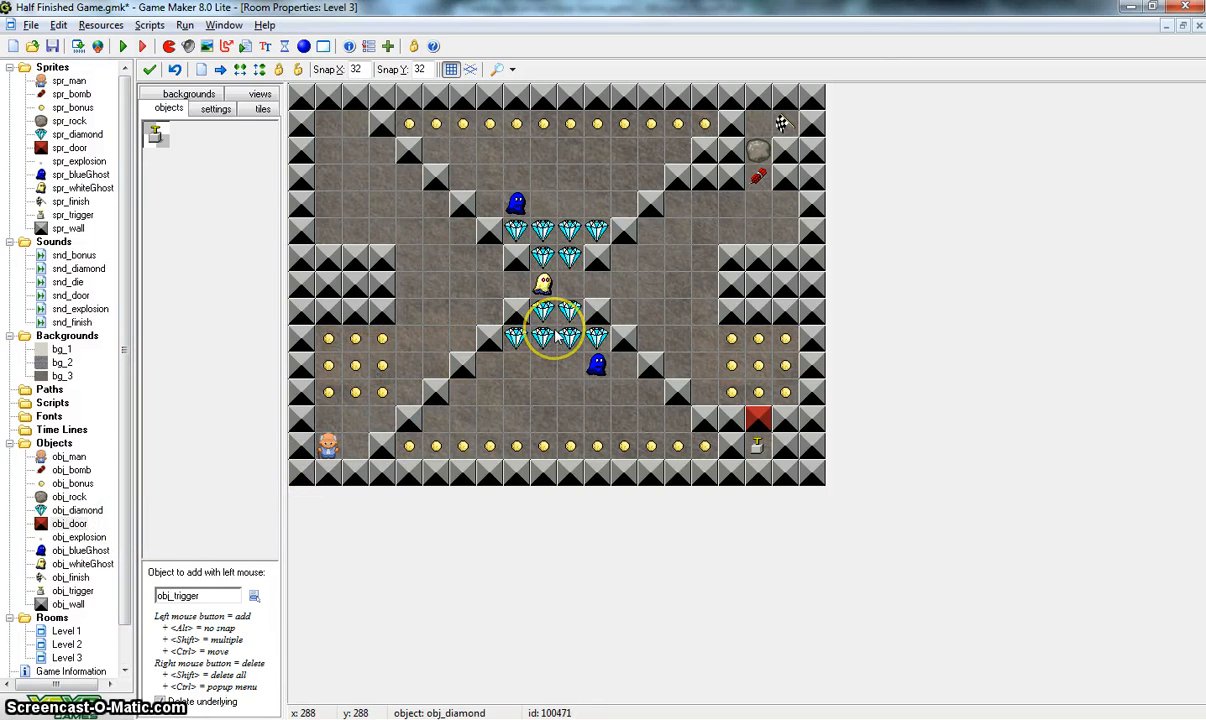
{"action": "mouse_move", "coordinate": [766, 164]}
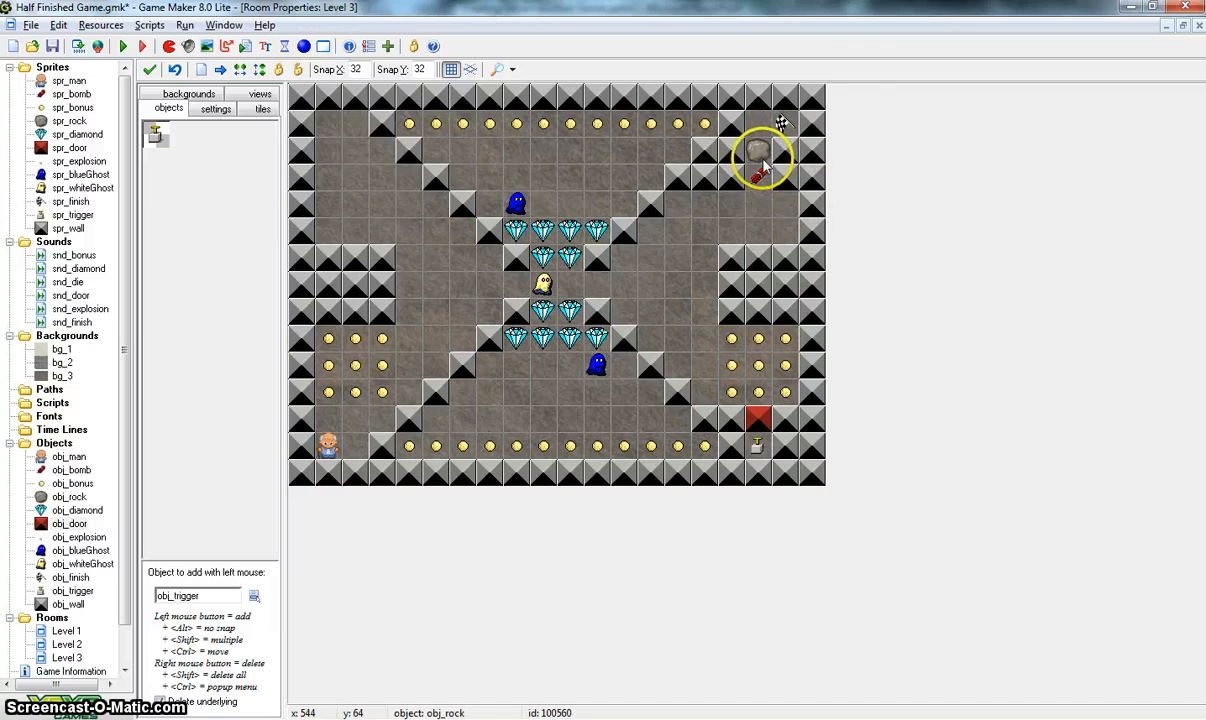
{"action": "mouse_move", "coordinate": [766, 444]}
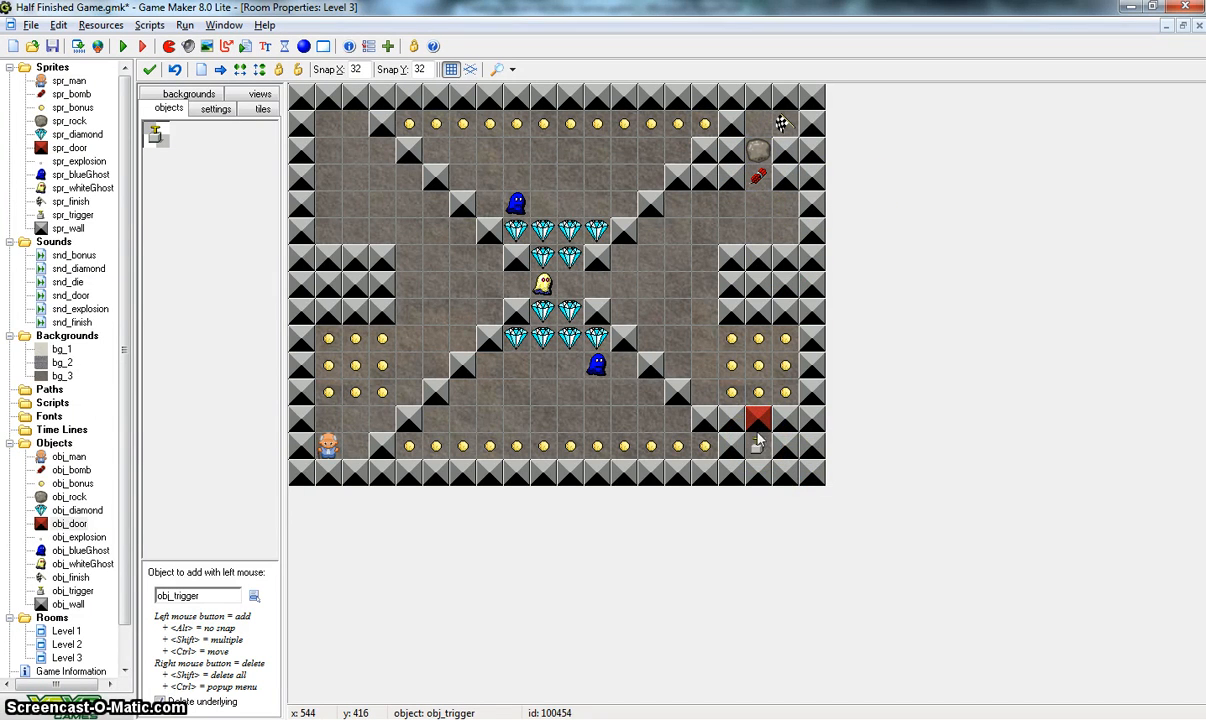
{"action": "mouse_move", "coordinate": [756, 418]}
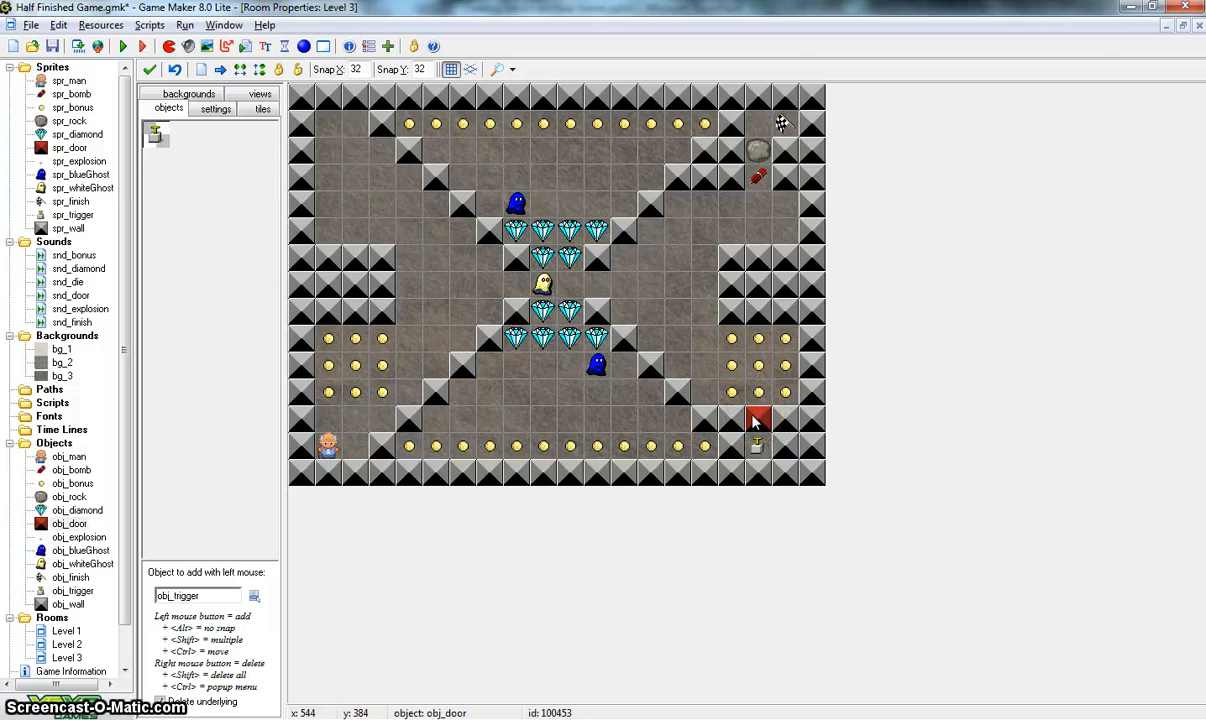
{"action": "mouse_move", "coordinate": [776, 170]}
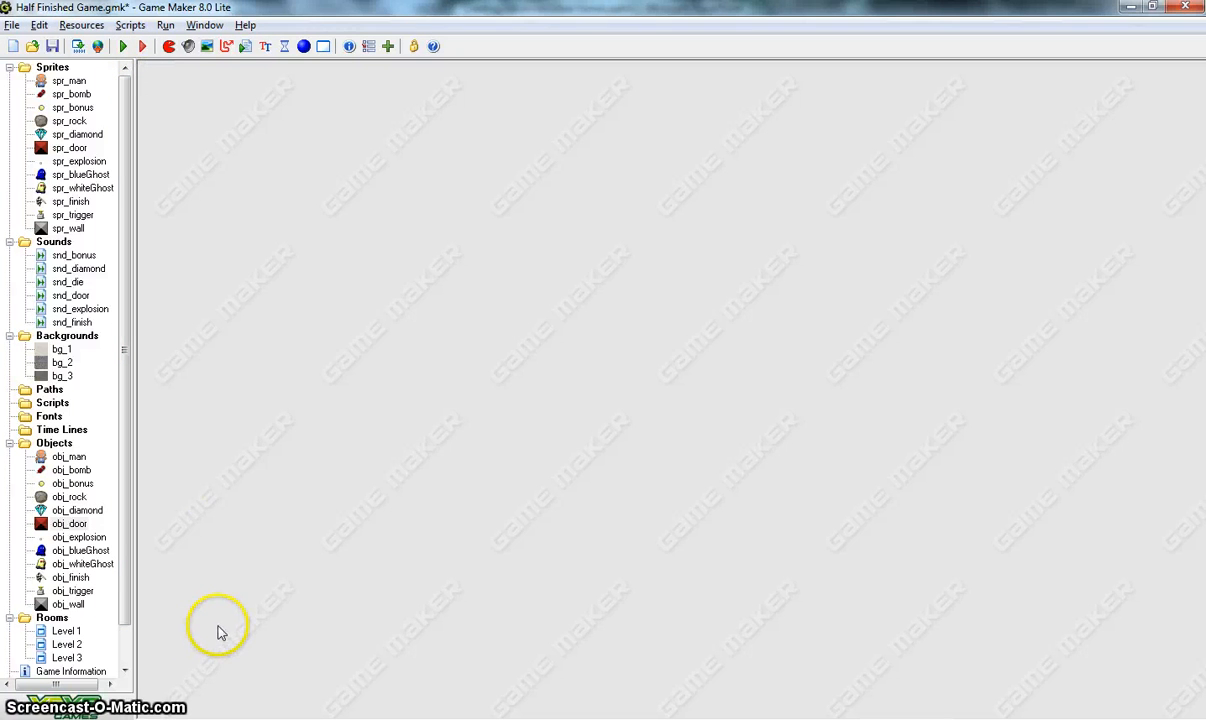
Step: Give obj_diamond a collision event with obj_man that plays snd_diamond
{"action": "double_click", "coordinate": [76, 510]}
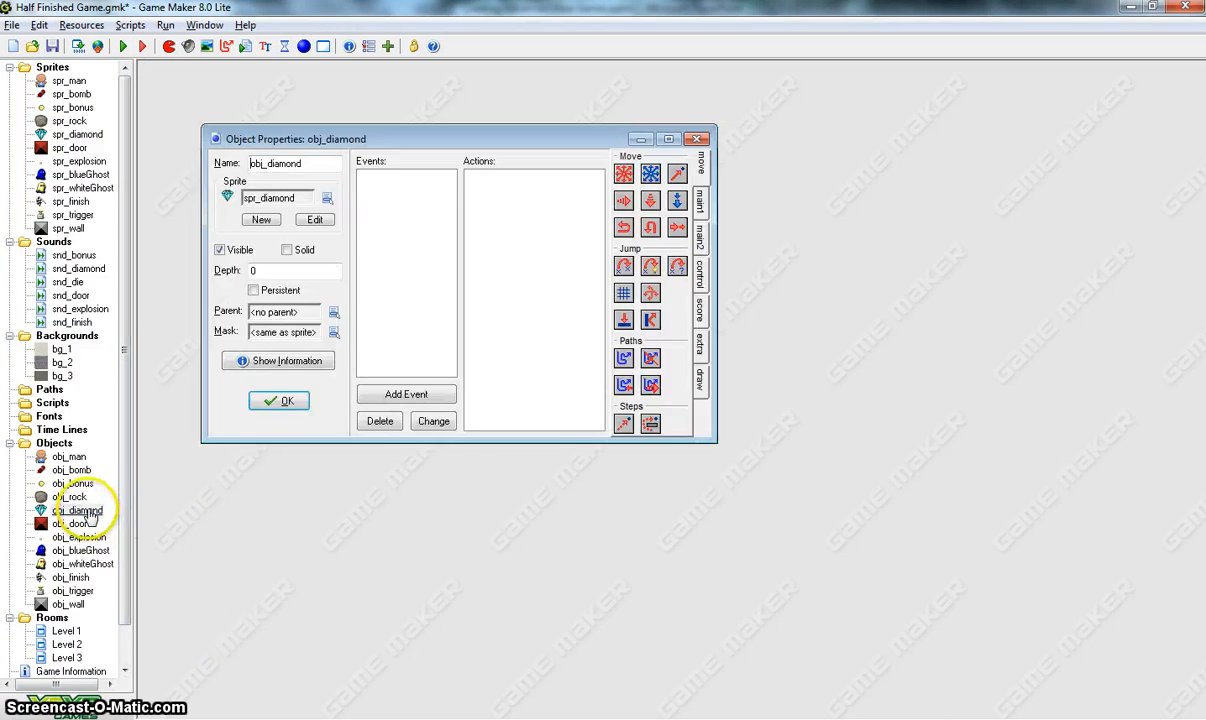
{"action": "mouse_move", "coordinate": [378, 180]}
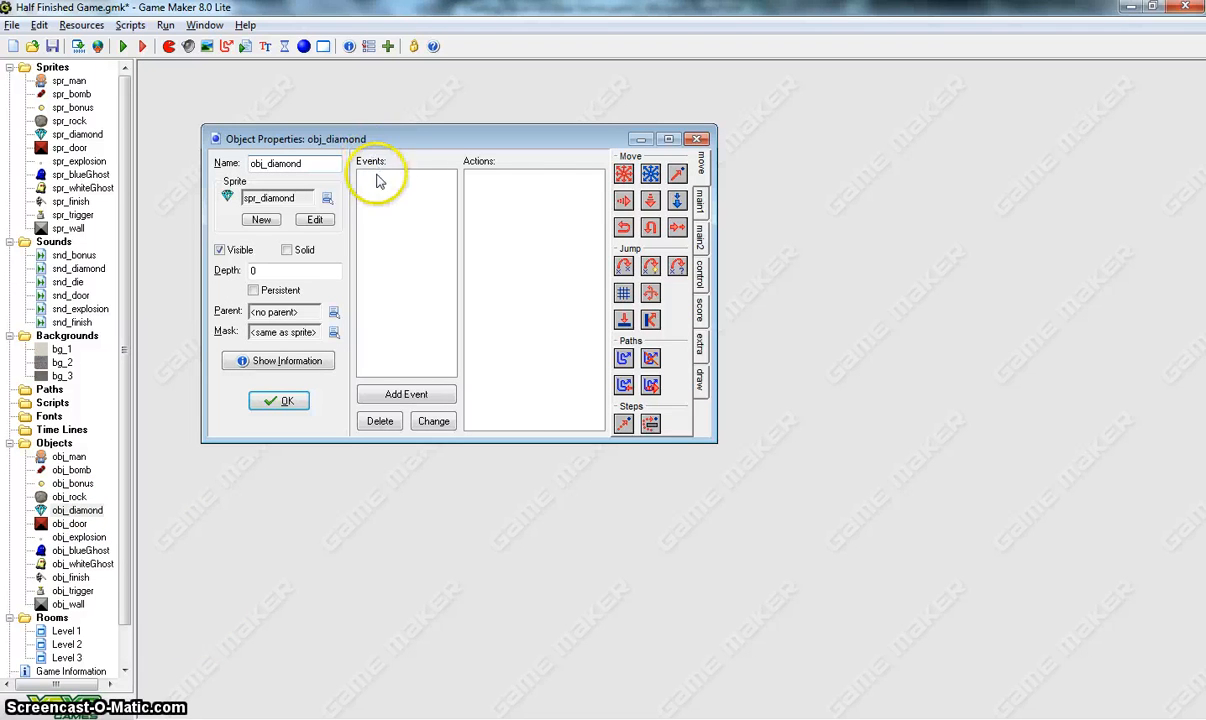
{"action": "mouse_move", "coordinate": [406, 392]}
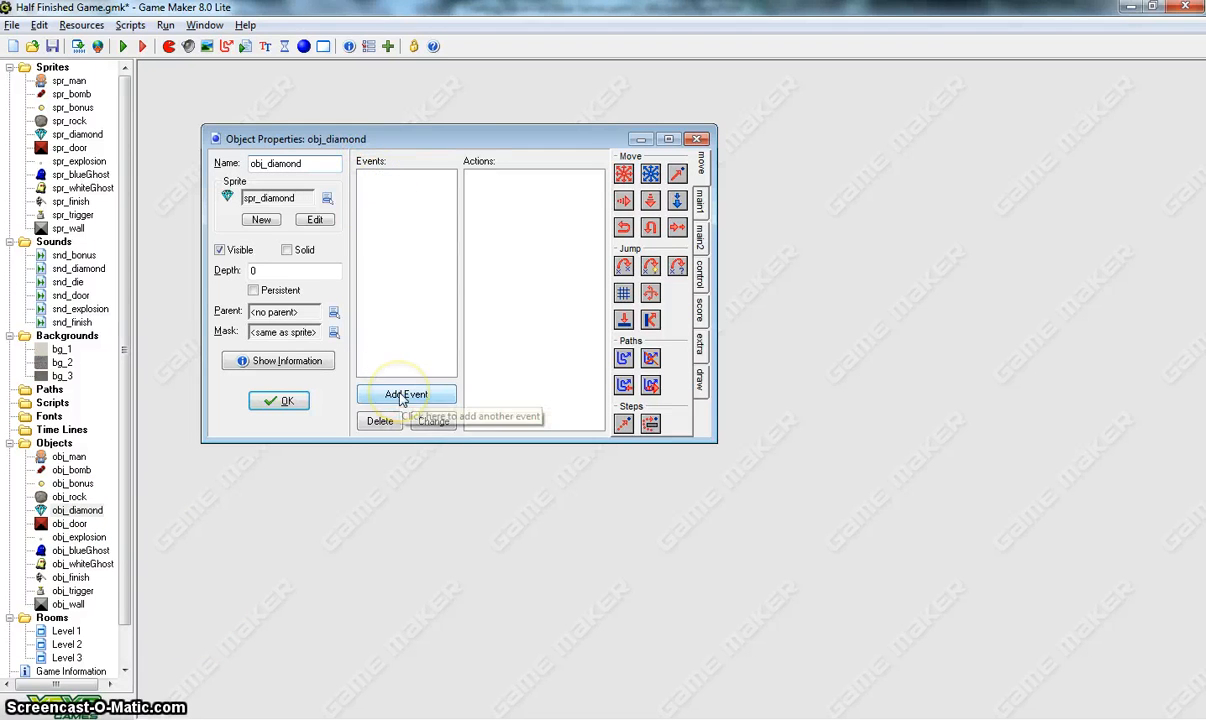
{"action": "mouse_move", "coordinate": [406, 394]}
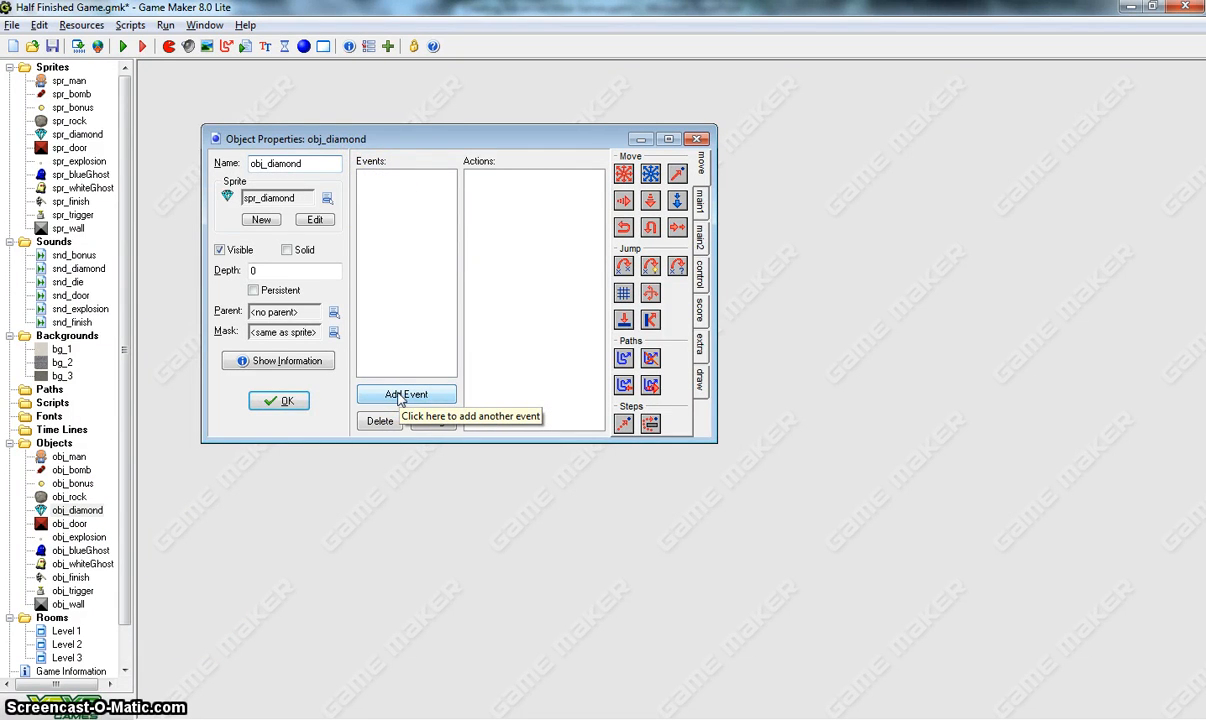
{"action": "left_click", "coordinate": [406, 394]}
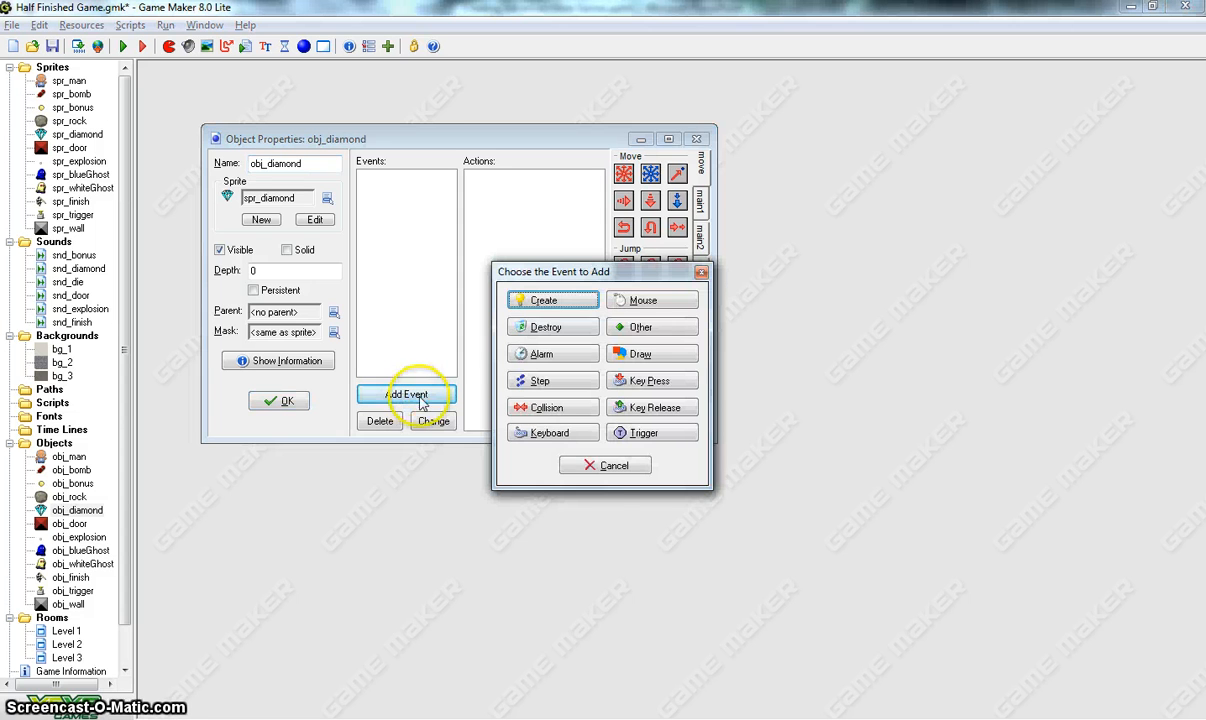
{"action": "left_click", "coordinate": [552, 408]}
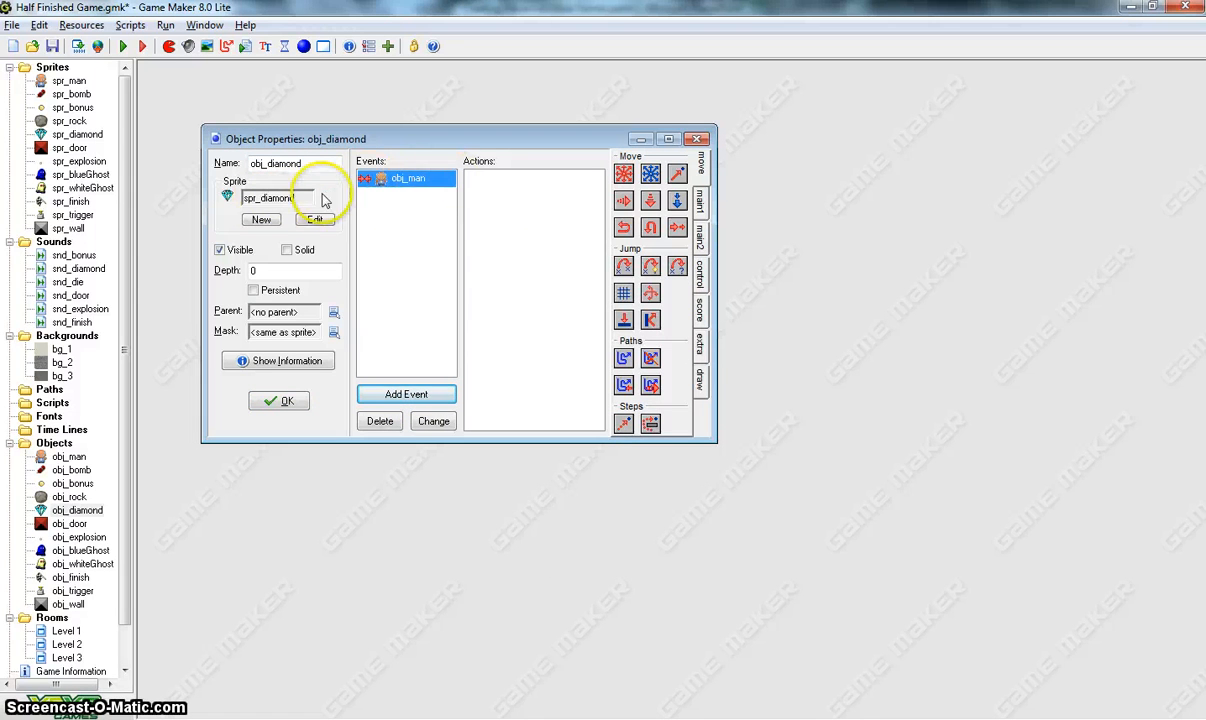
{"action": "left_click", "coordinate": [700, 184]}
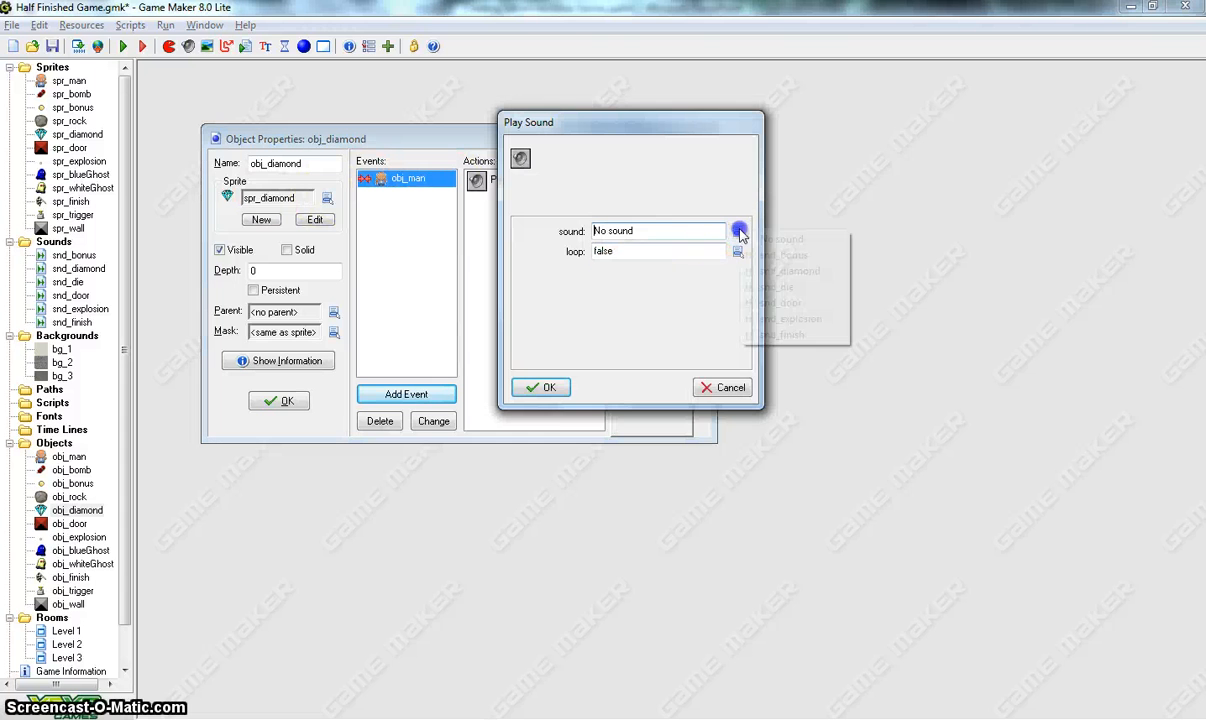
{"action": "left_click", "coordinate": [788, 270]}
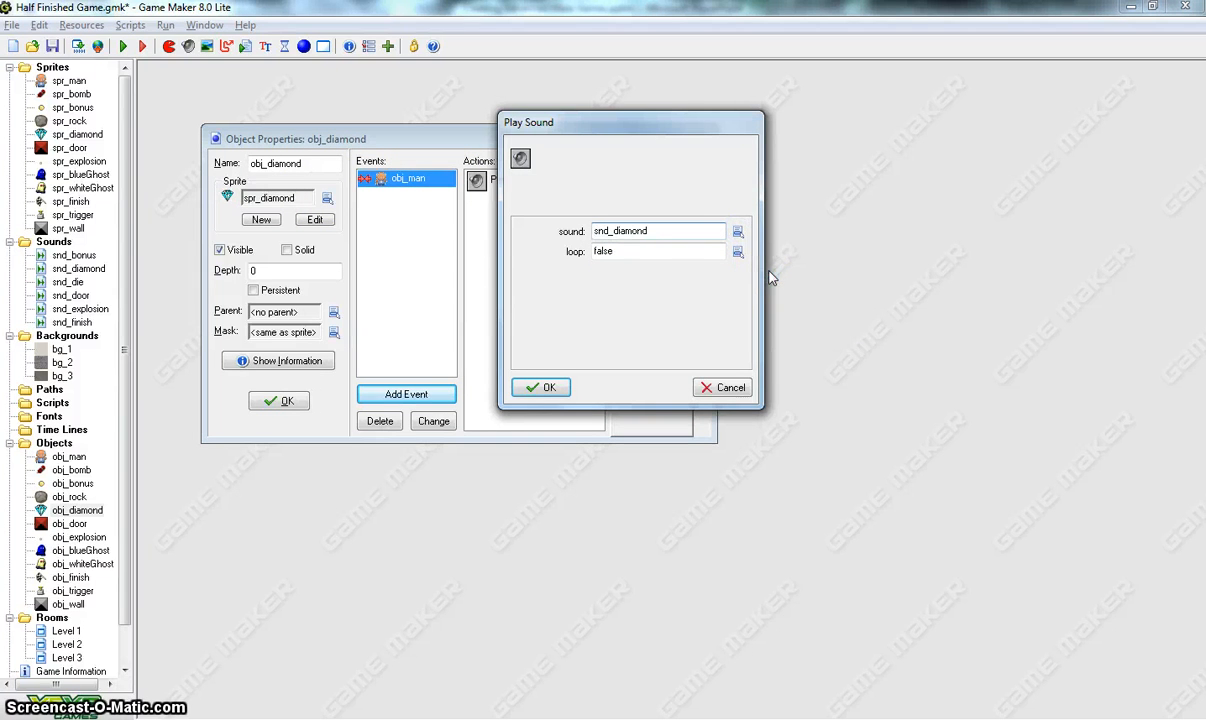
{"action": "left_click", "coordinate": [540, 388]}
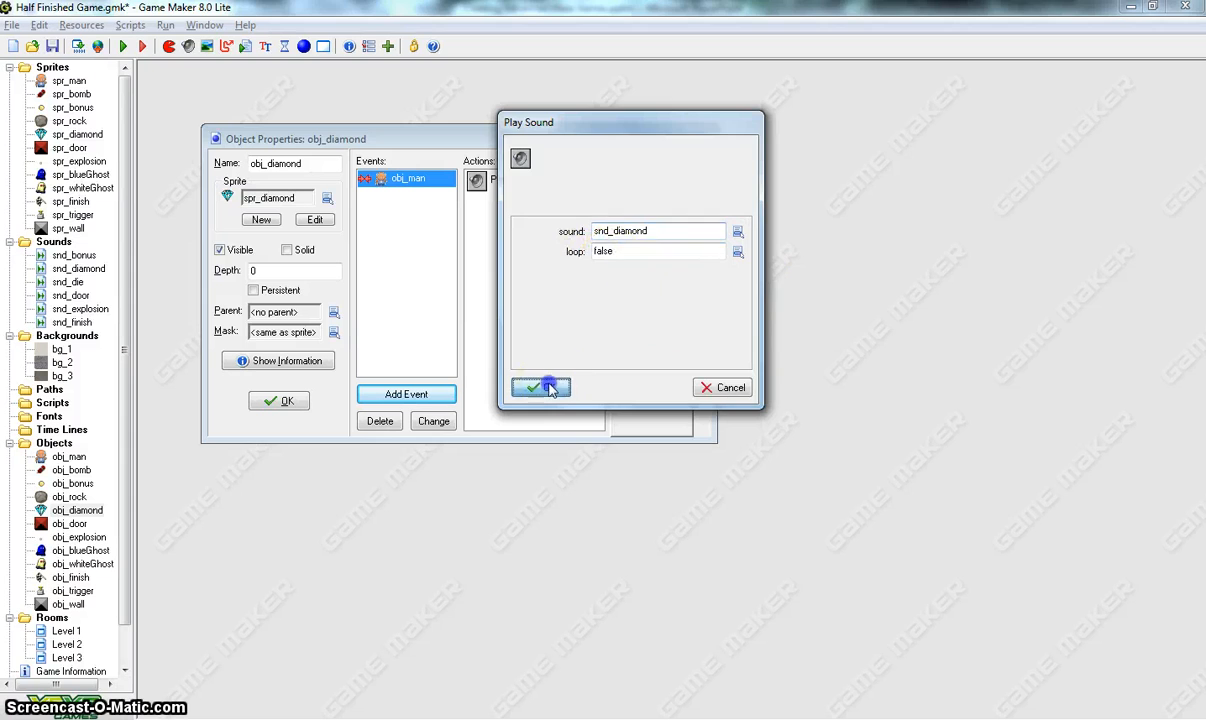
{"action": "left_click", "coordinate": [540, 388]}
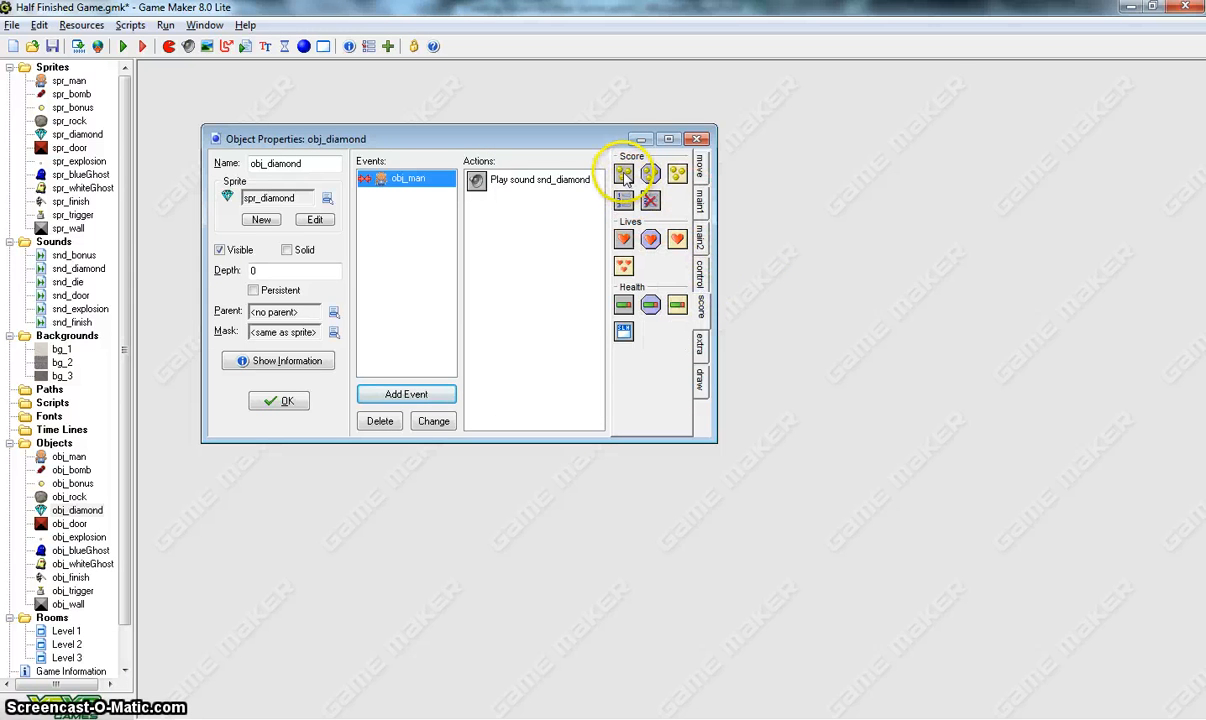
Step: Add 10 to the score relatively and destroy the diamond instance itself
{"action": "left_click", "coordinate": [624, 172]}
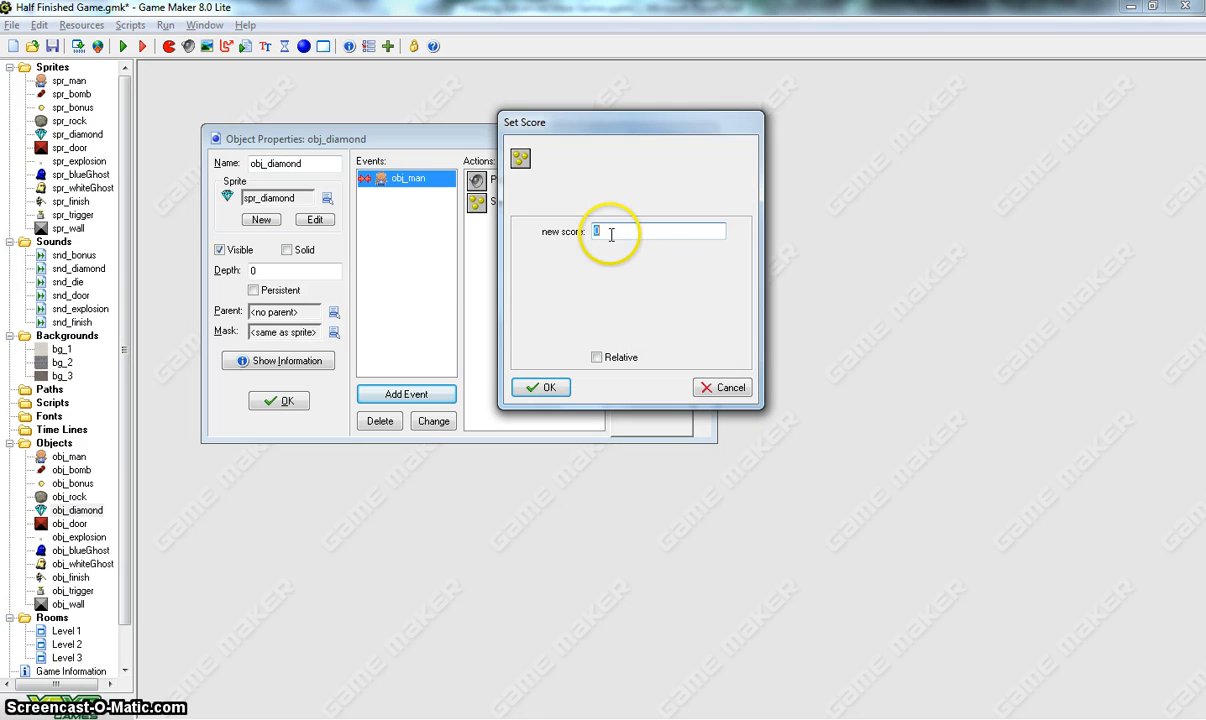
{"action": "type", "text": "10"}
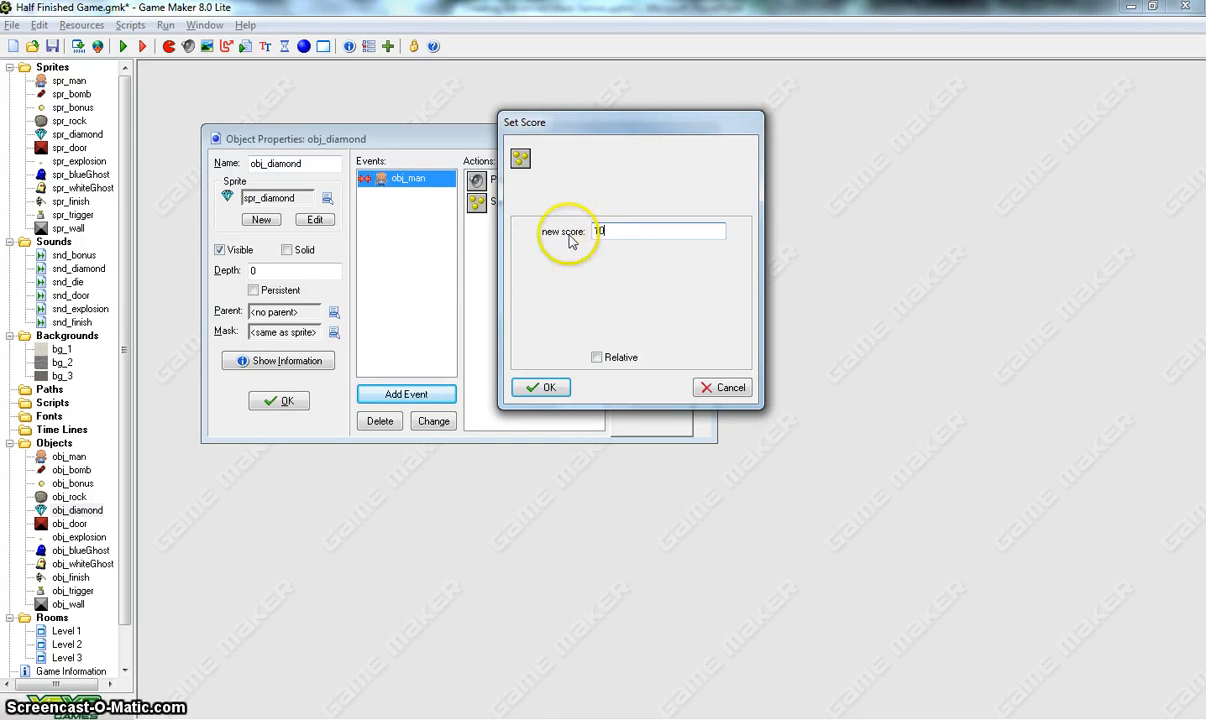
{"action": "left_click", "coordinate": [596, 356]}
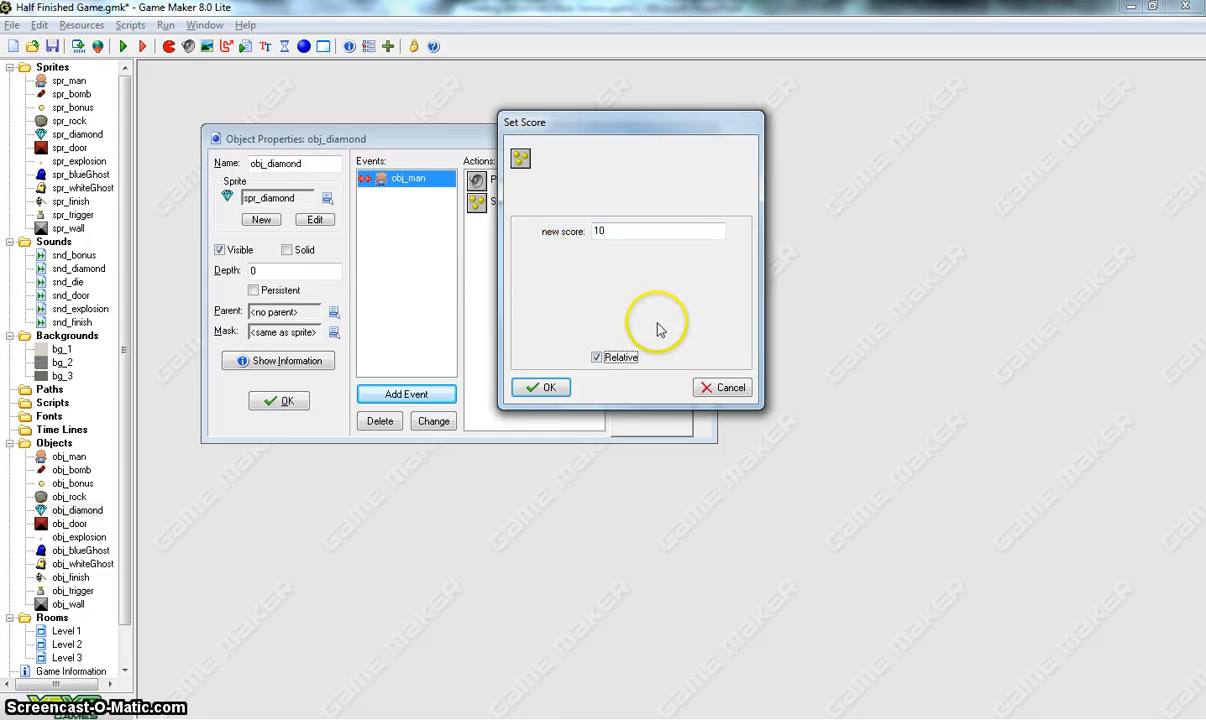
{"action": "left_click", "coordinate": [540, 388]}
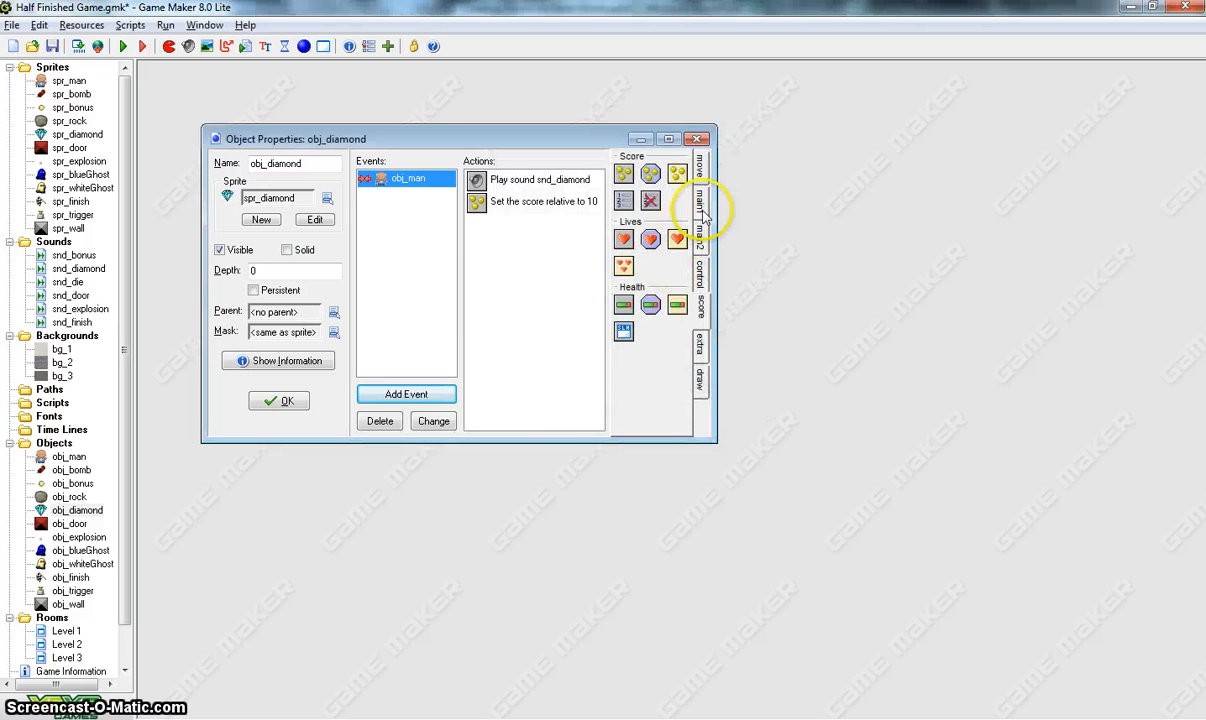
{"action": "left_click", "coordinate": [700, 204]}
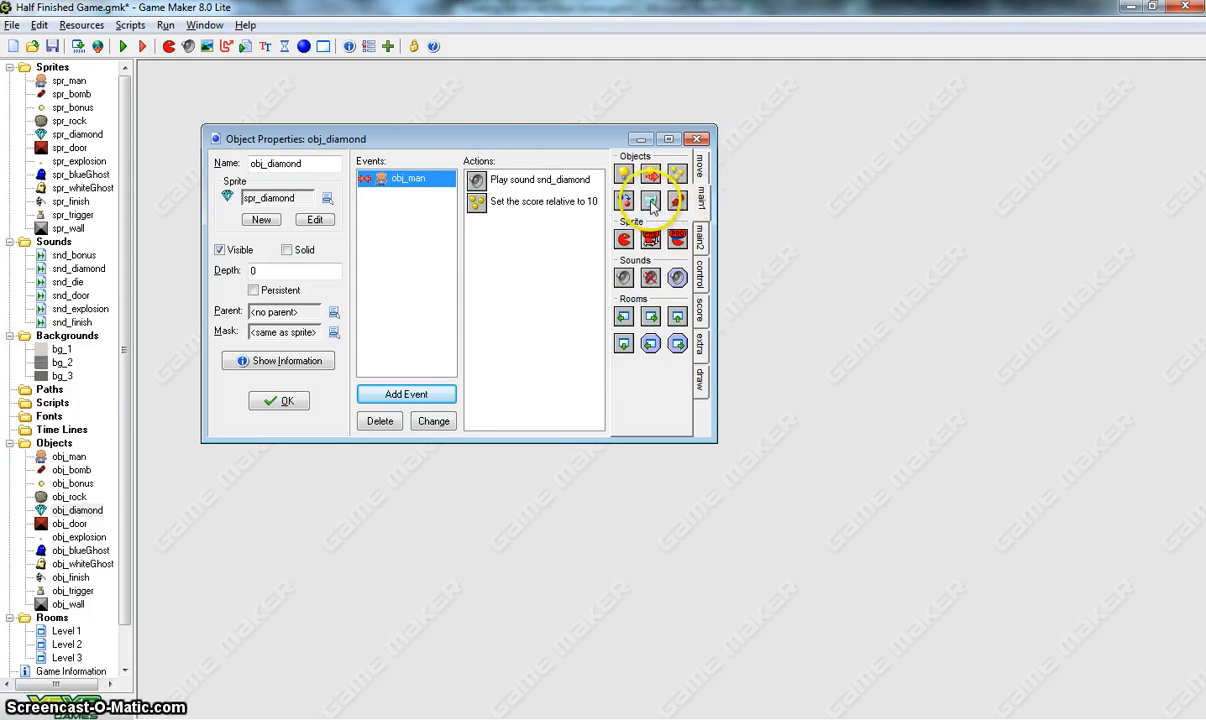
{"action": "left_click", "coordinate": [650, 200]}
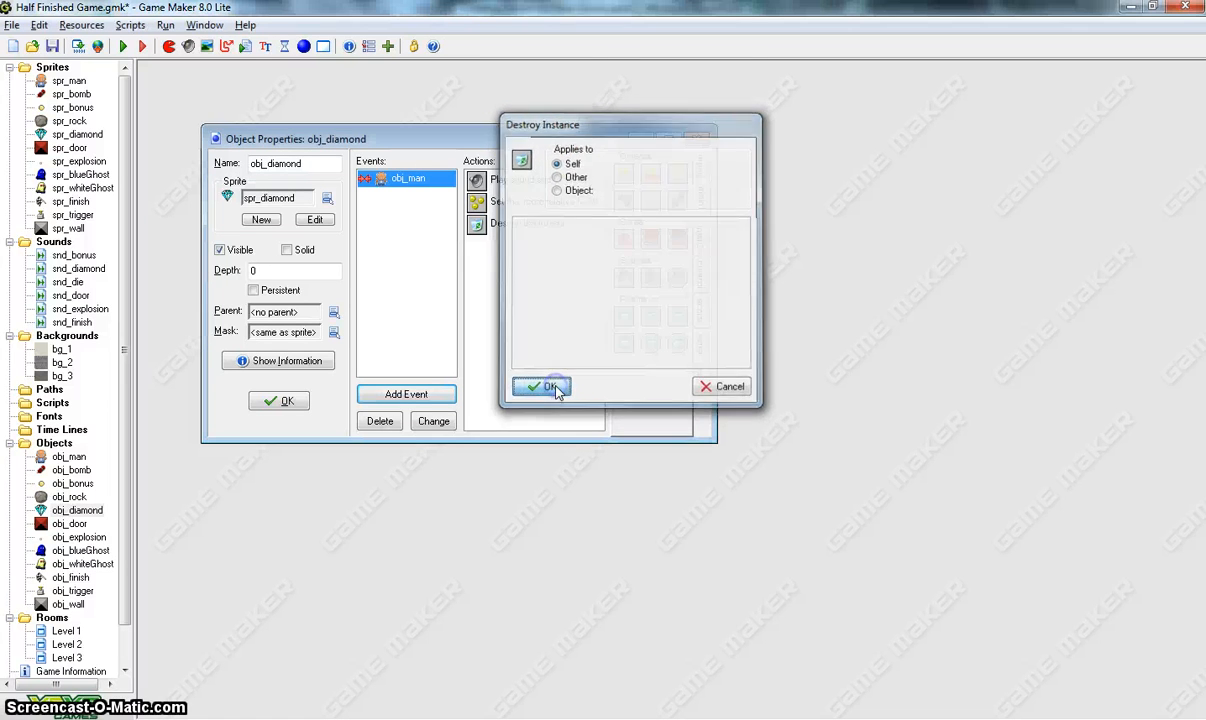
{"action": "left_click", "coordinate": [540, 388]}
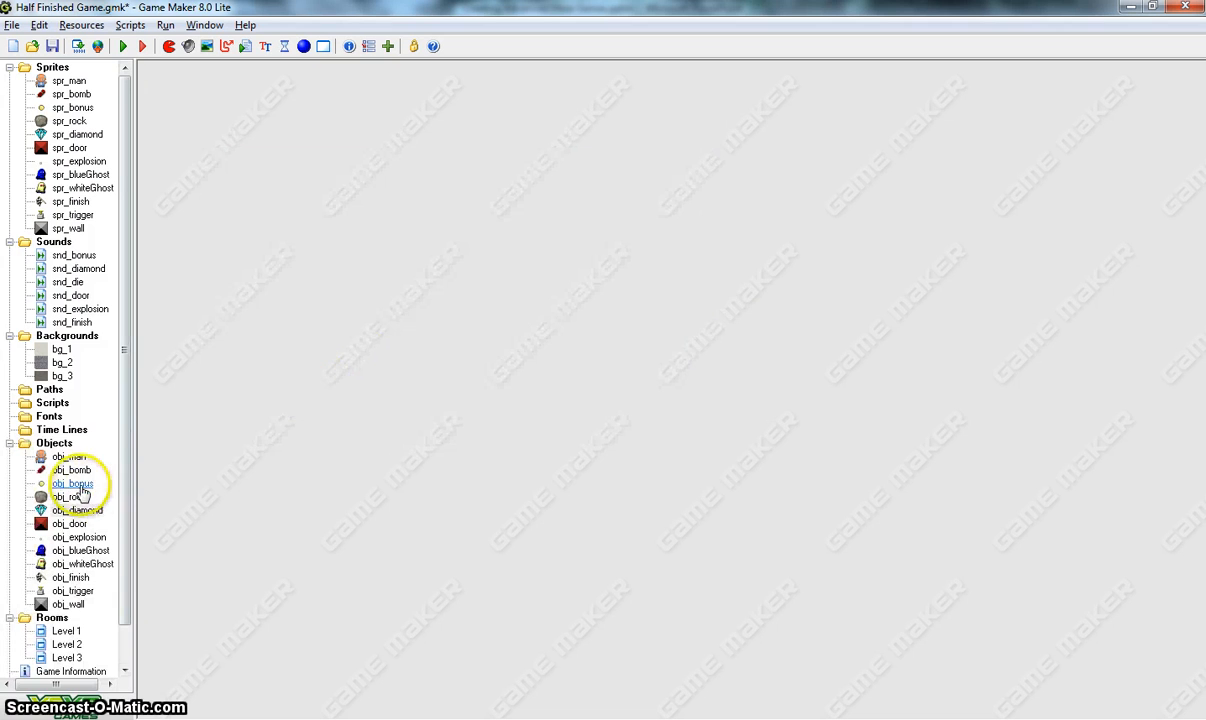
Step: Give obj_bonus a collision event with obj_man that plays snd_bonus
{"action": "double_click", "coordinate": [72, 482]}
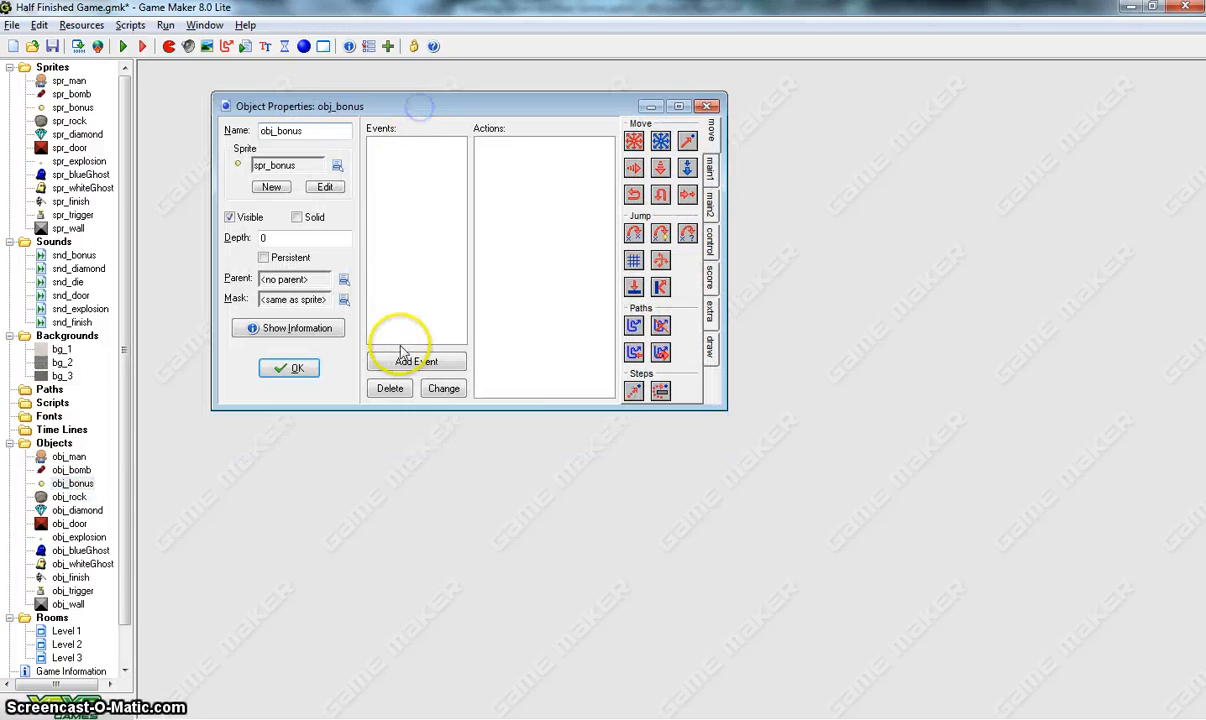
{"action": "left_click", "coordinate": [416, 360]}
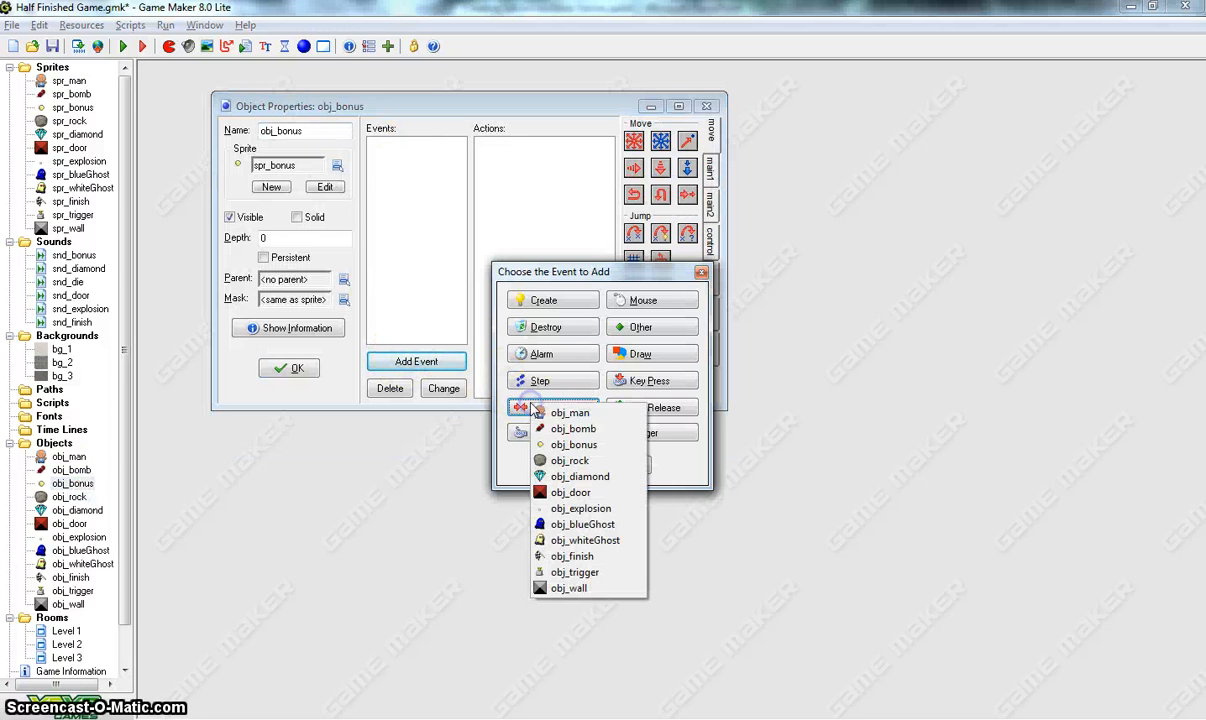
{"action": "left_click", "coordinate": [570, 412]}
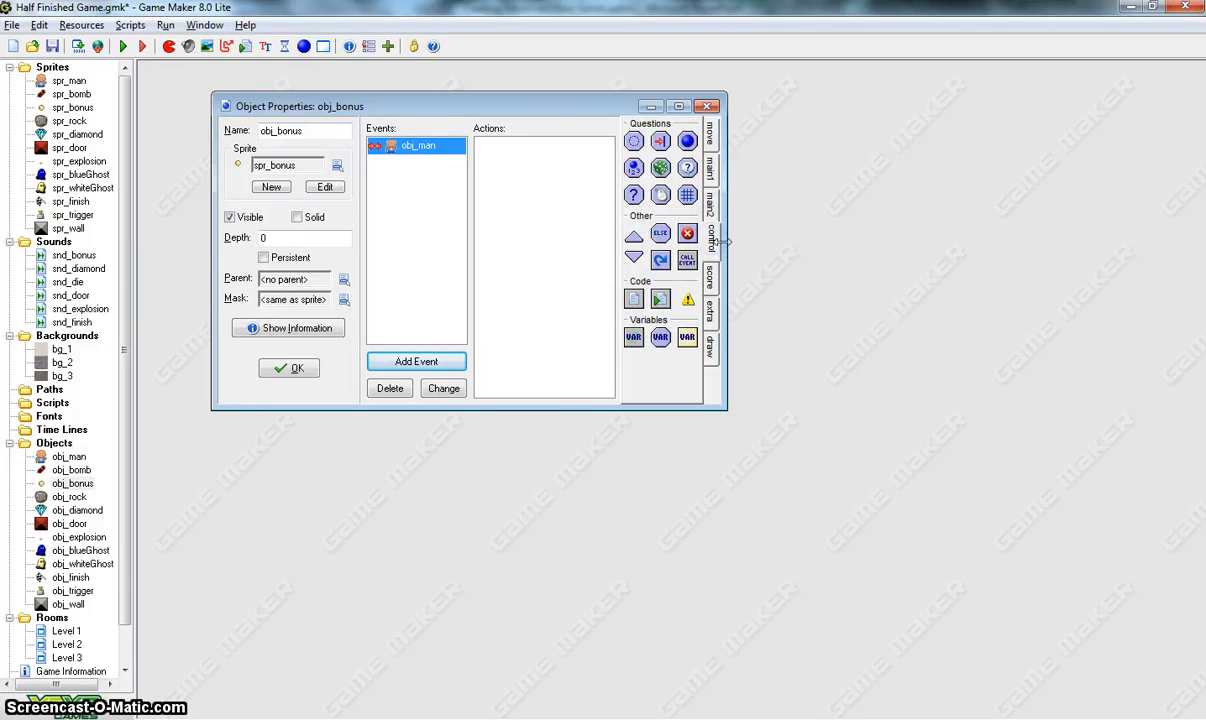
{"action": "left_click", "coordinate": [710, 270]}
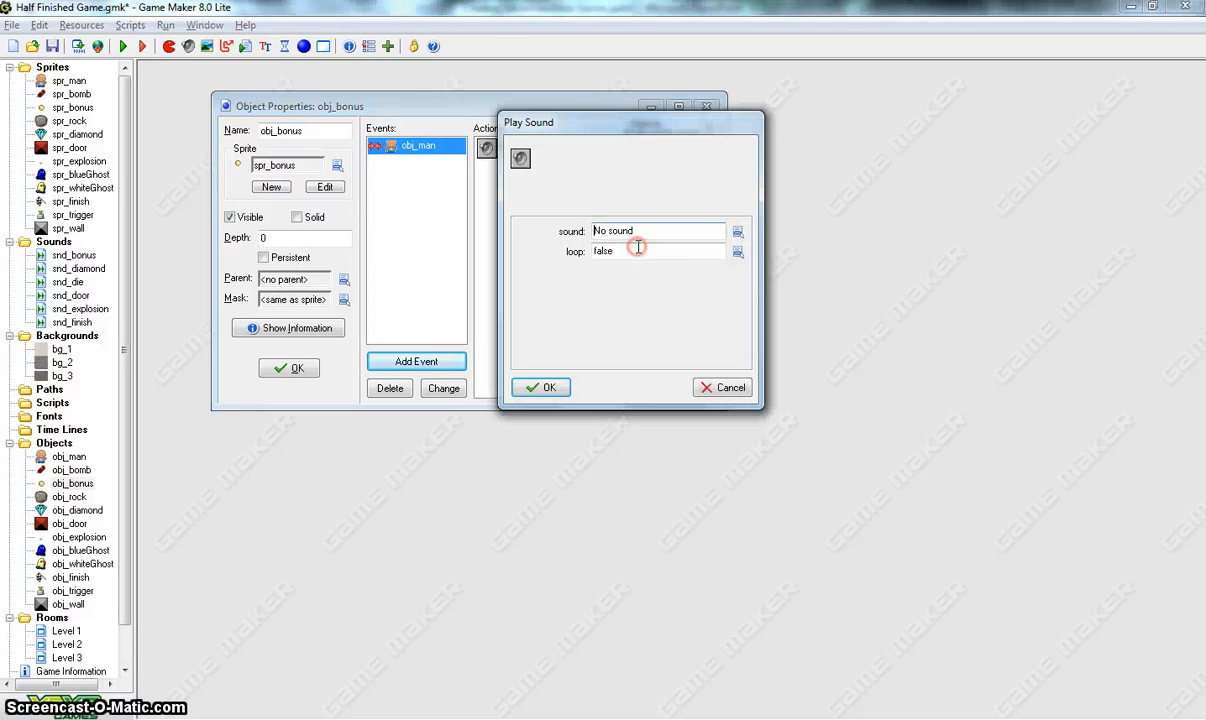
{"action": "left_click", "coordinate": [738, 232]}
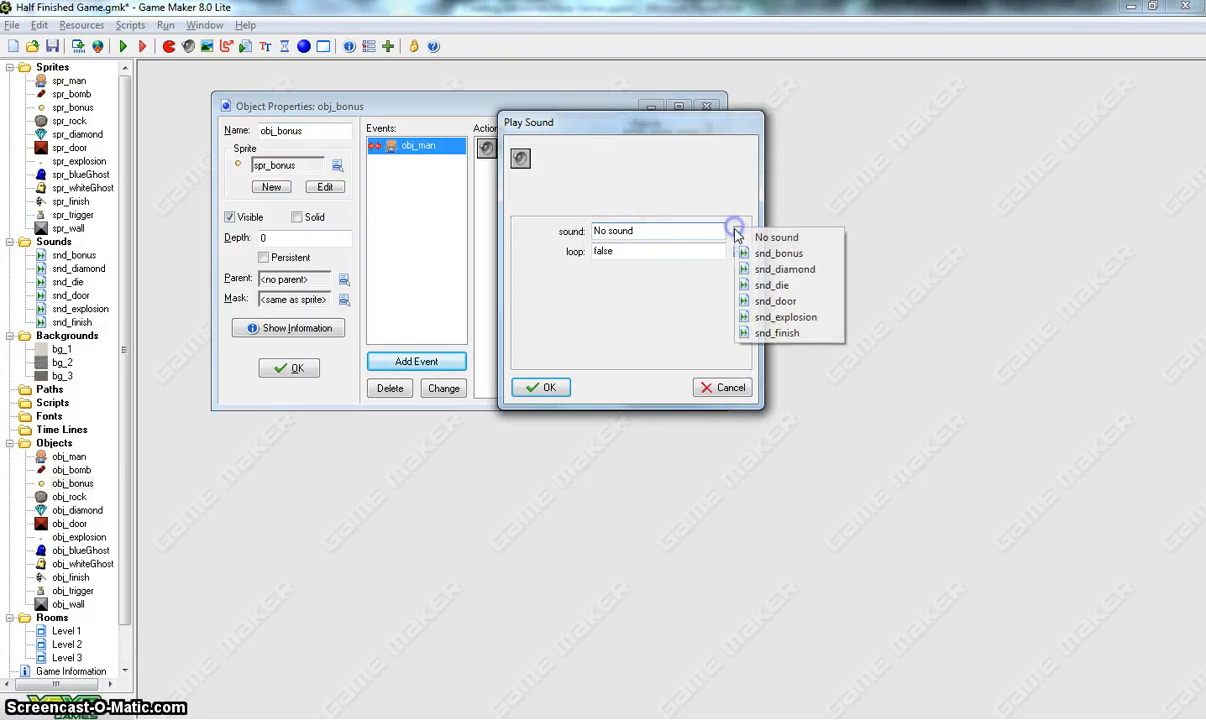
{"action": "left_click", "coordinate": [780, 252]}
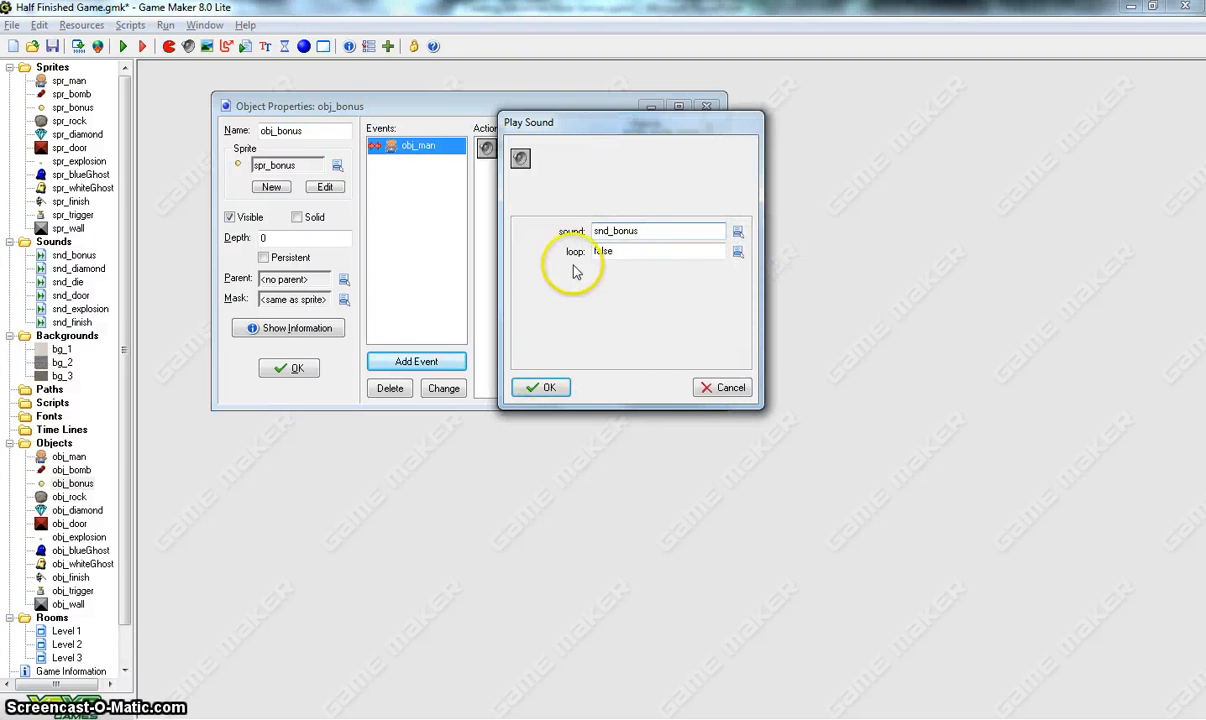
{"action": "left_click", "coordinate": [540, 388]}
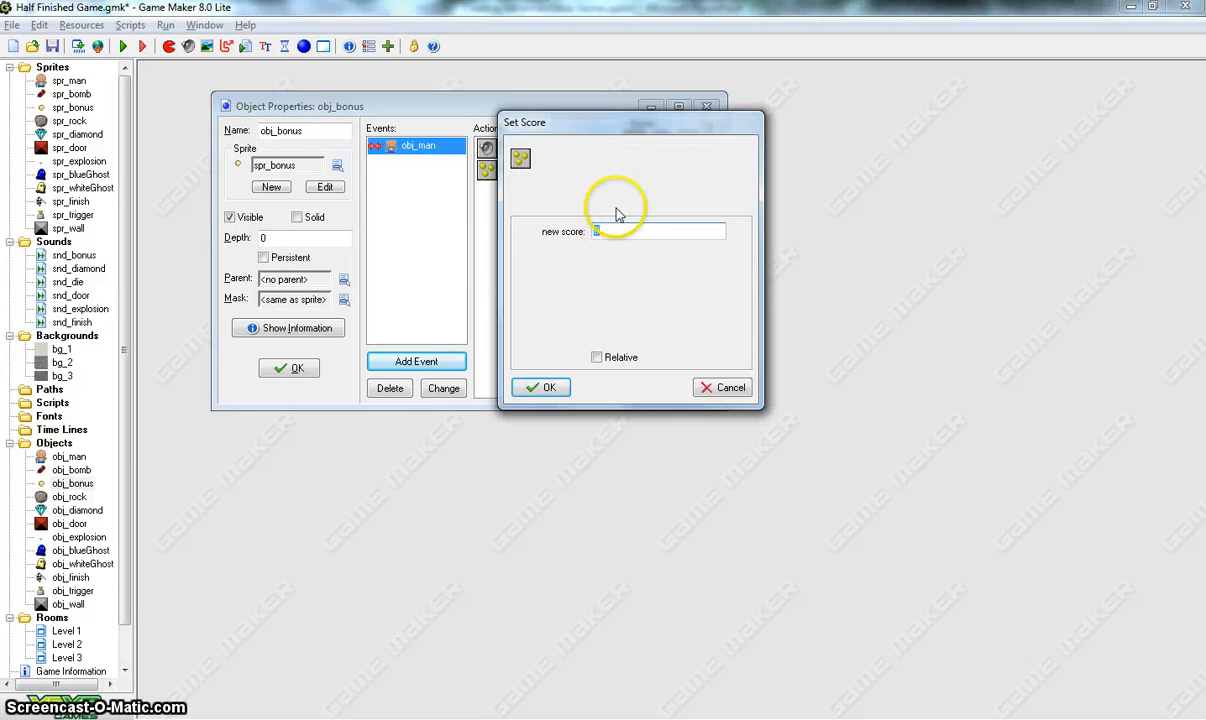
Step: Add 50 to the score relatively, destroy the bonus itself, and close obj_bonus
{"action": "type", "text": "50"}
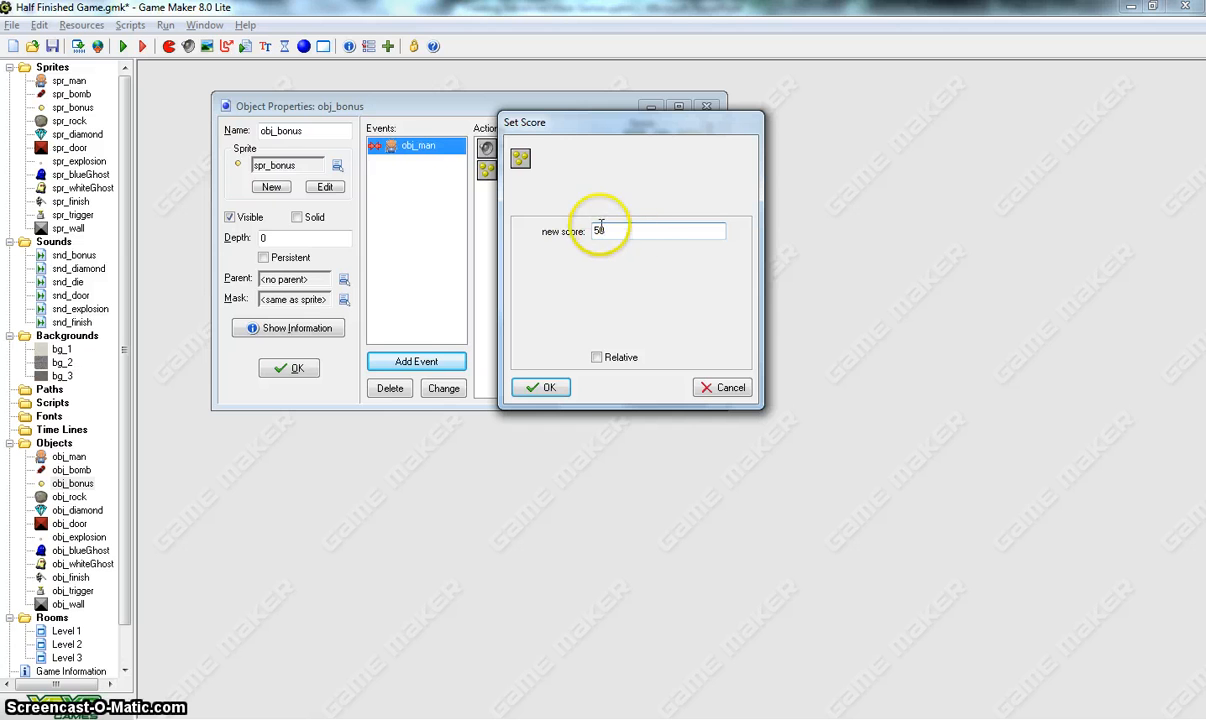
{"action": "mouse_move", "coordinate": [628, 252]}
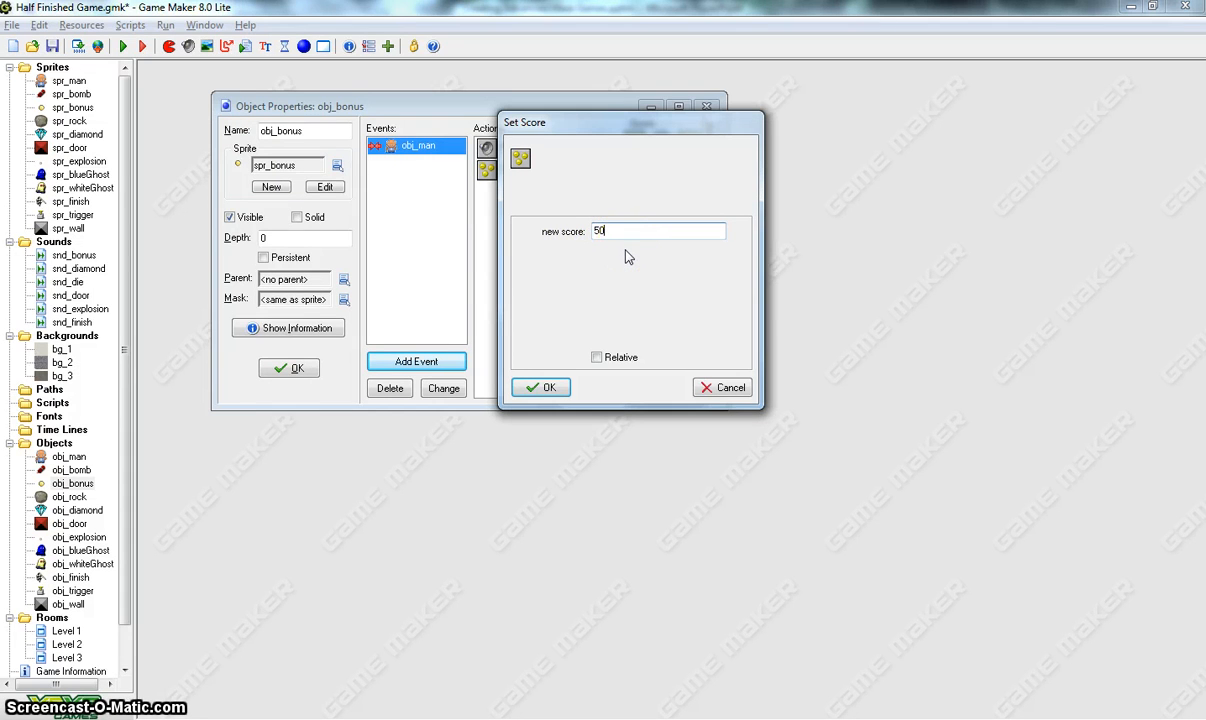
{"action": "left_click", "coordinate": [596, 356]}
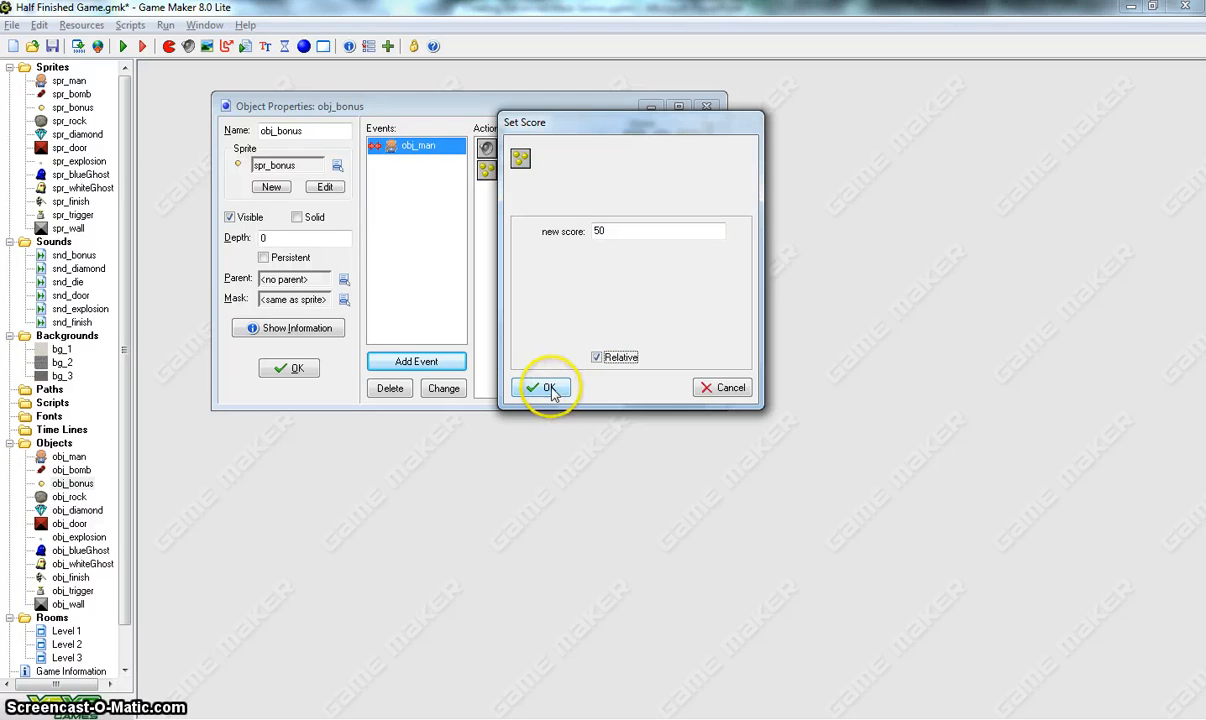
{"action": "left_click", "coordinate": [546, 388]}
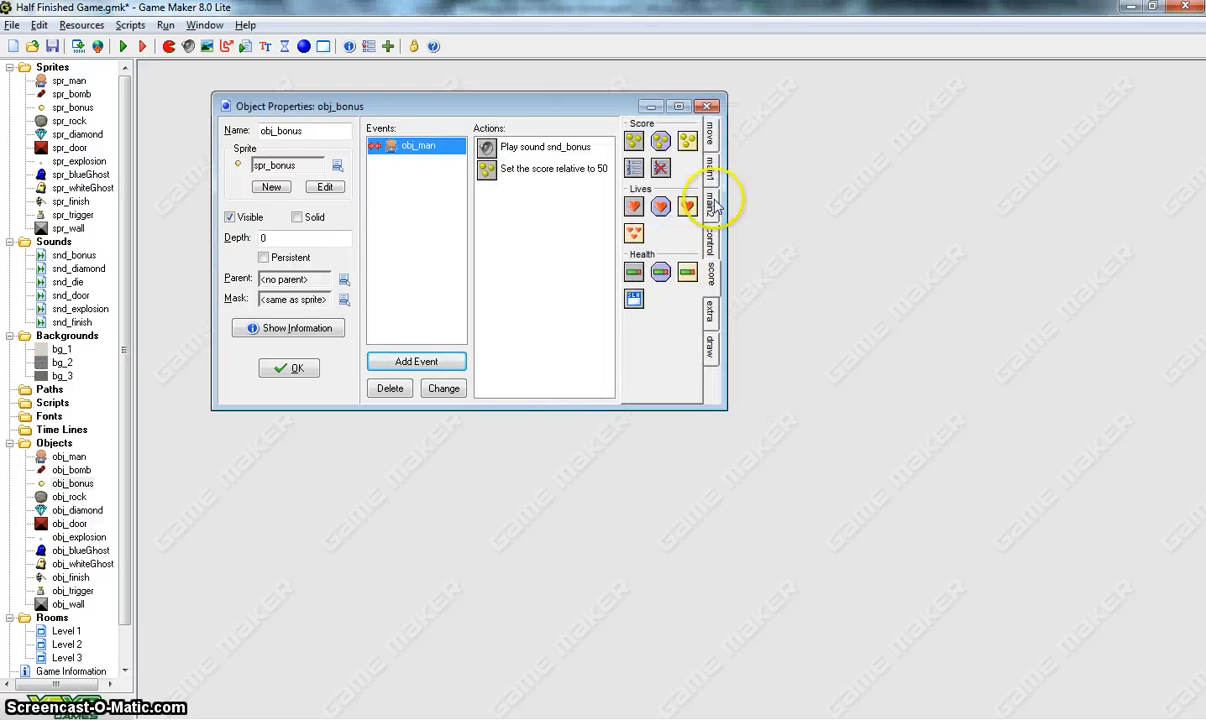
{"action": "left_click", "coordinate": [710, 168]}
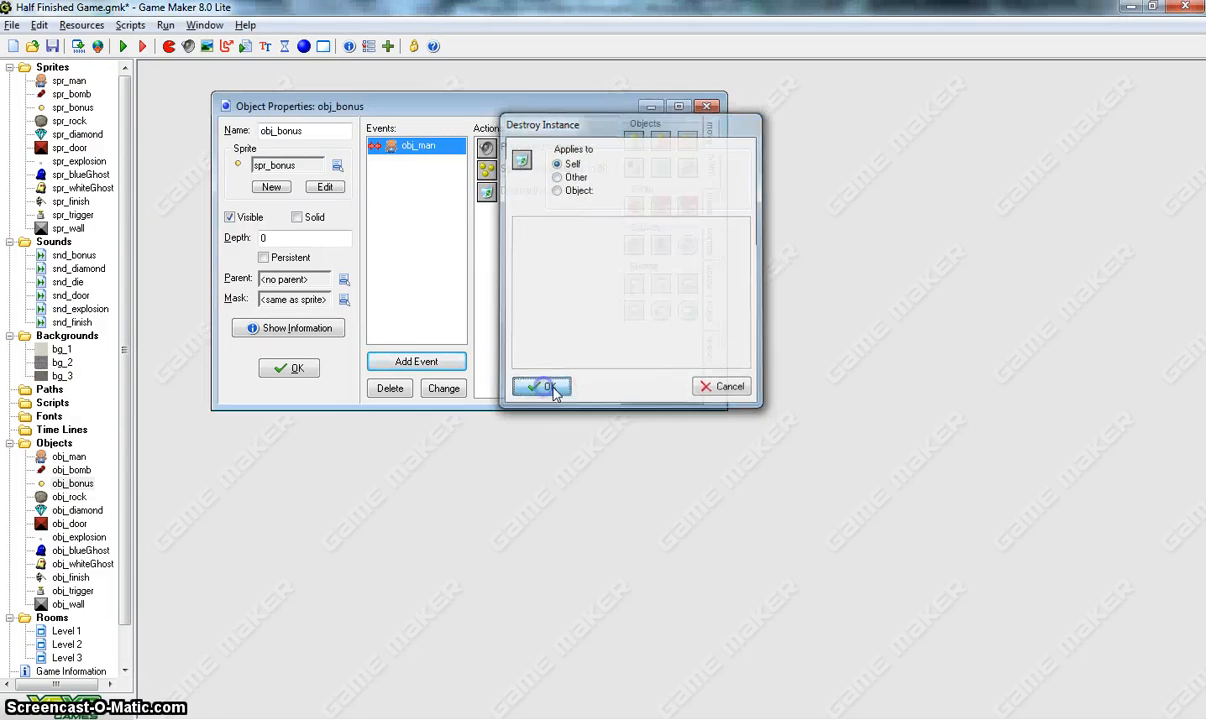
{"action": "left_click", "coordinate": [542, 388]}
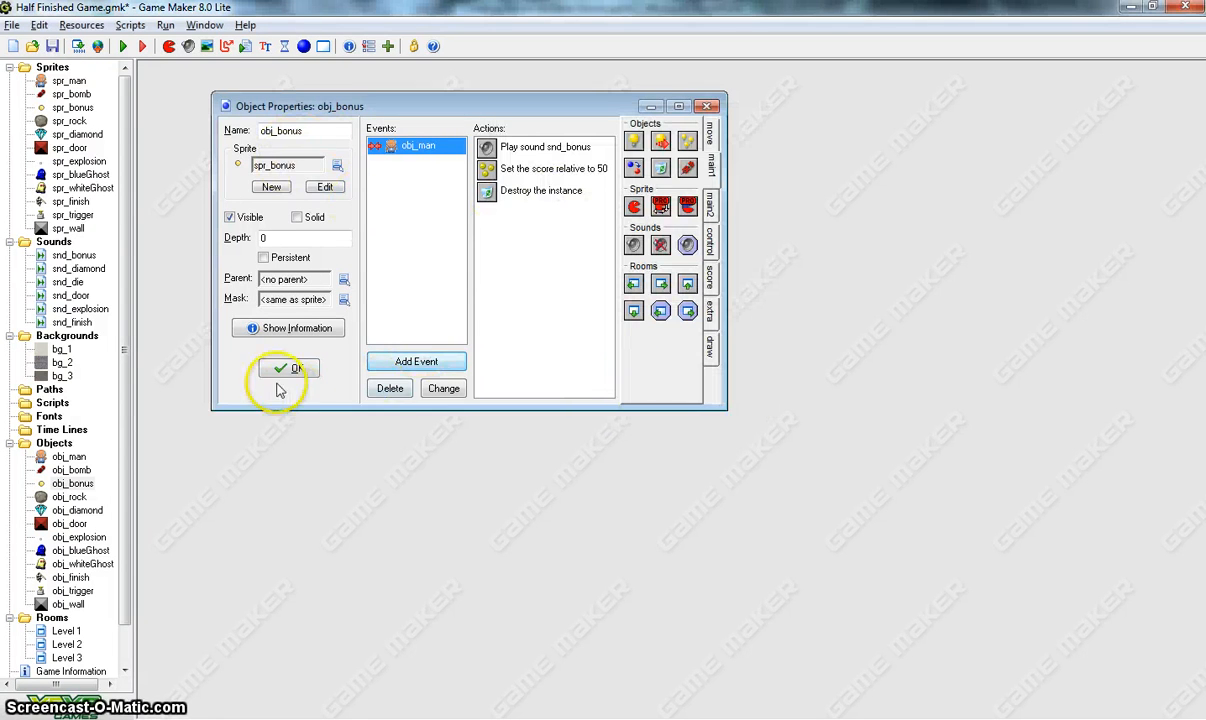
{"action": "left_click", "coordinate": [288, 368]}
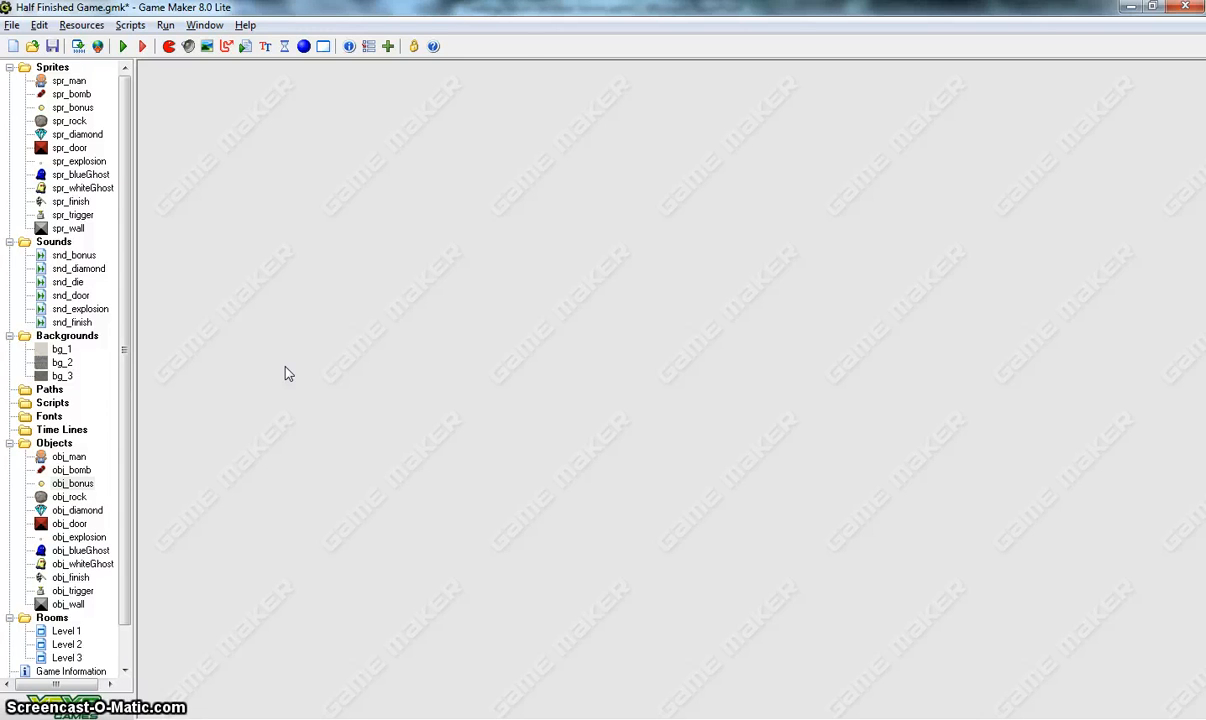
{"action": "mouse_move", "coordinate": [144, 616]}
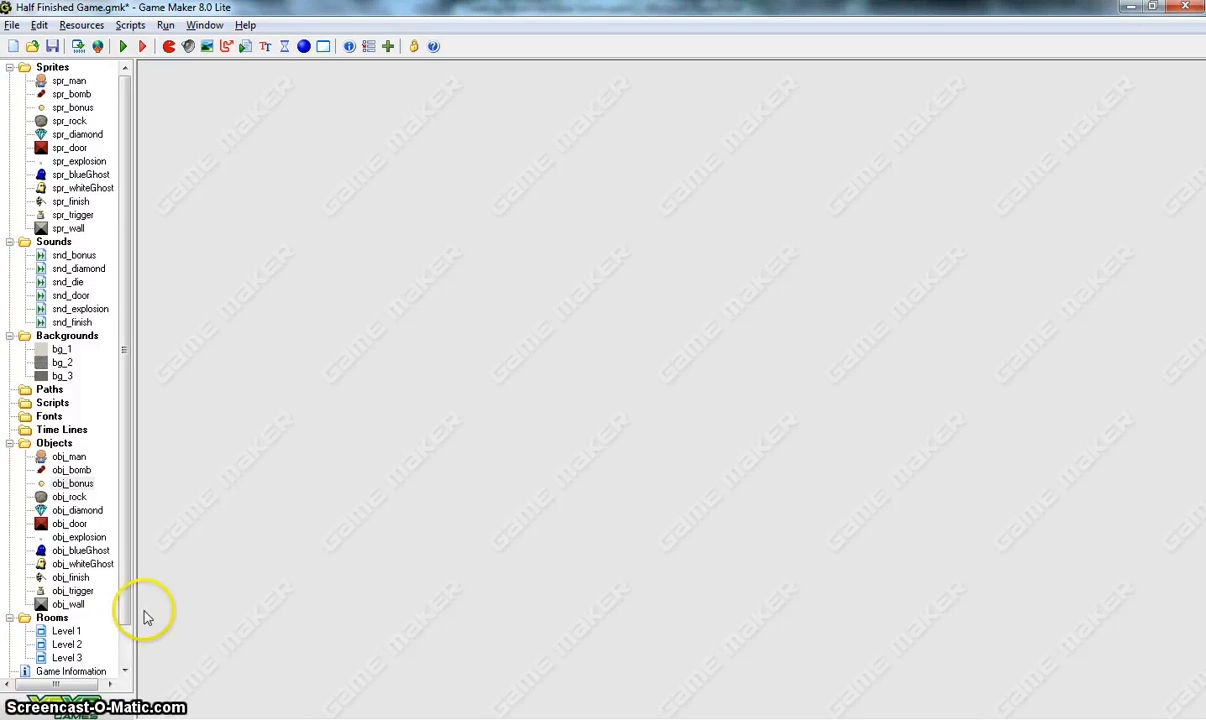
{"action": "double_click", "coordinate": [66, 656]}
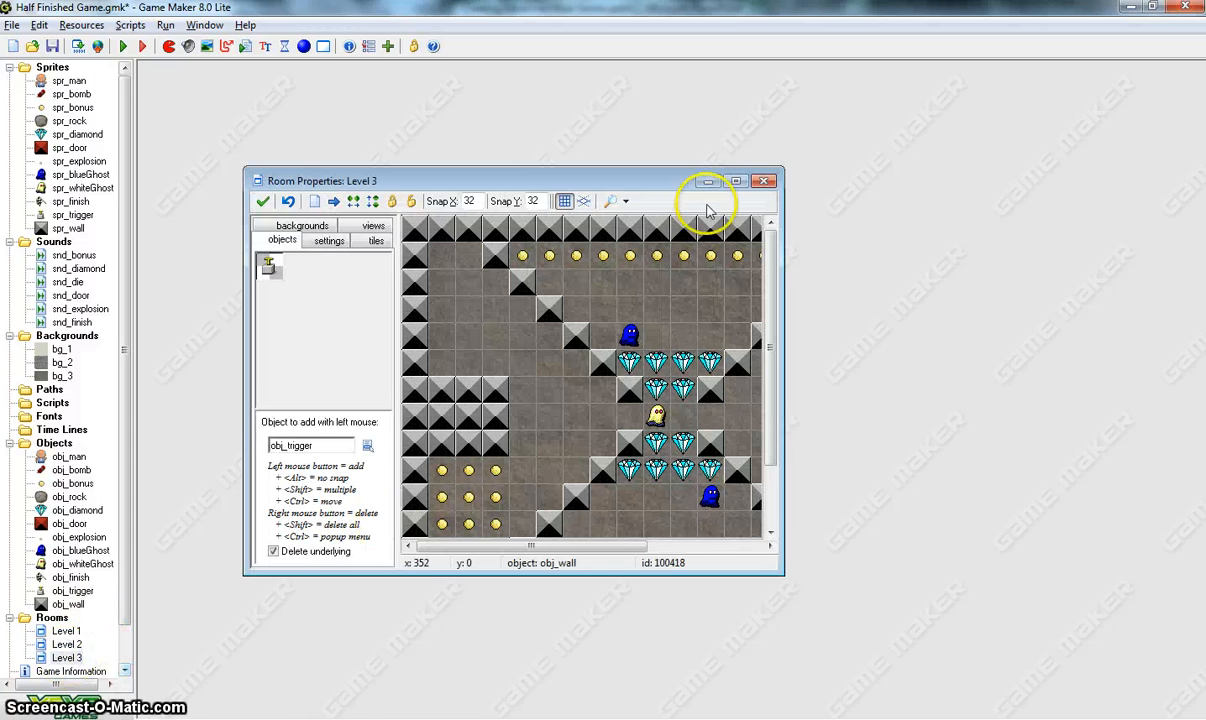
{"action": "left_click", "coordinate": [736, 180]}
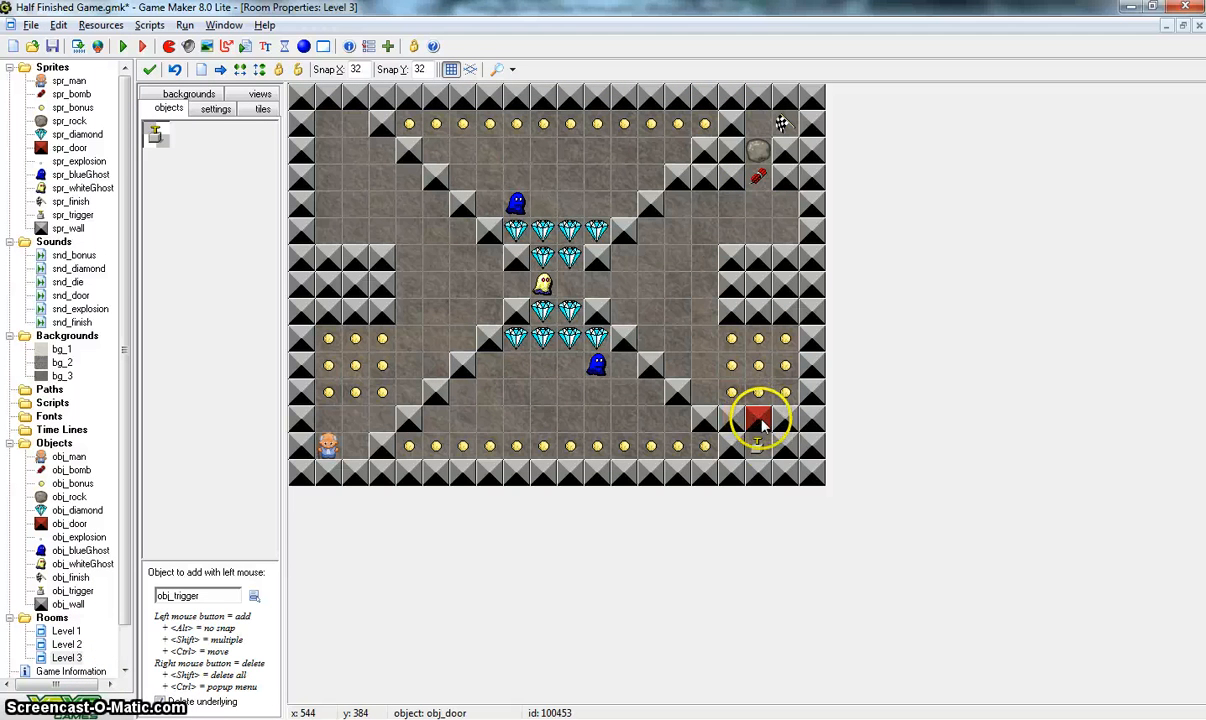
{"action": "mouse_move", "coordinate": [766, 428]}
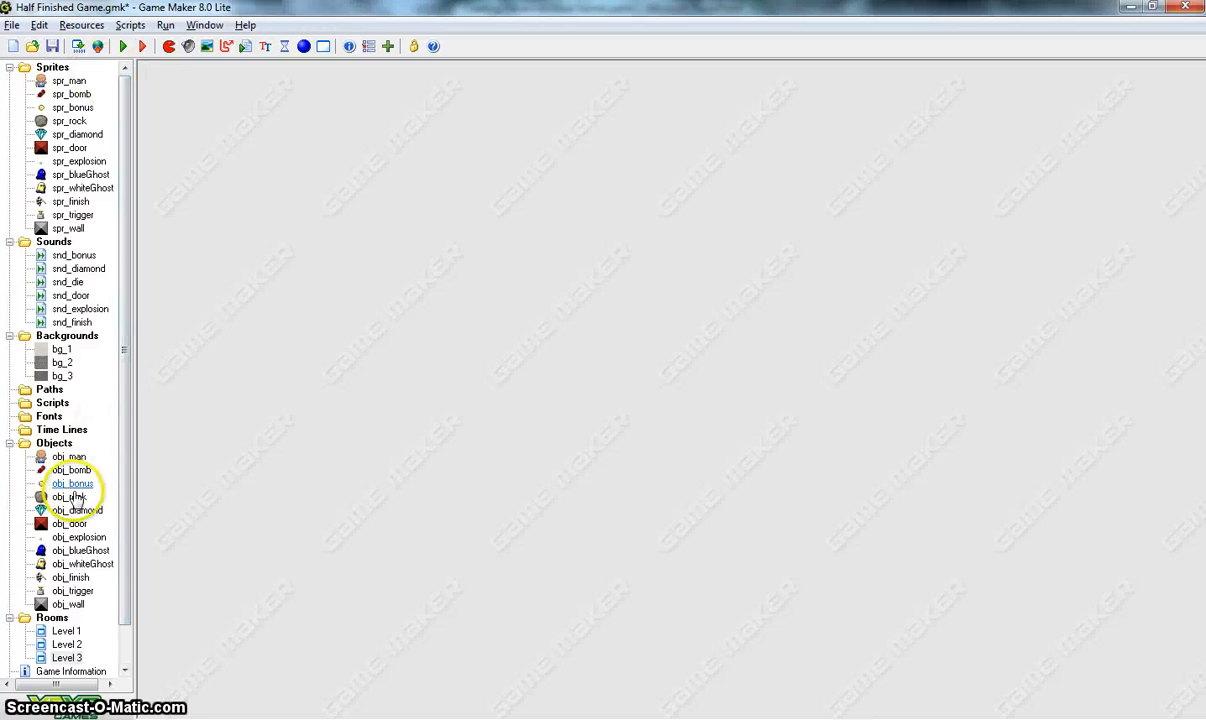
Step: Add a Step event to obj_door with a Test Instance Count for obj_diamond equal to 0
{"action": "double_click", "coordinate": [70, 524]}
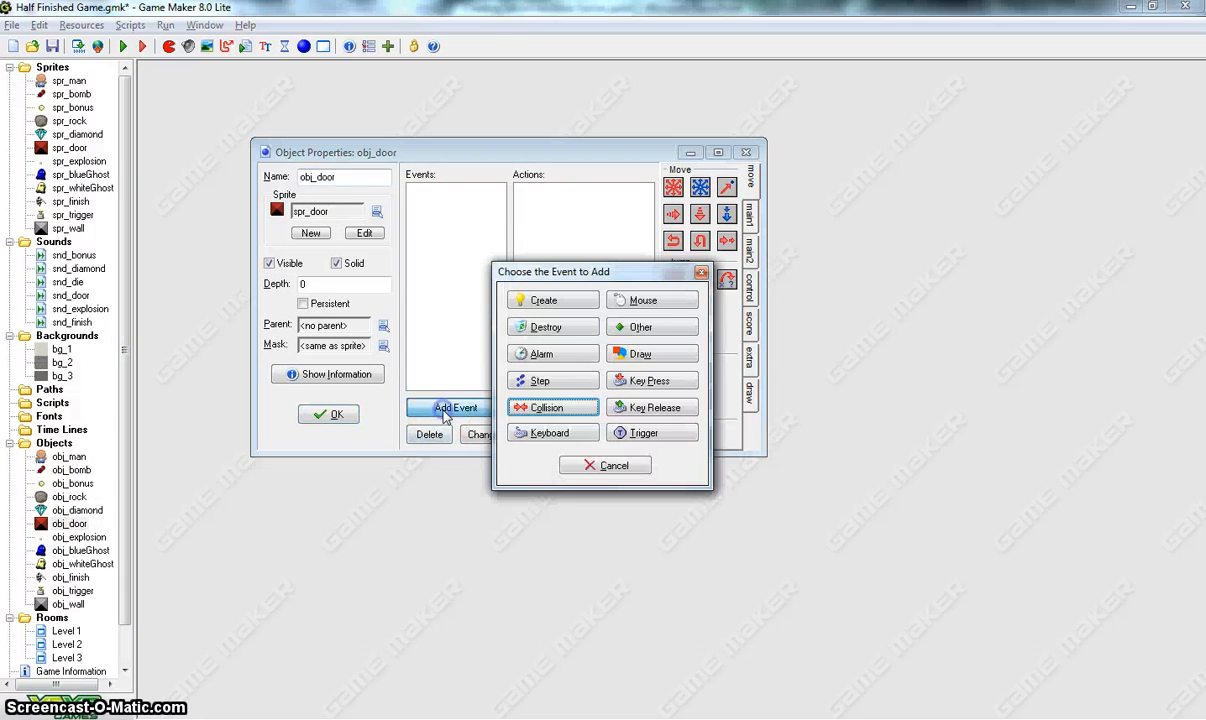
{"action": "left_click", "coordinate": [540, 380]}
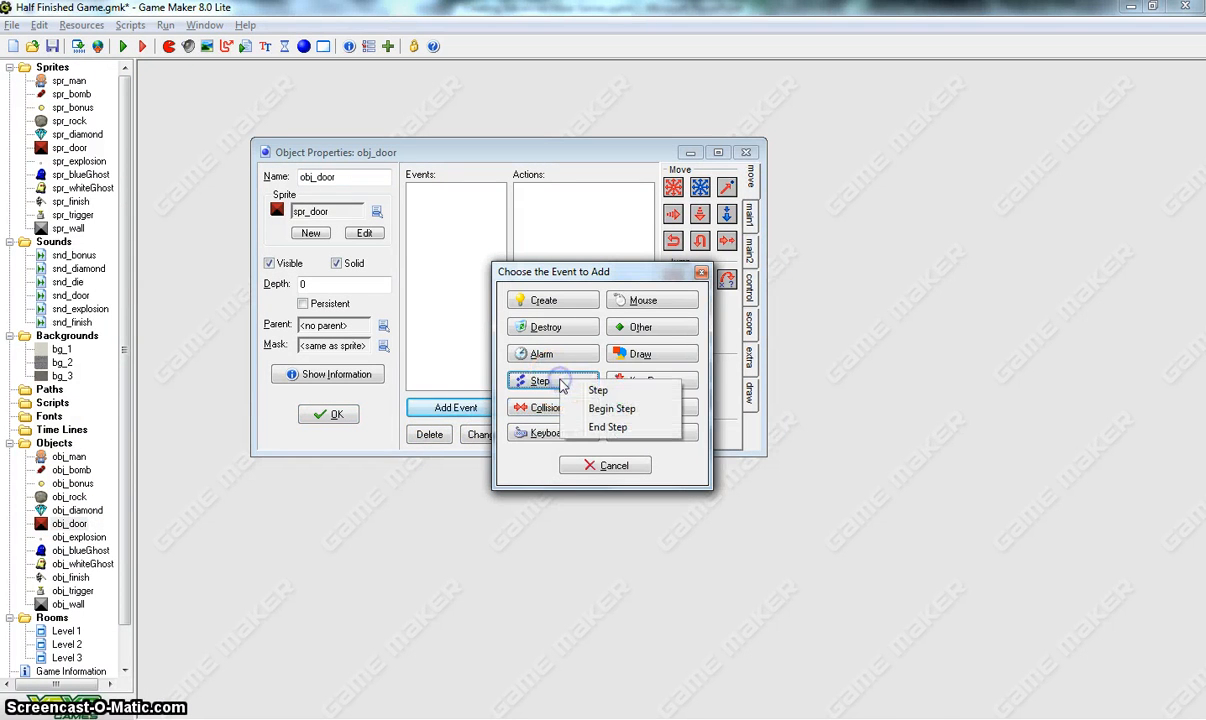
{"action": "left_click", "coordinate": [596, 388]}
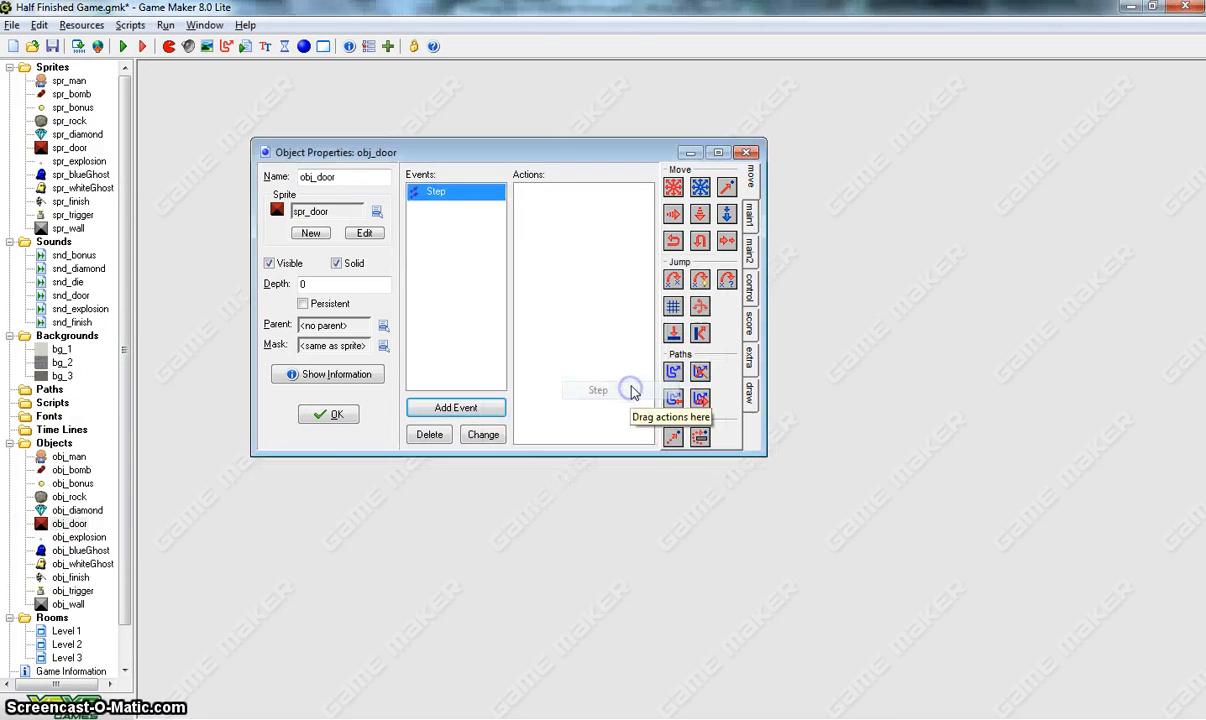
{"action": "mouse_move", "coordinate": [584, 292]}
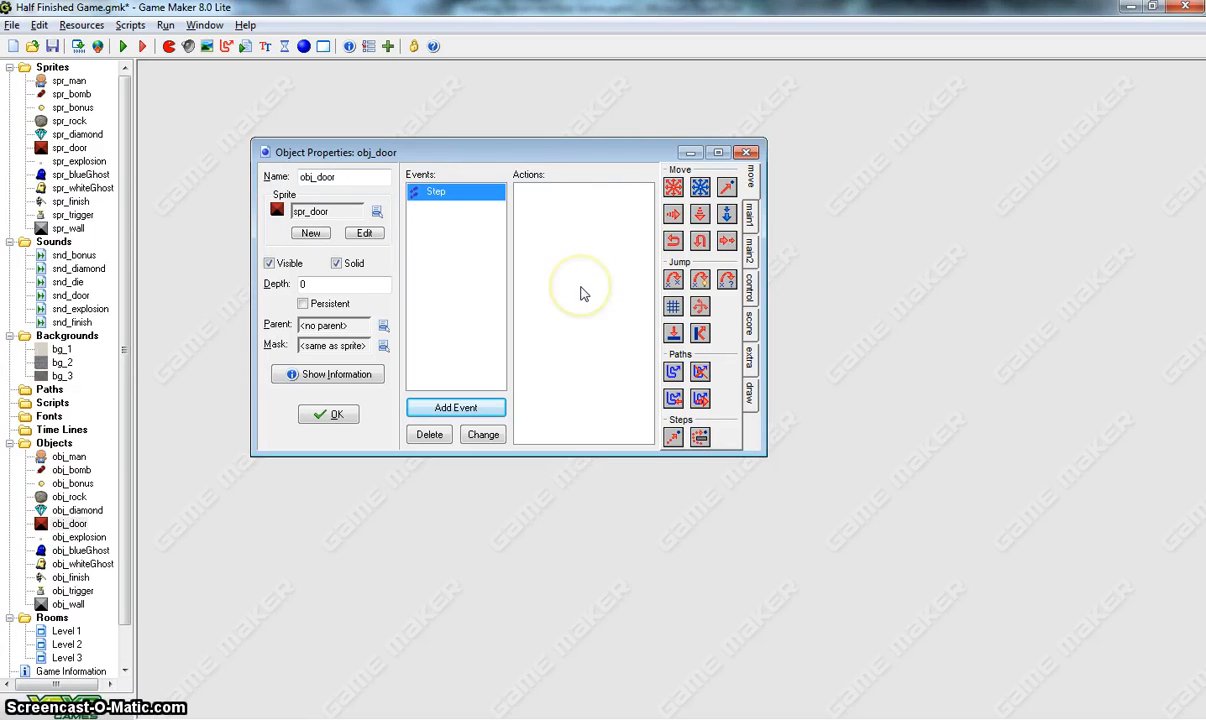
{"action": "mouse_move", "coordinate": [584, 292]}
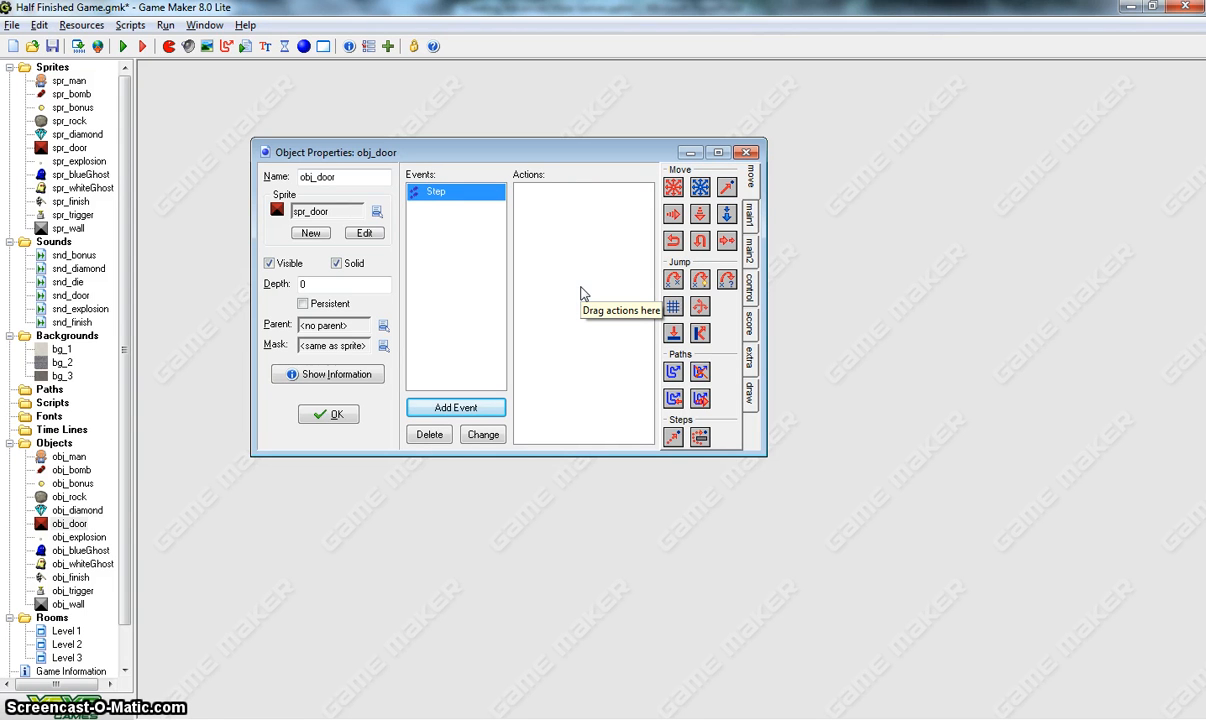
{"action": "mouse_move", "coordinate": [612, 336]}
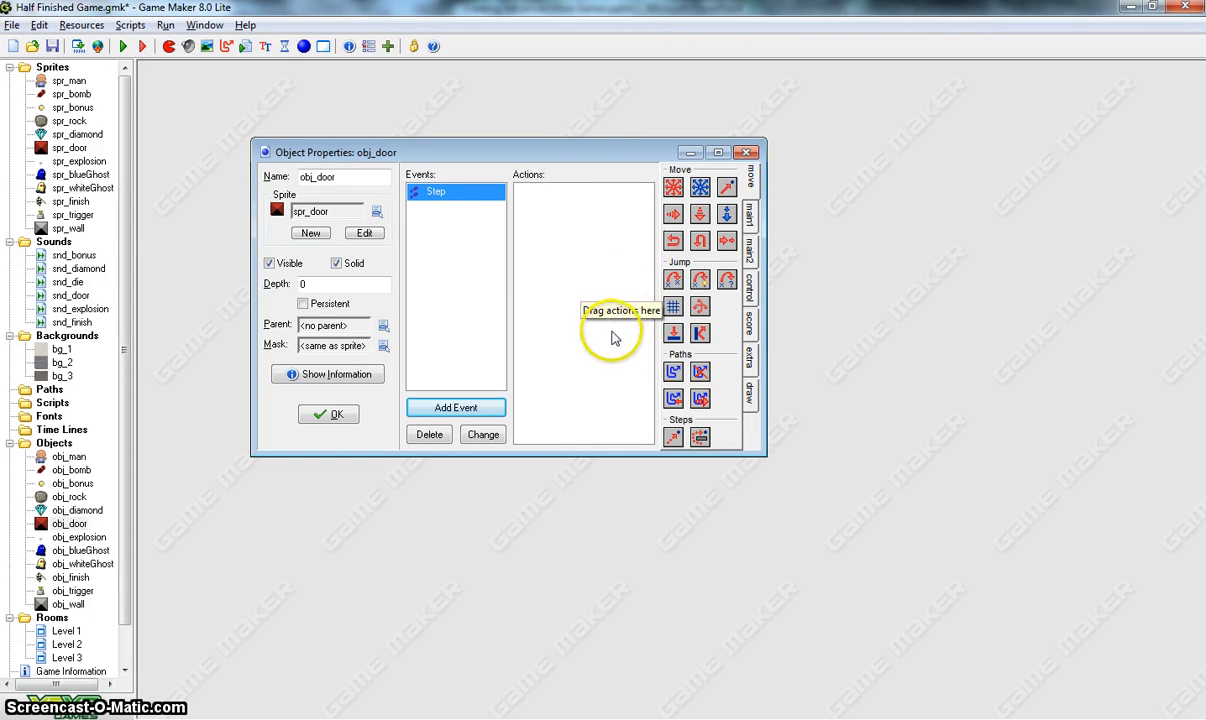
{"action": "mouse_move", "coordinate": [616, 344]}
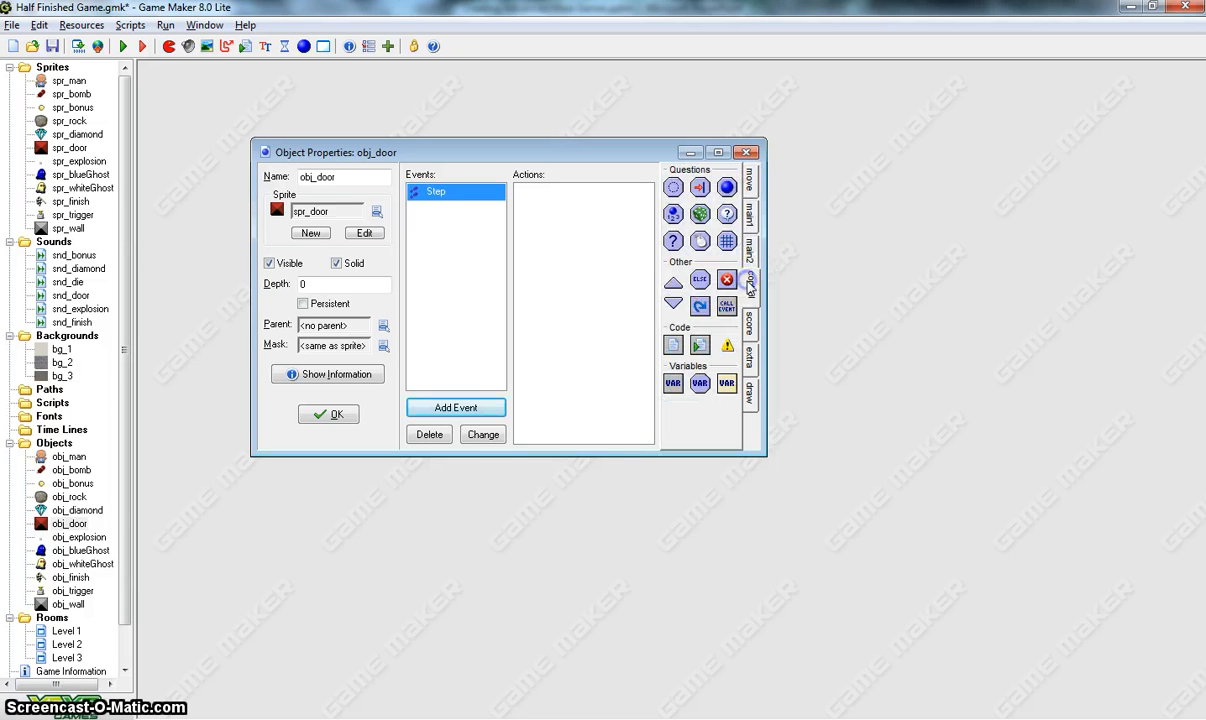
{"action": "mouse_move", "coordinate": [674, 212]}
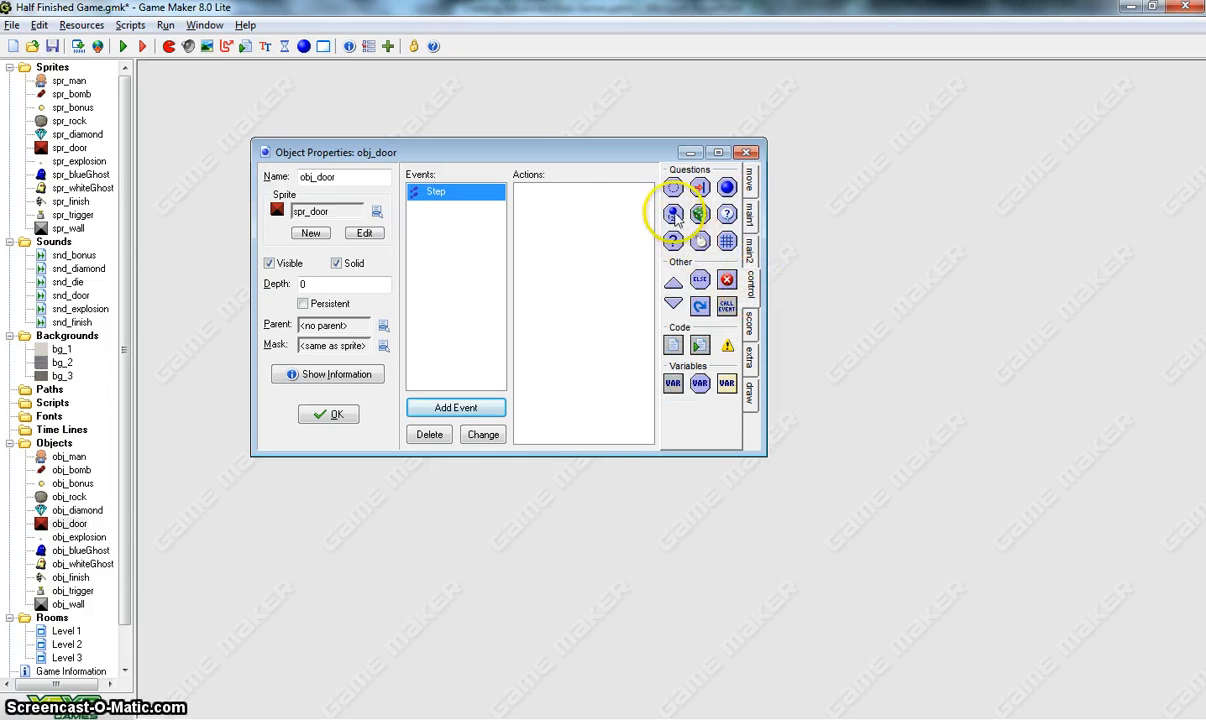
{"action": "left_click", "coordinate": [672, 212]}
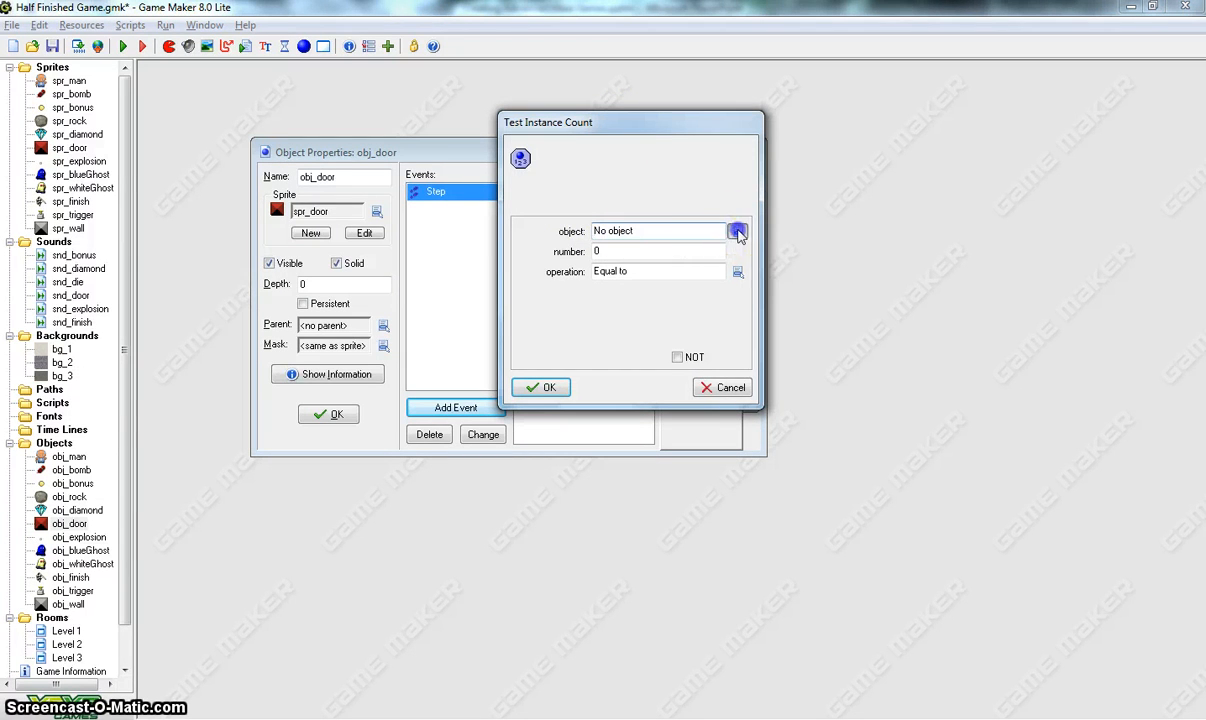
{"action": "left_click", "coordinate": [738, 232]}
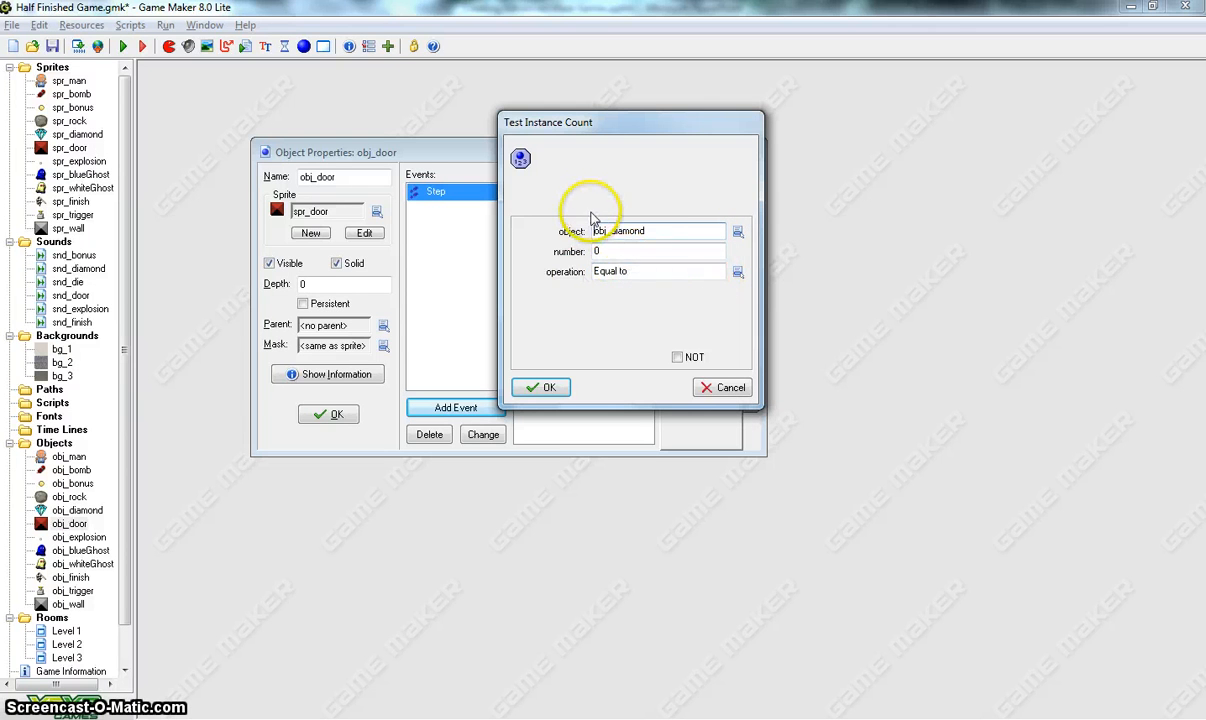
{"action": "left_click", "coordinate": [548, 388]}
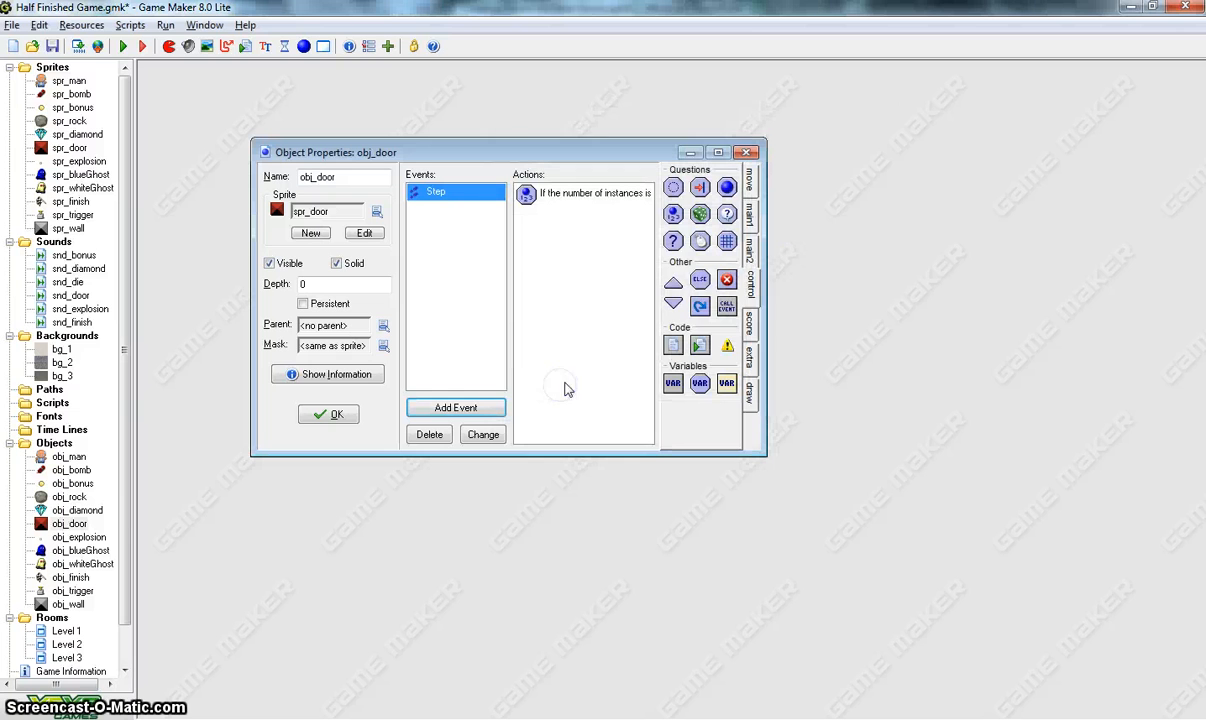
Step: Start a block under the check that plays snd_door and destroys the door itself
{"action": "left_click", "coordinate": [672, 280]}
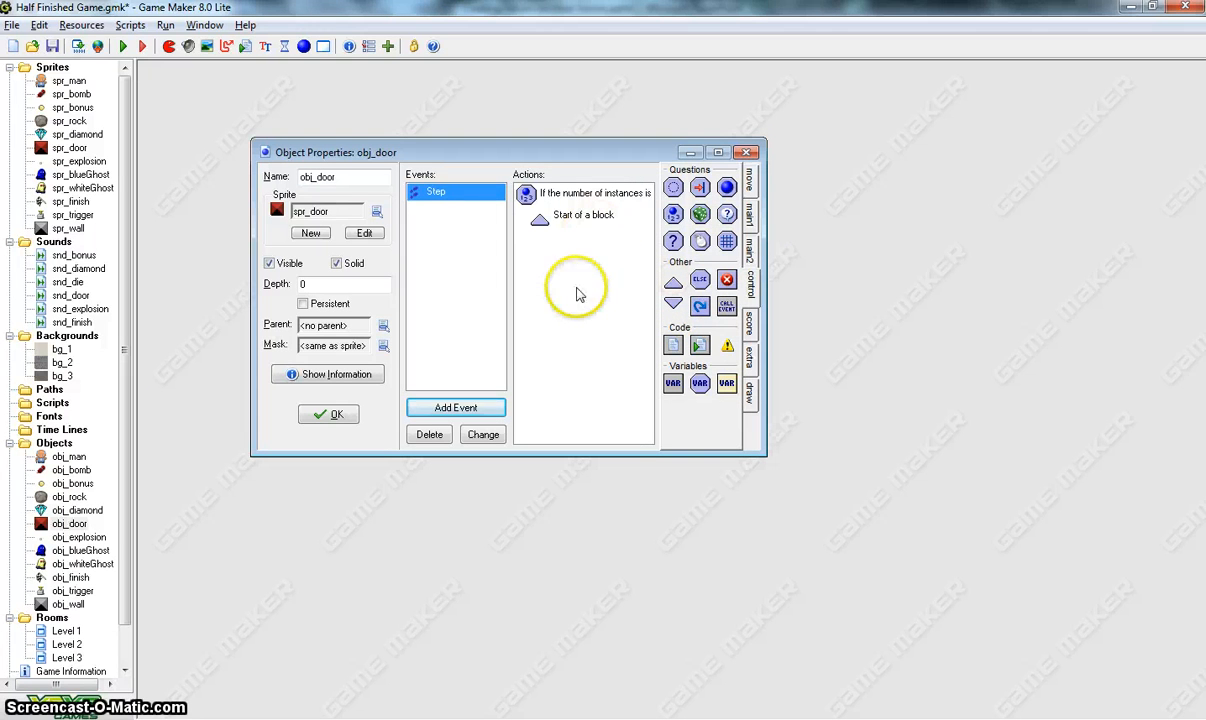
{"action": "mouse_move", "coordinate": [812, 296]}
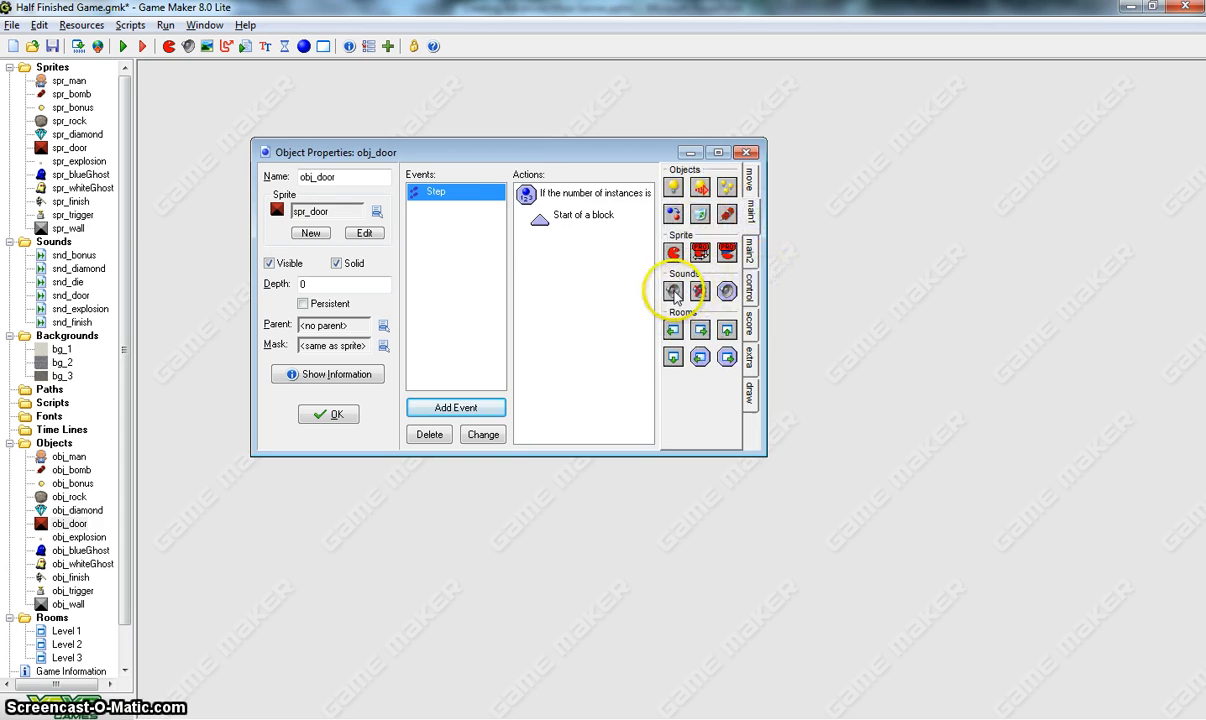
{"action": "left_click", "coordinate": [672, 292]}
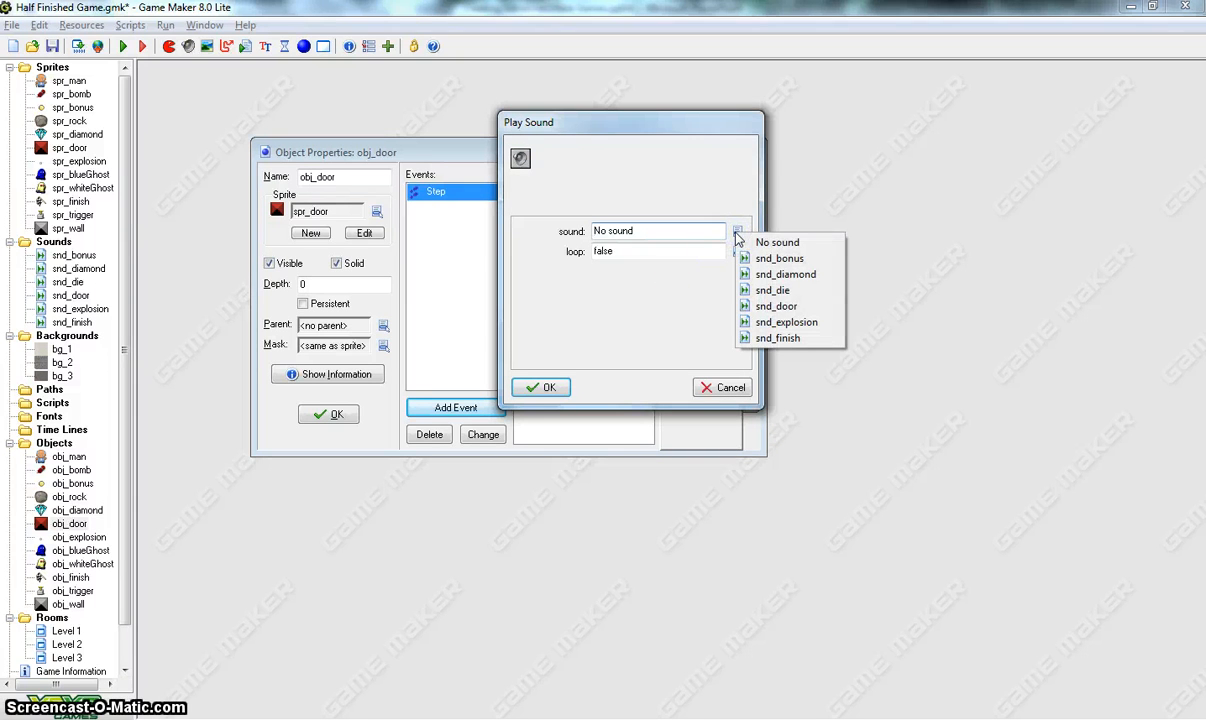
{"action": "mouse_move", "coordinate": [784, 306]}
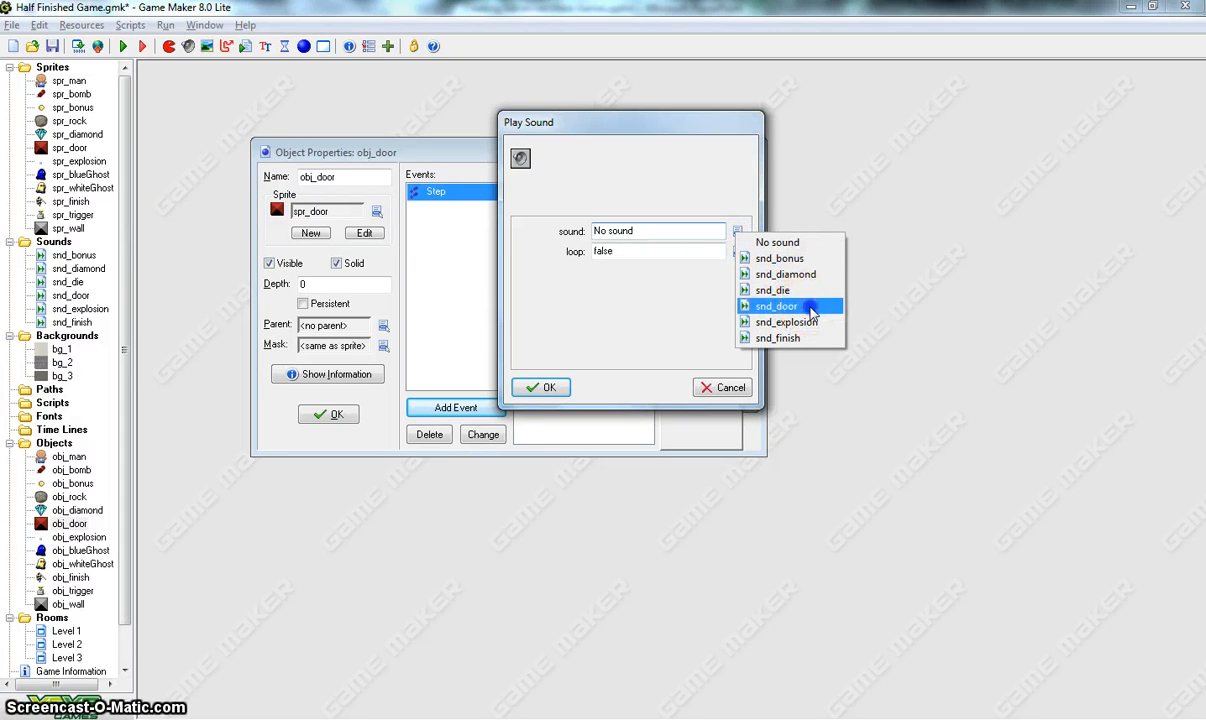
{"action": "left_click", "coordinate": [778, 306]}
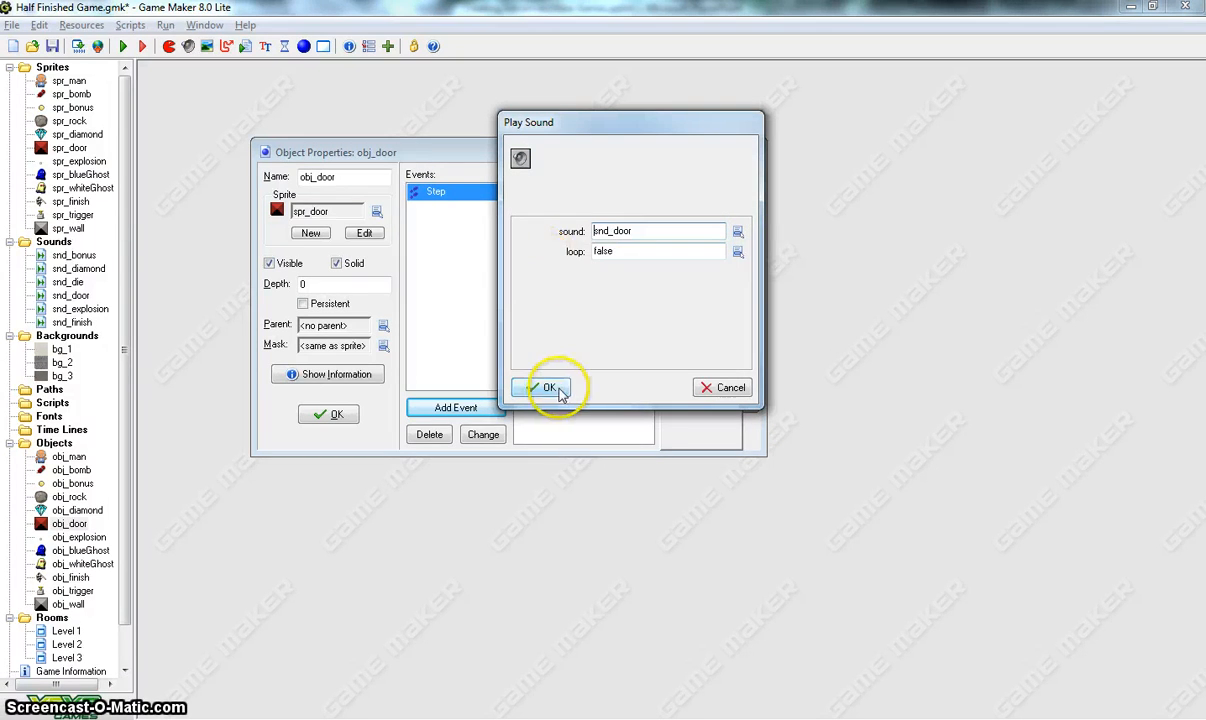
{"action": "left_click", "coordinate": [544, 388]}
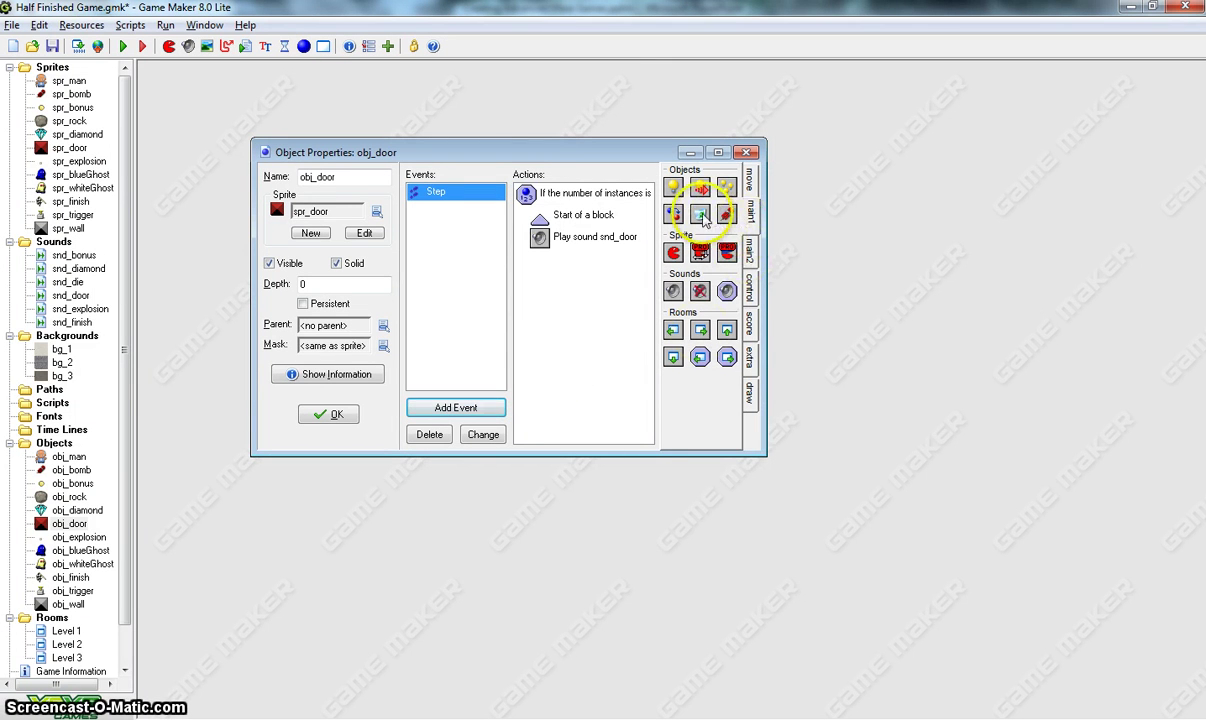
{"action": "left_click", "coordinate": [700, 214]}
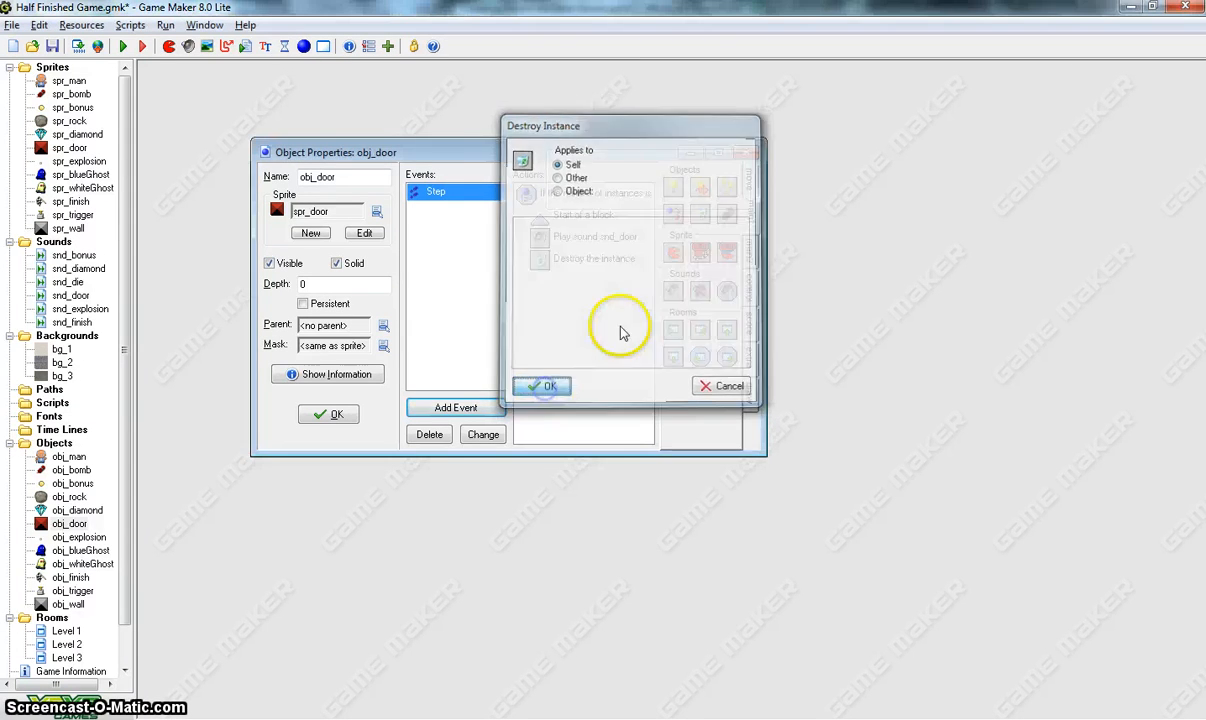
{"action": "left_click", "coordinate": [548, 386]}
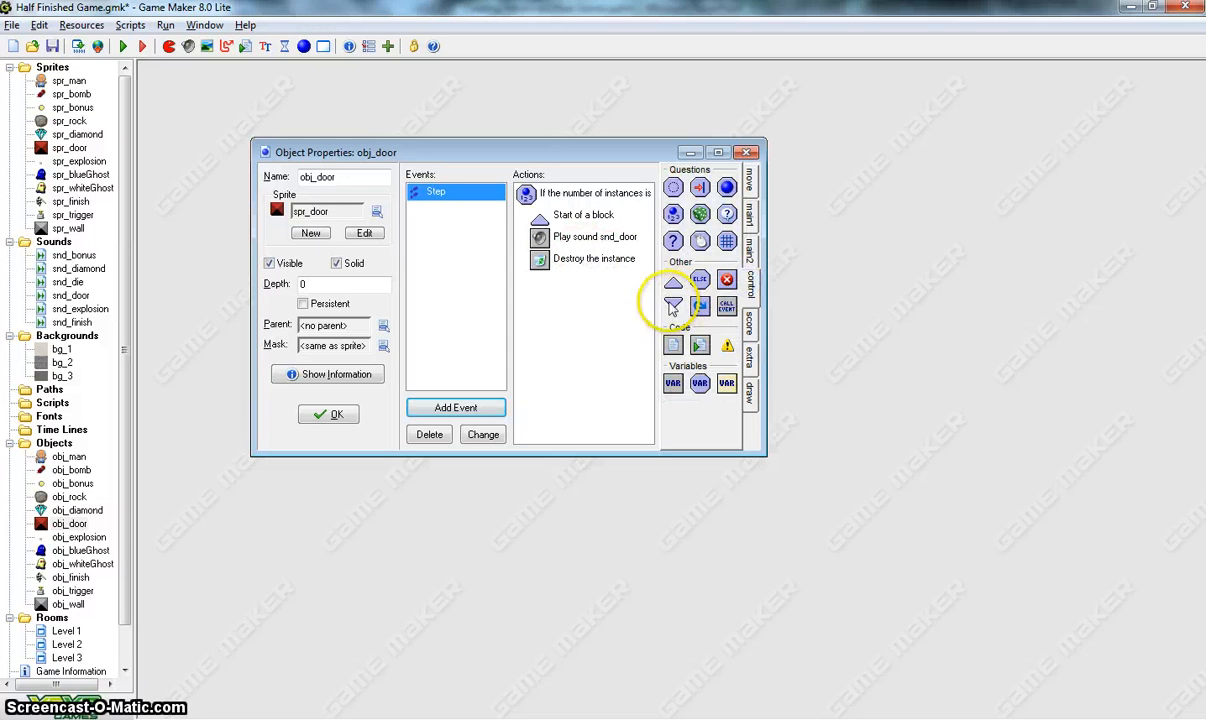
Step: Close the block, review the sound and destroy actions, and save obj_door
{"action": "left_click", "coordinate": [700, 304]}
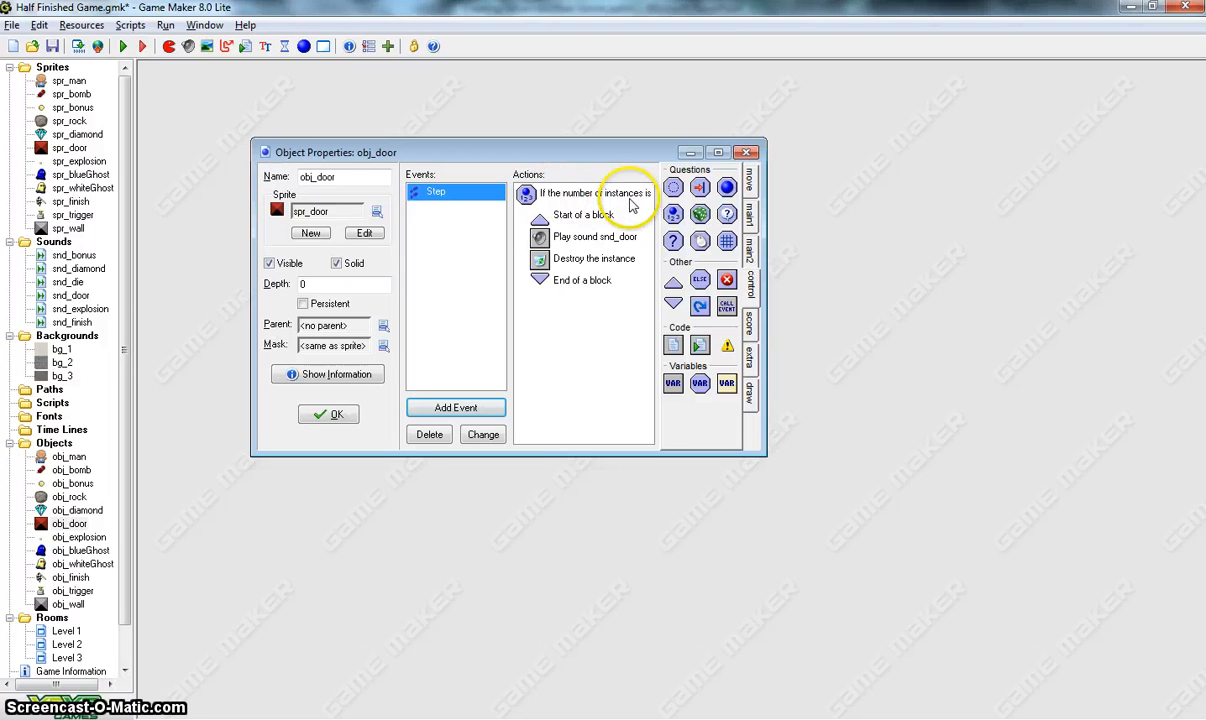
{"action": "mouse_move", "coordinate": [588, 196]}
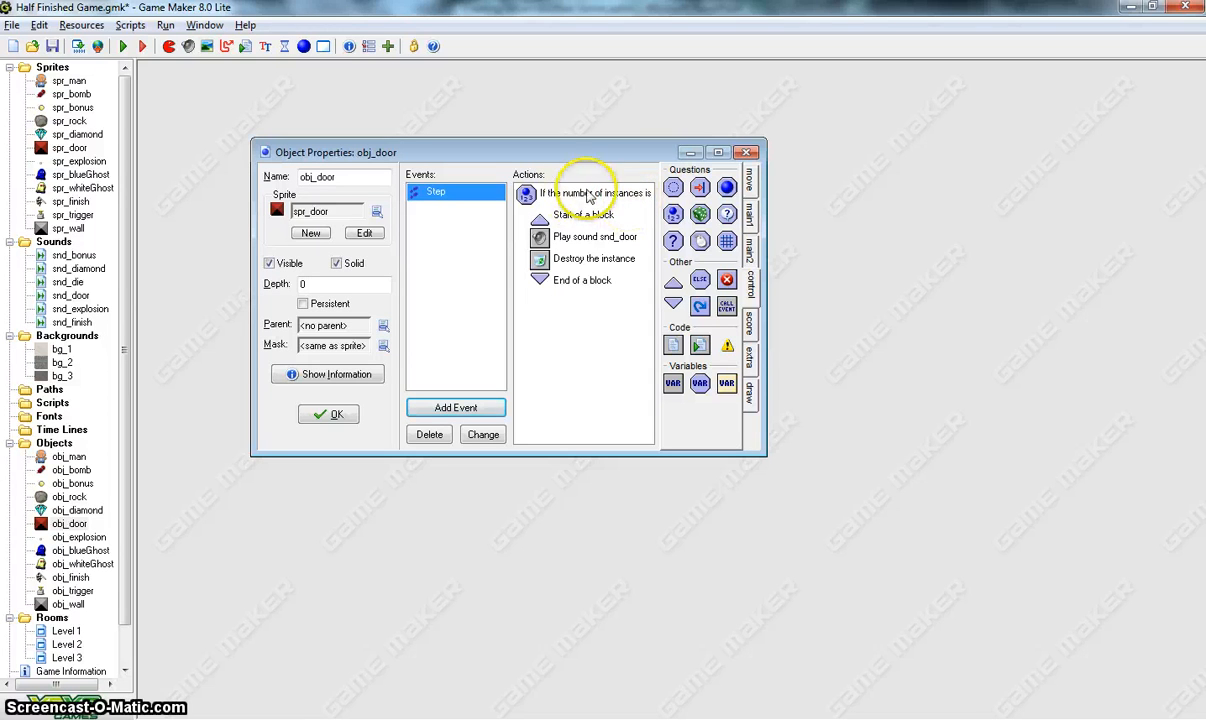
{"action": "mouse_move", "coordinate": [616, 196]}
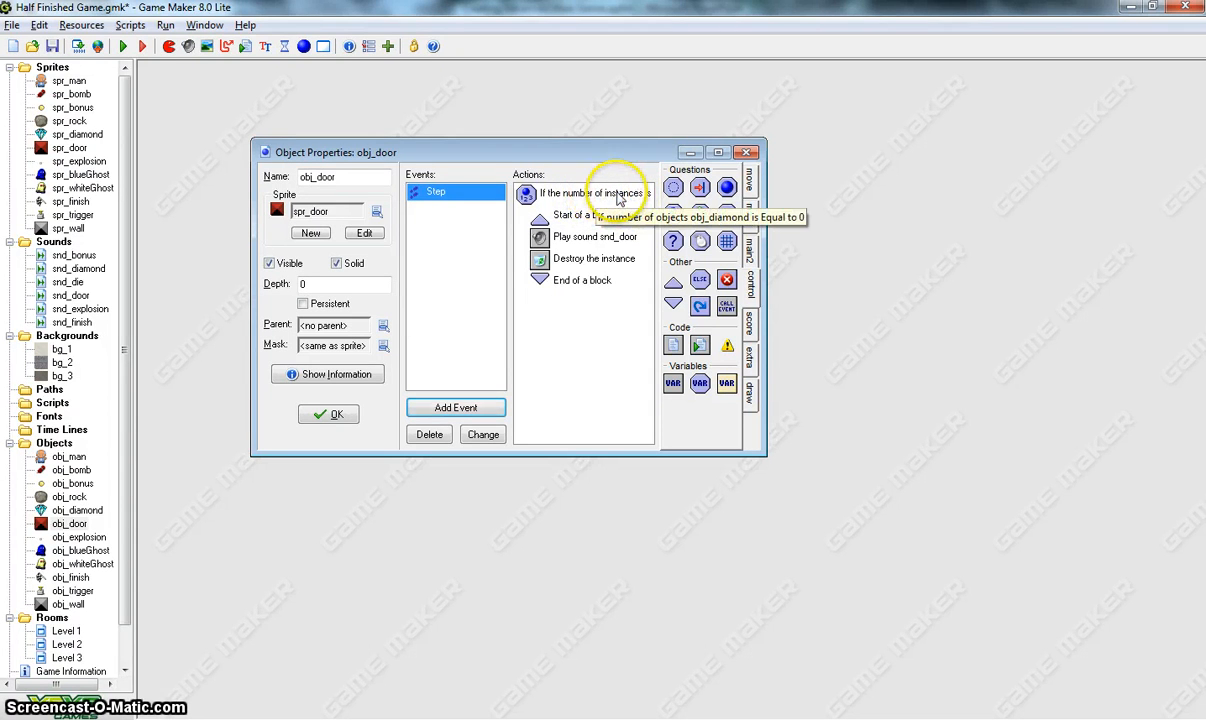
{"action": "mouse_move", "coordinate": [636, 198]}
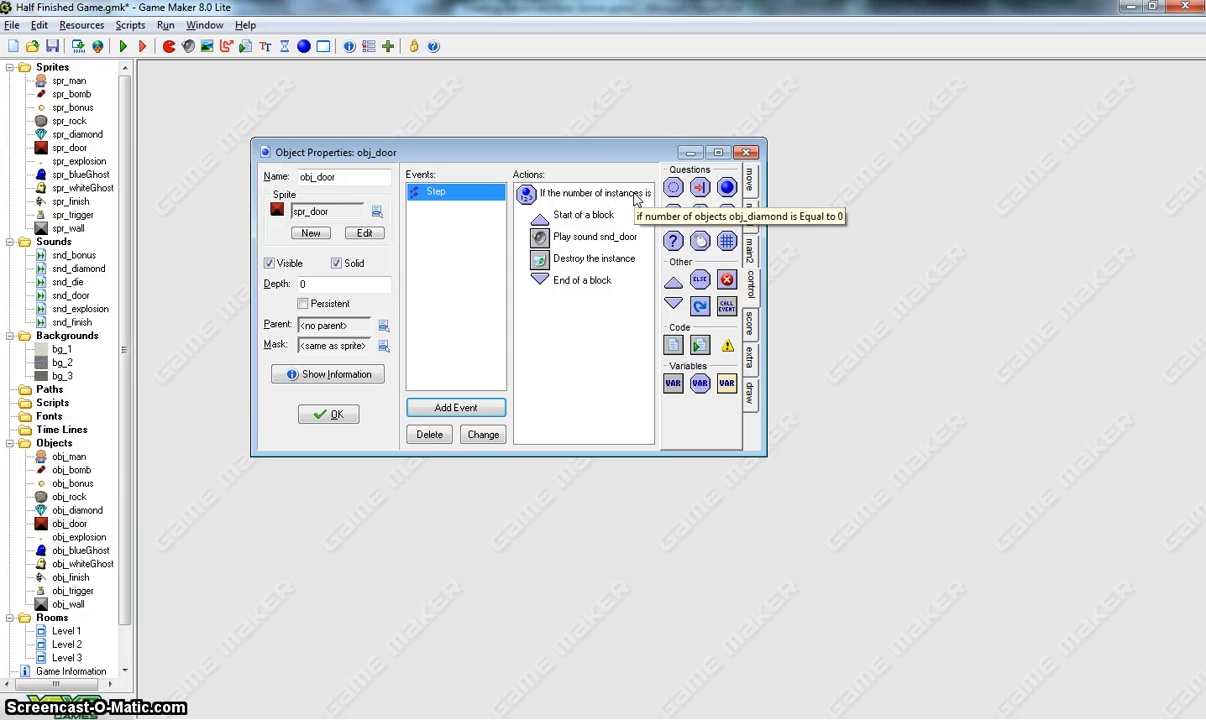
{"action": "left_click", "coordinate": [592, 236]}
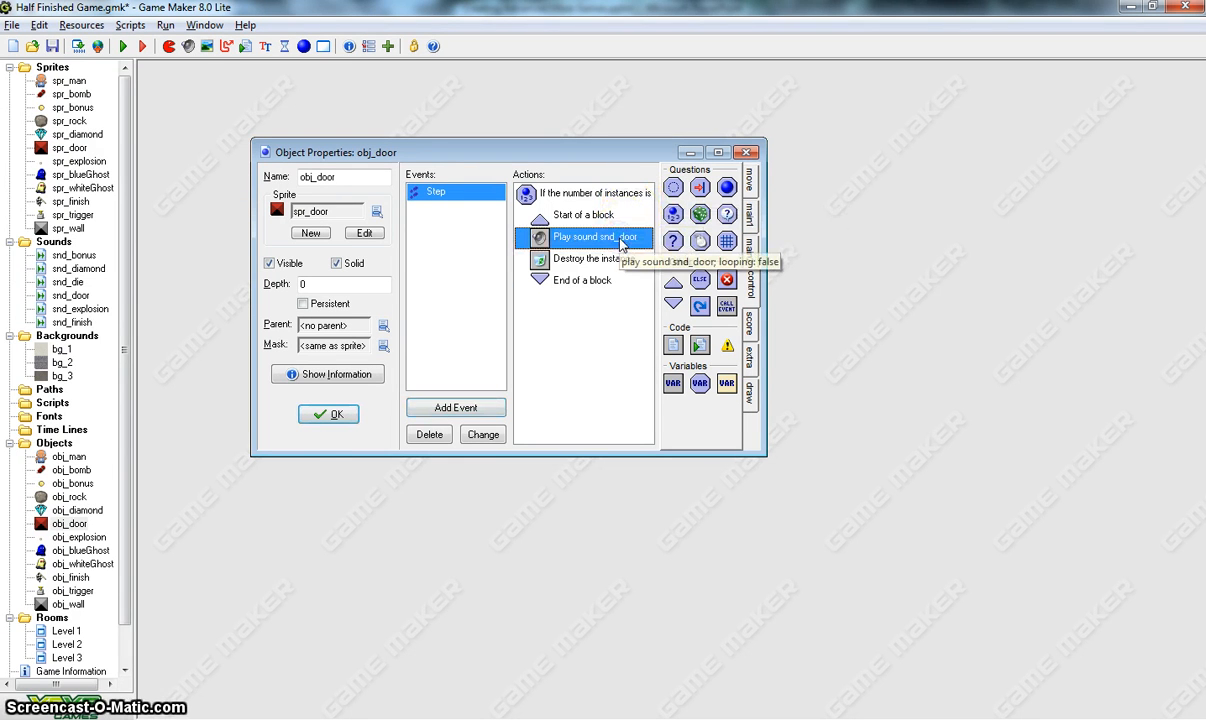
{"action": "left_click", "coordinate": [592, 258]}
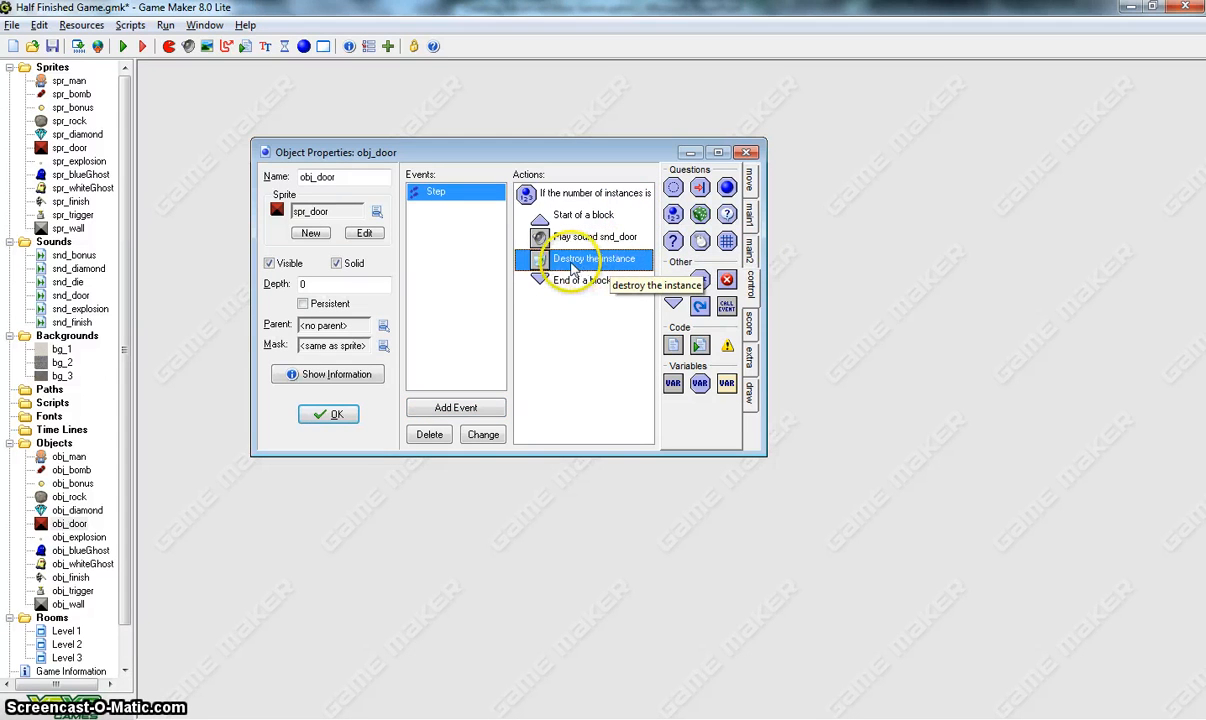
{"action": "mouse_move", "coordinate": [316, 414]}
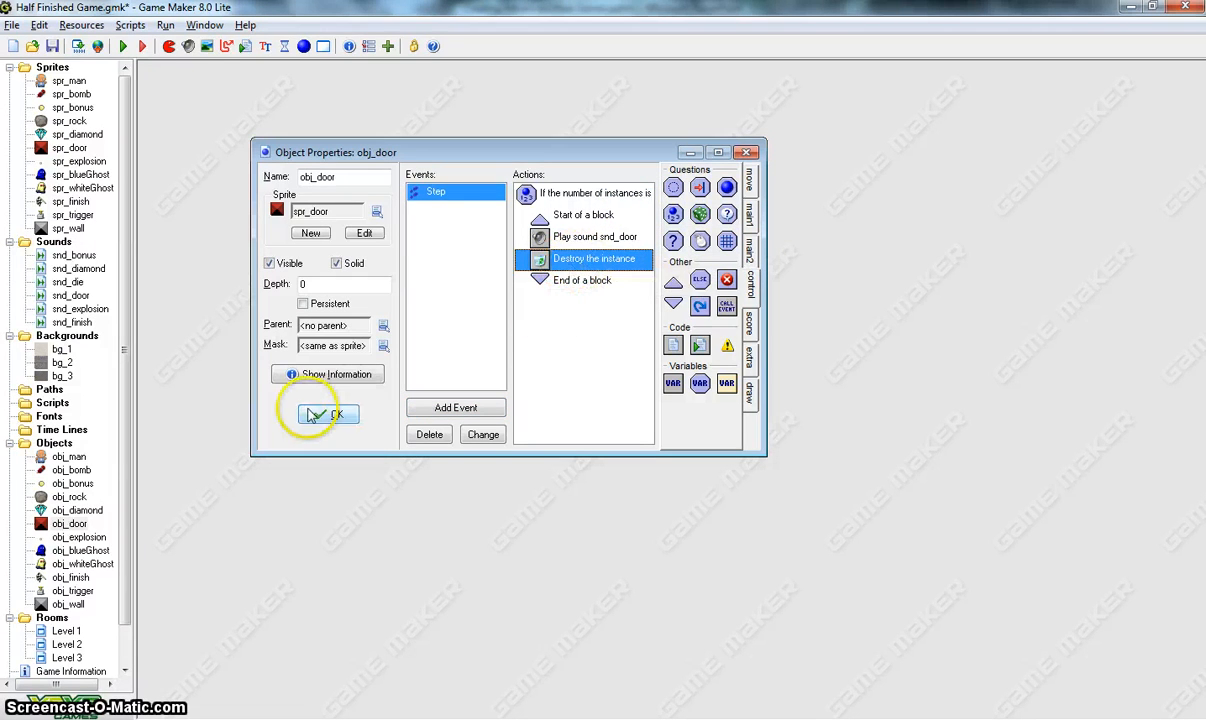
{"action": "left_click", "coordinate": [328, 414]}
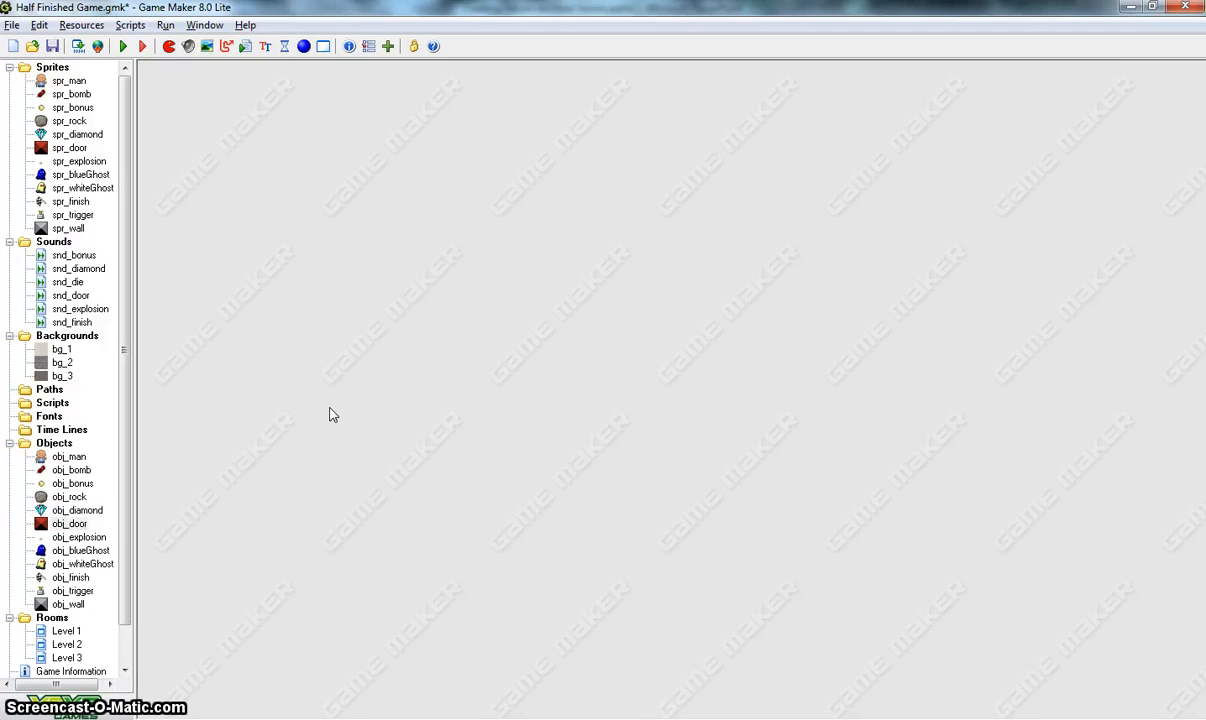
{"action": "mouse_move", "coordinate": [144, 576]}
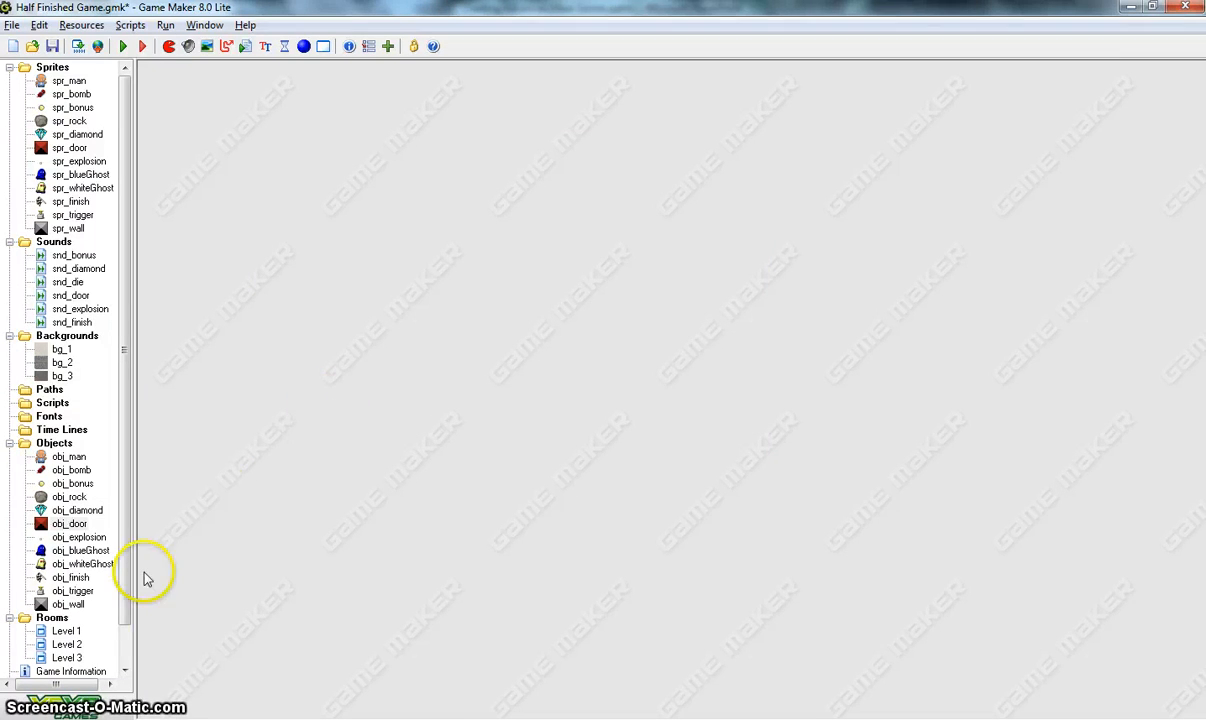
Step: Drag Level 3 above Level 1 in the Rooms list of the resource tree
{"action": "scroll", "scroll_direction": "down", "scroll_amount": 3}
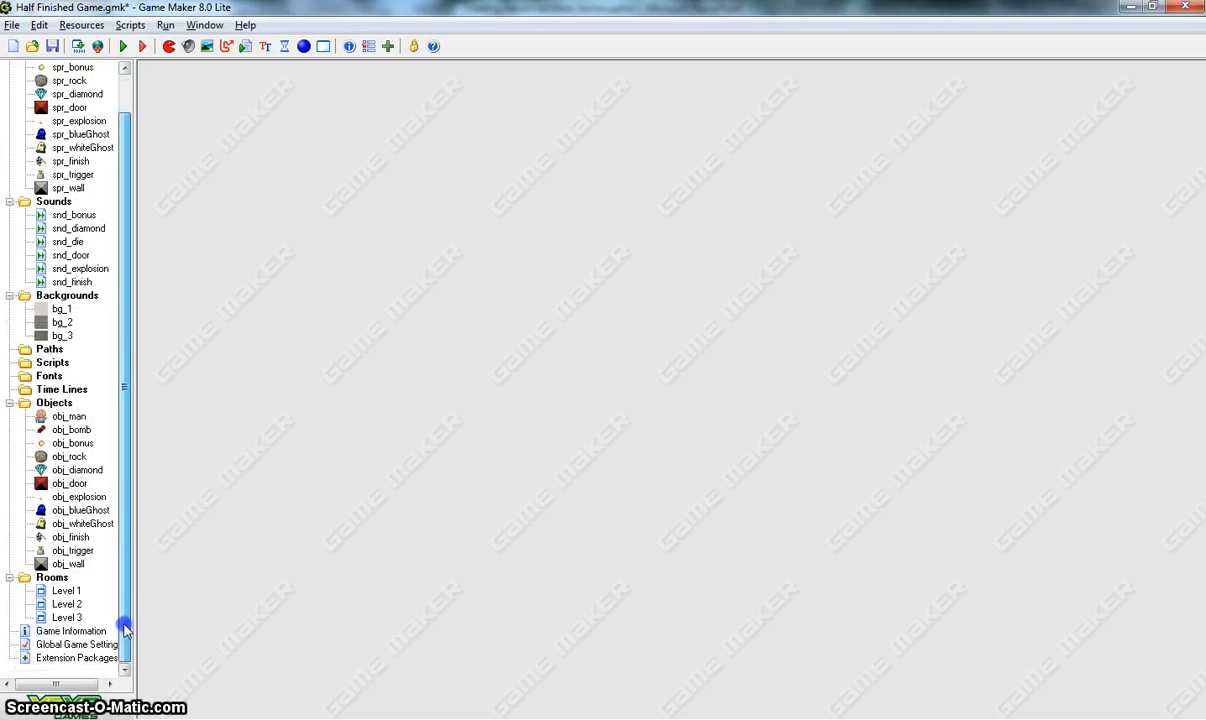
{"action": "left_click", "coordinate": [68, 616]}
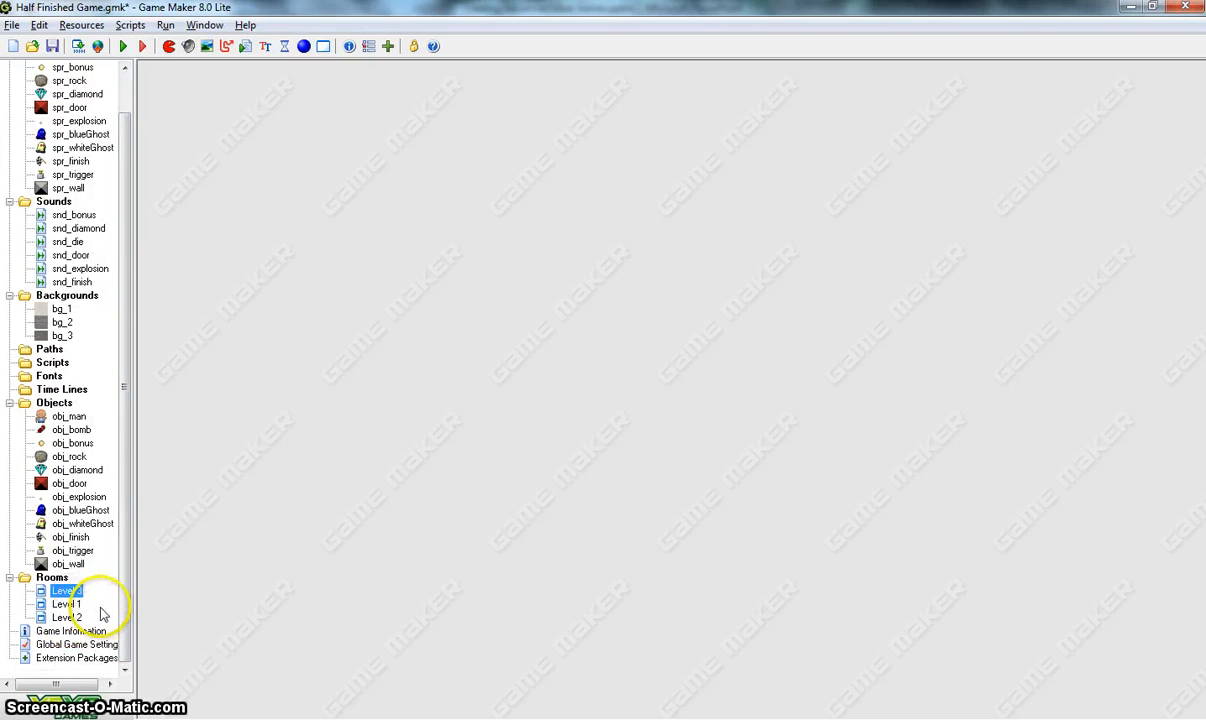
{"action": "left_click", "coordinate": [52, 576]}
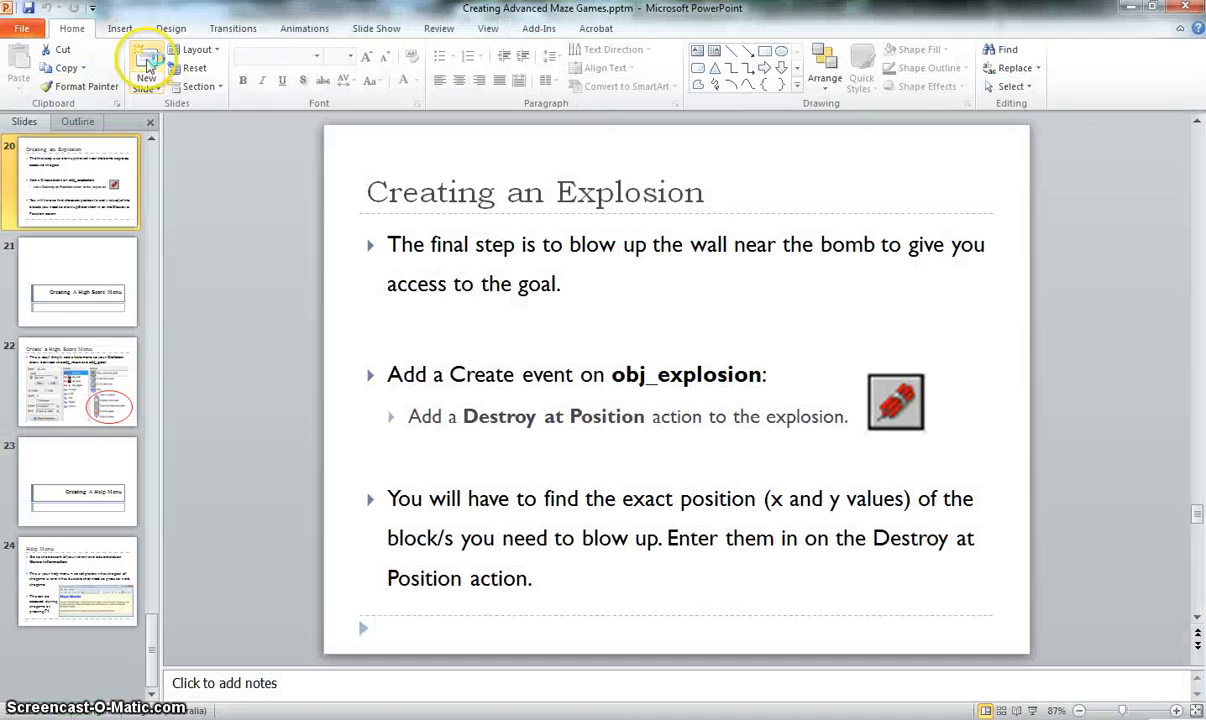
Step: Read the Creating an Explosion slide before returning to Game Maker
{"action": "left_click", "coordinate": [146, 62]}
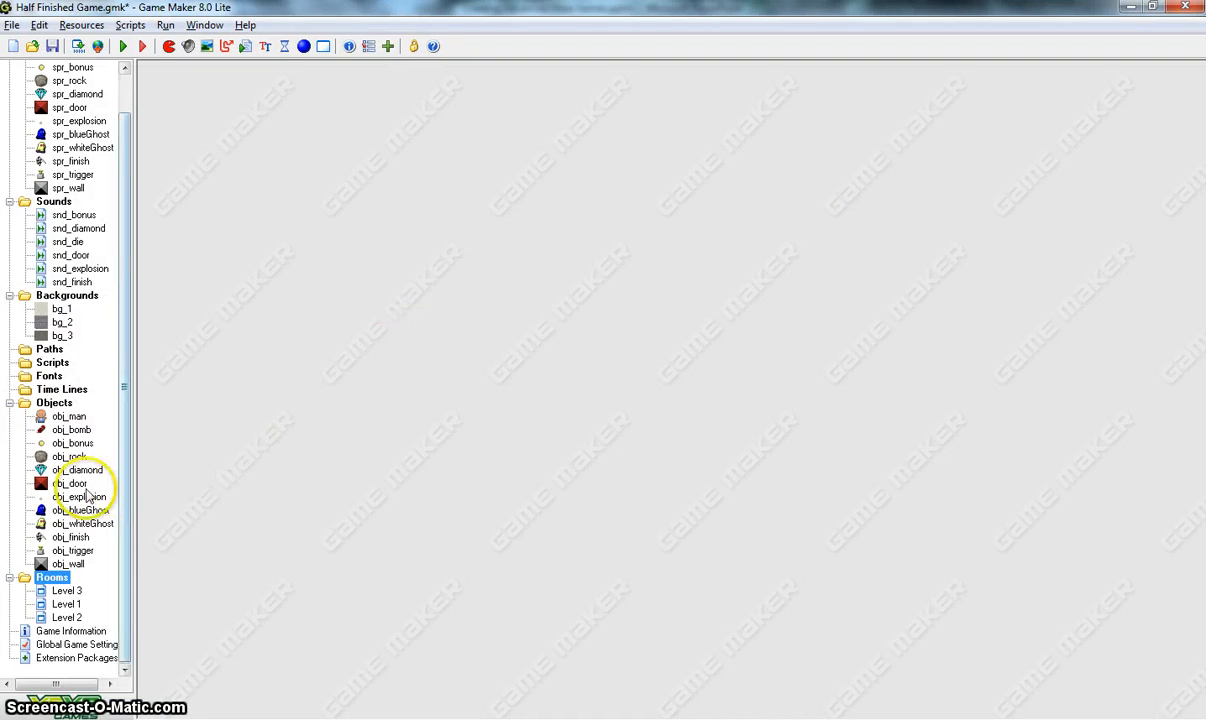
Step: Give obj_explosion an Animation End event with a Destroy the instance action
{"action": "double_click", "coordinate": [80, 496]}
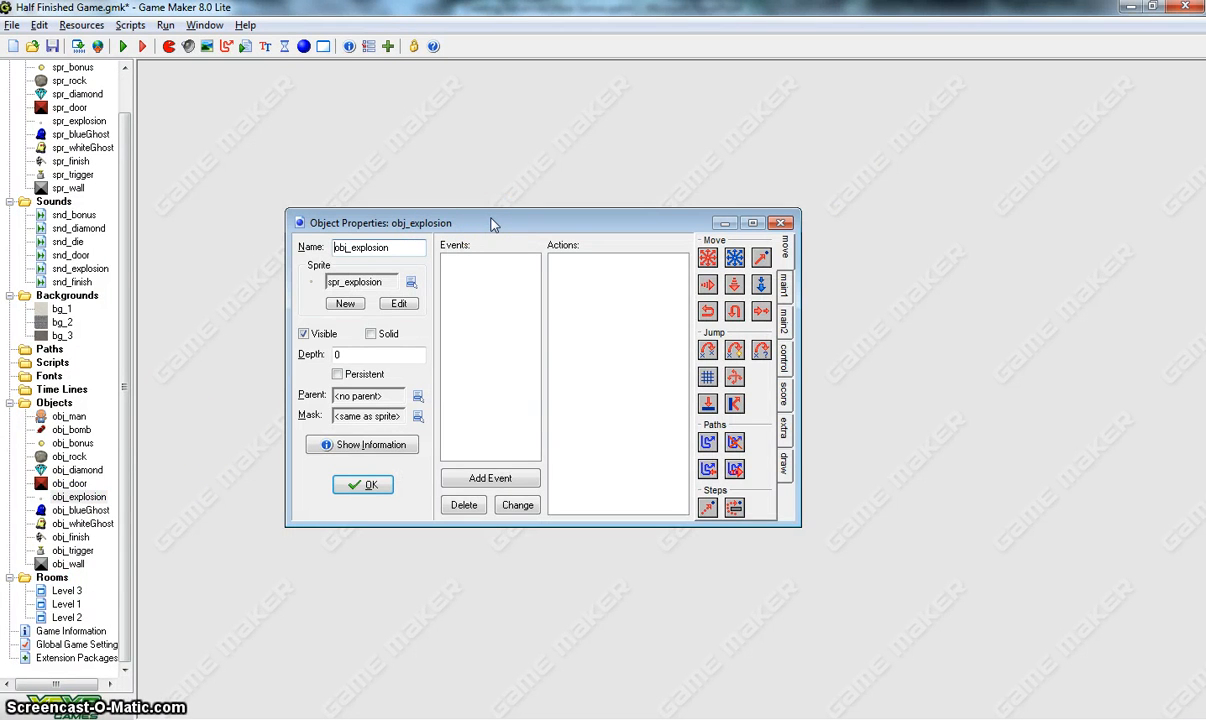
{"action": "left_click", "coordinate": [490, 478]}
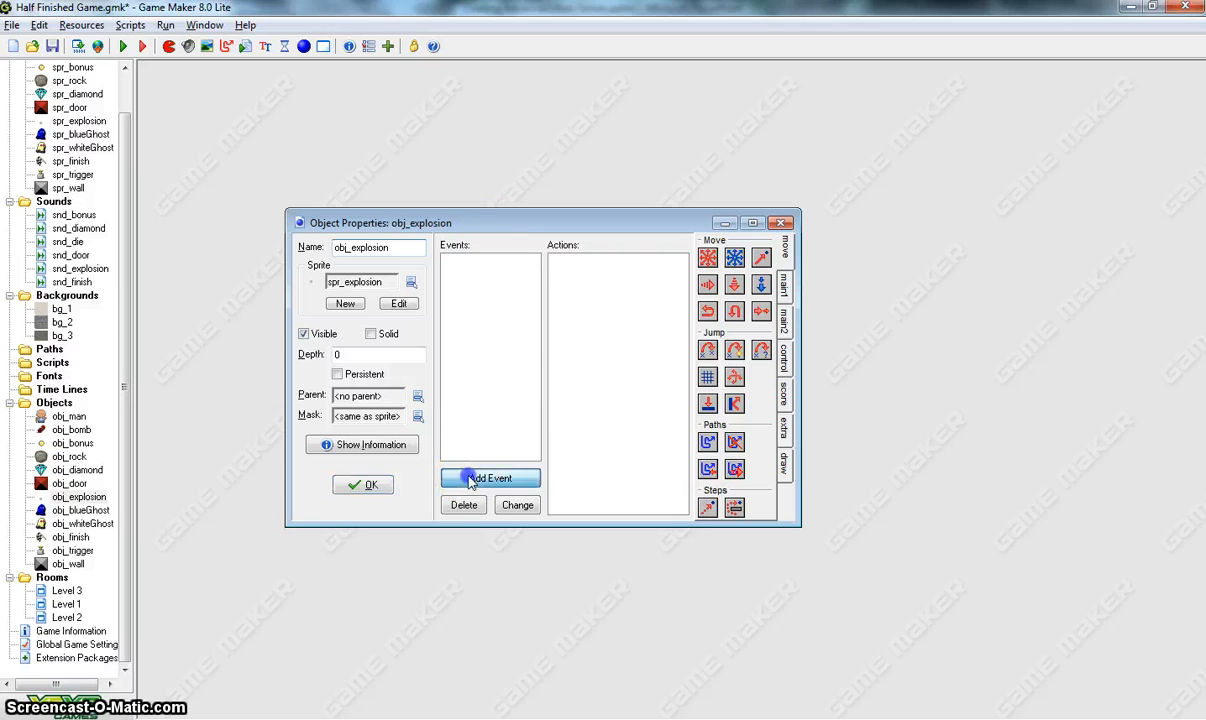
{"action": "left_click", "coordinate": [490, 476]}
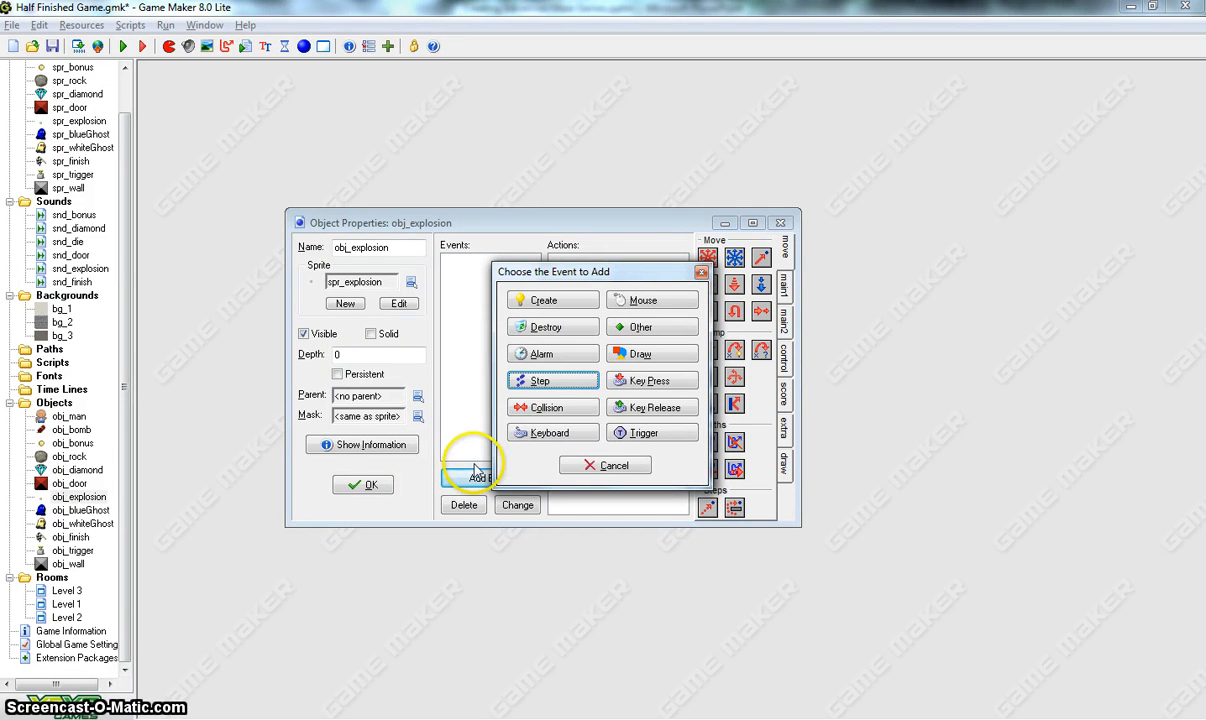
{"action": "mouse_move", "coordinate": [644, 328]}
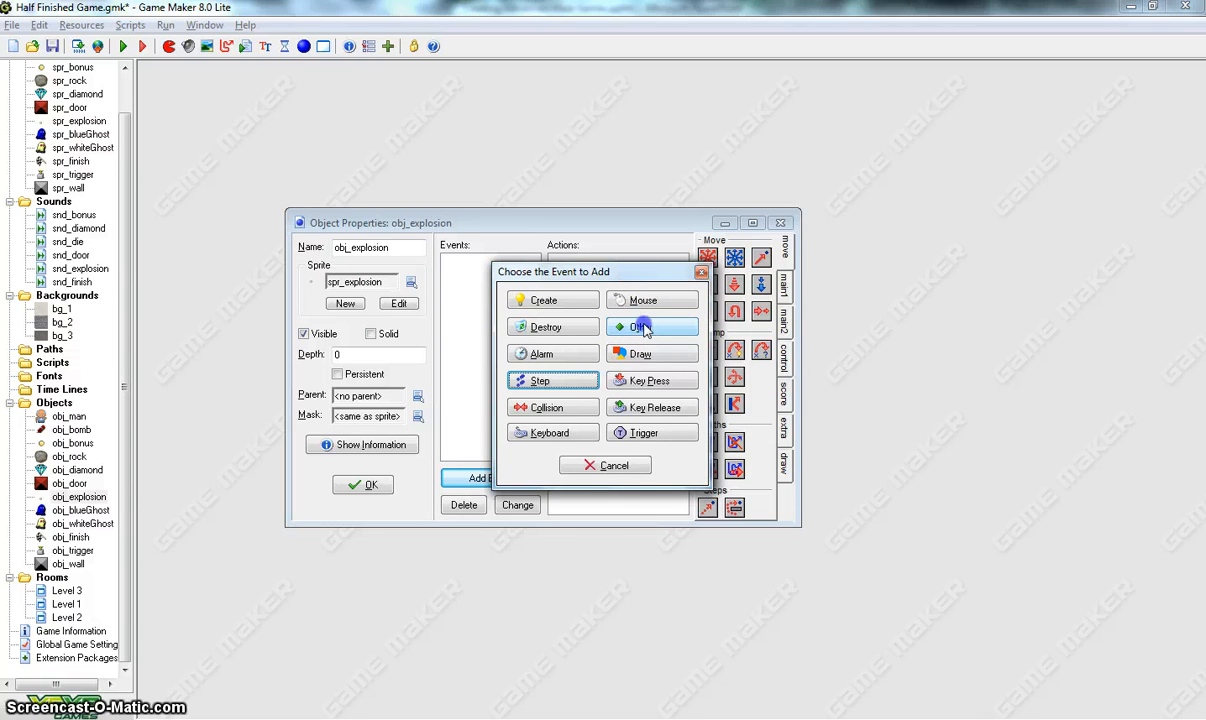
{"action": "left_click", "coordinate": [640, 326]}
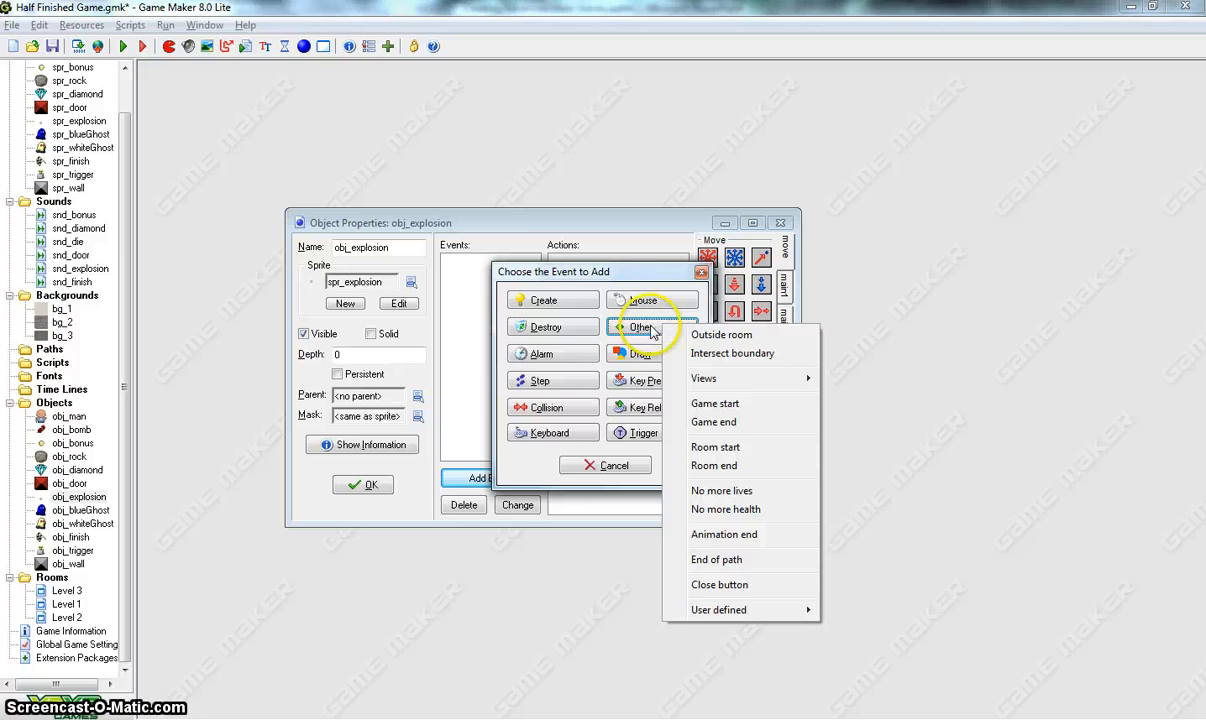
{"action": "mouse_move", "coordinate": [724, 534]}
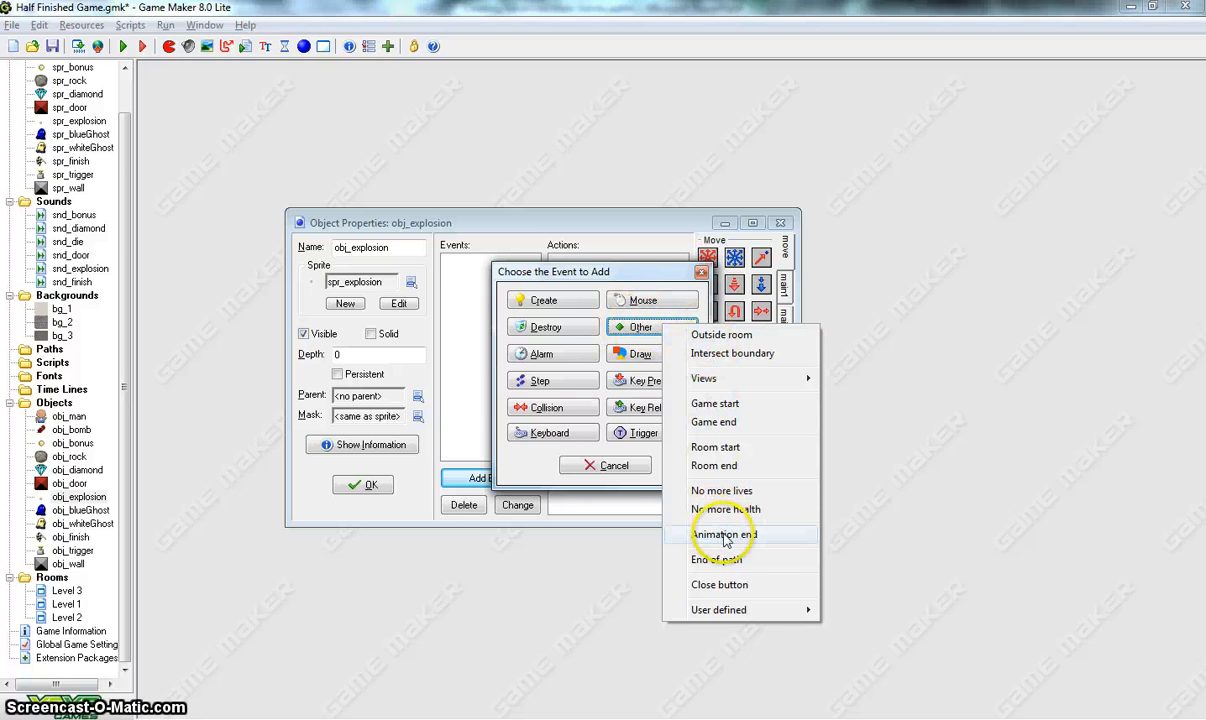
{"action": "left_click", "coordinate": [724, 534]}
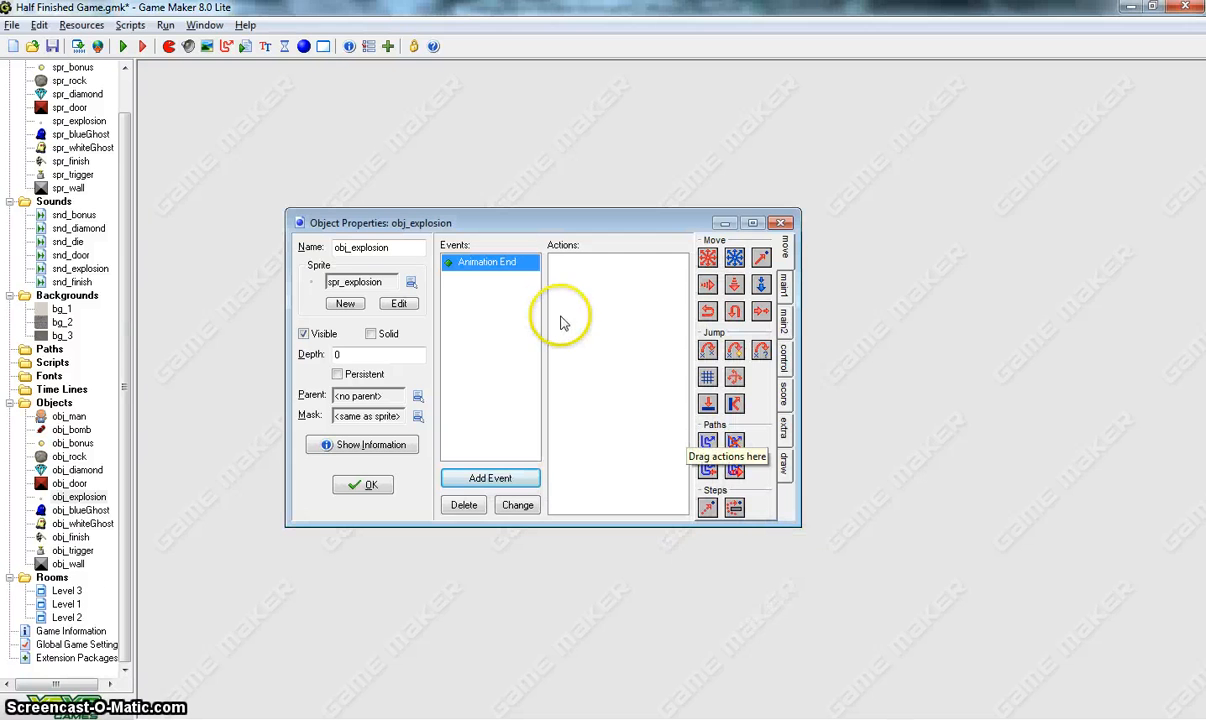
{"action": "mouse_move", "coordinate": [556, 318]}
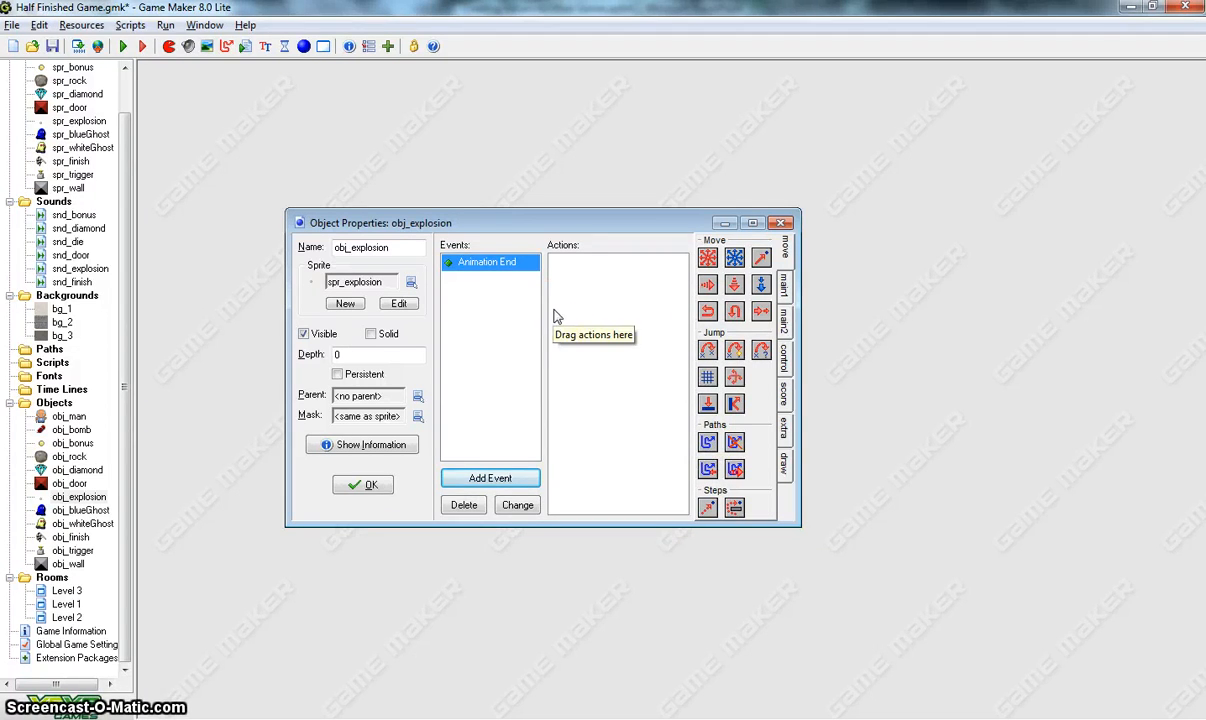
{"action": "left_click", "coordinate": [784, 278]}
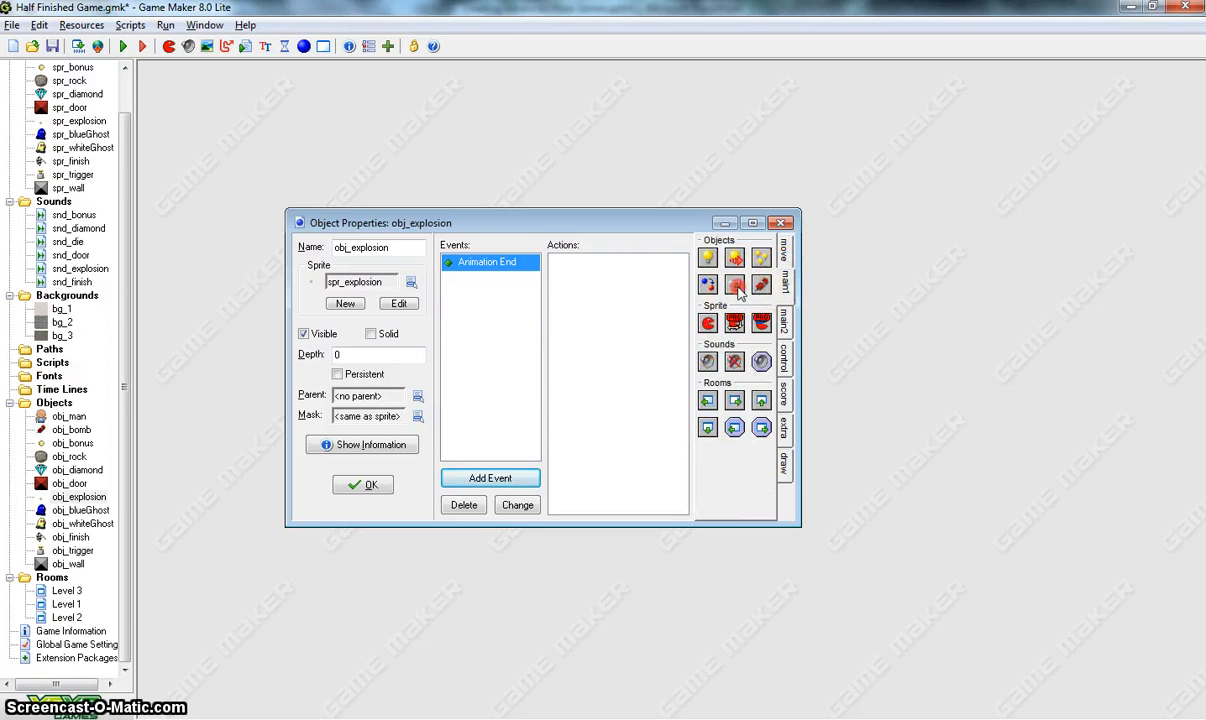
{"action": "left_click", "coordinate": [734, 286]}
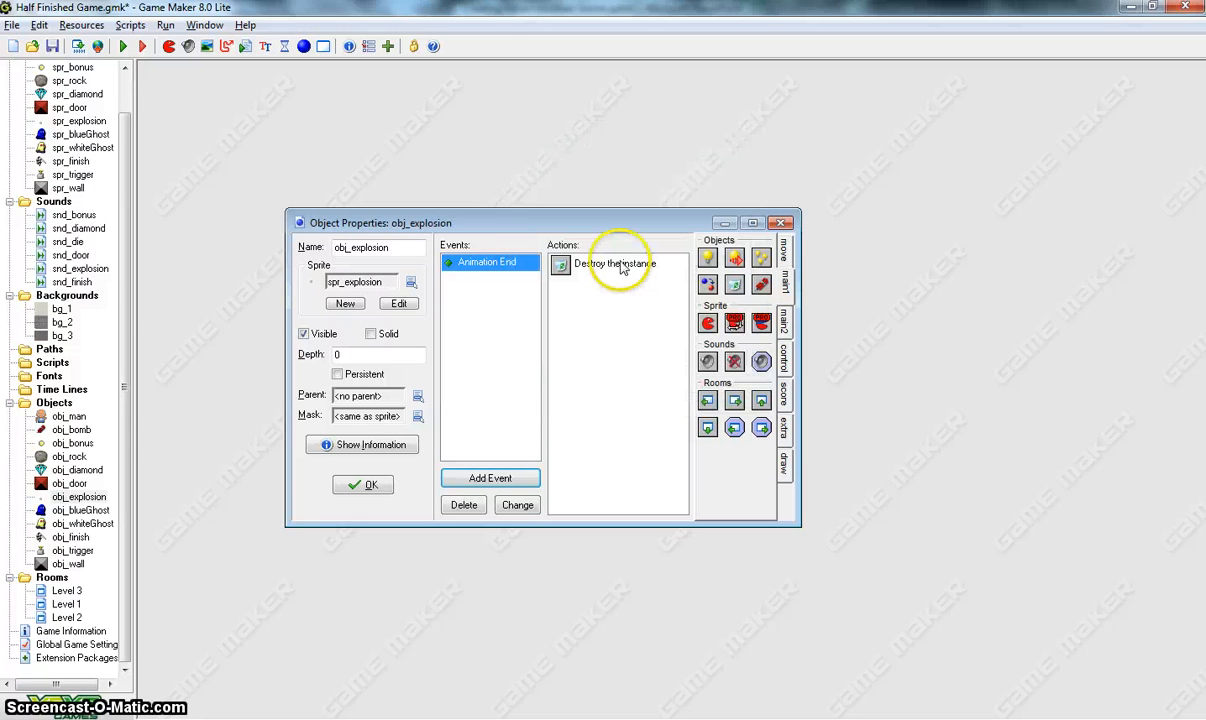
{"action": "mouse_move", "coordinate": [604, 272]}
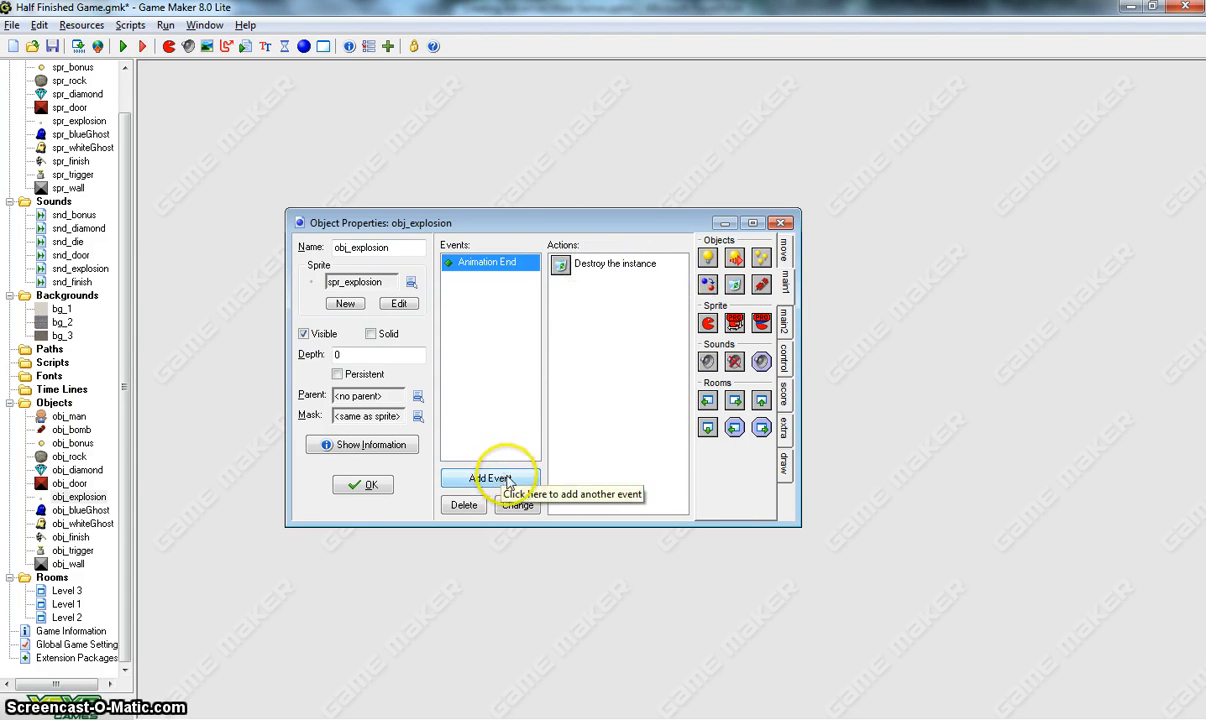
Step: Add a Create event to obj_explosion that destroys the obj_rock object
{"action": "left_click", "coordinate": [488, 478]}
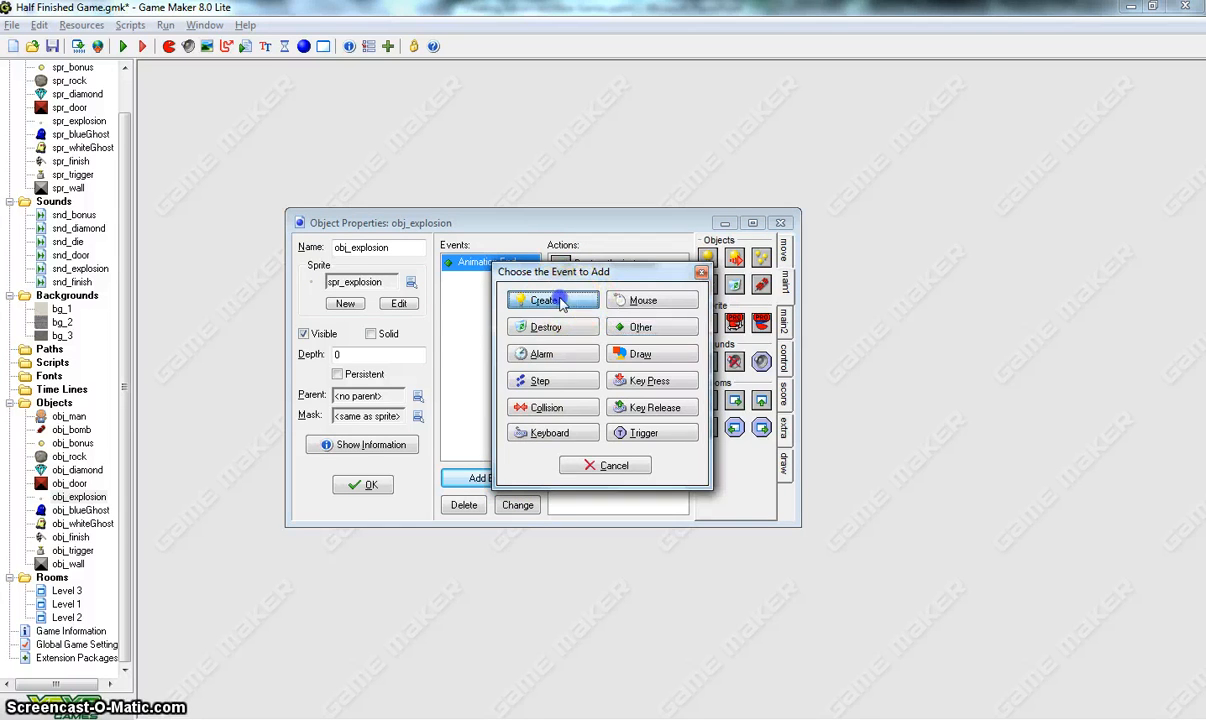
{"action": "left_click", "coordinate": [544, 300]}
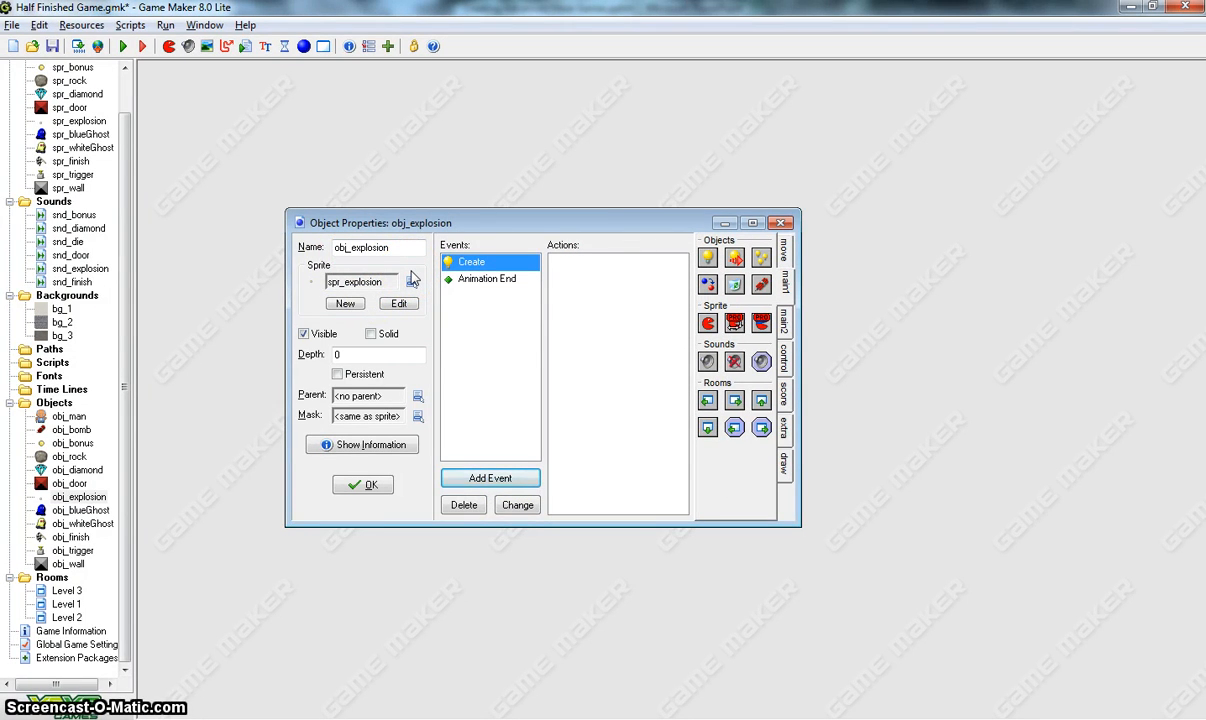
{"action": "left_click", "coordinate": [472, 260]}
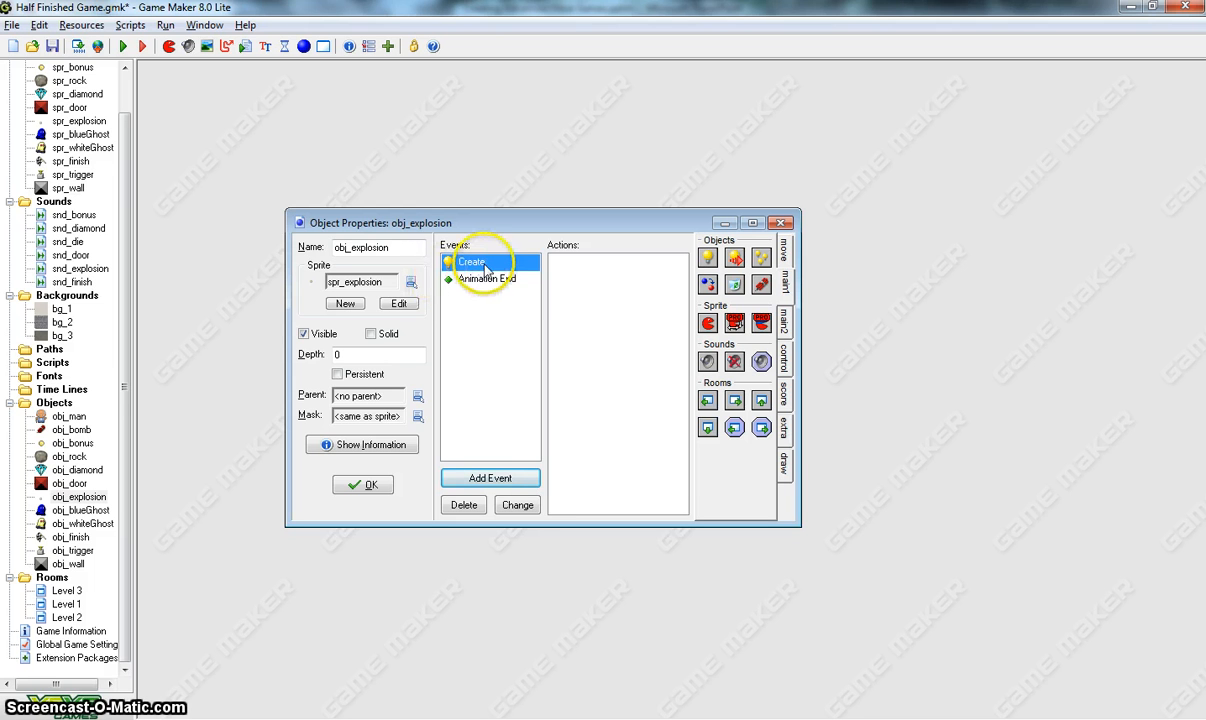
{"action": "mouse_move", "coordinate": [668, 296]}
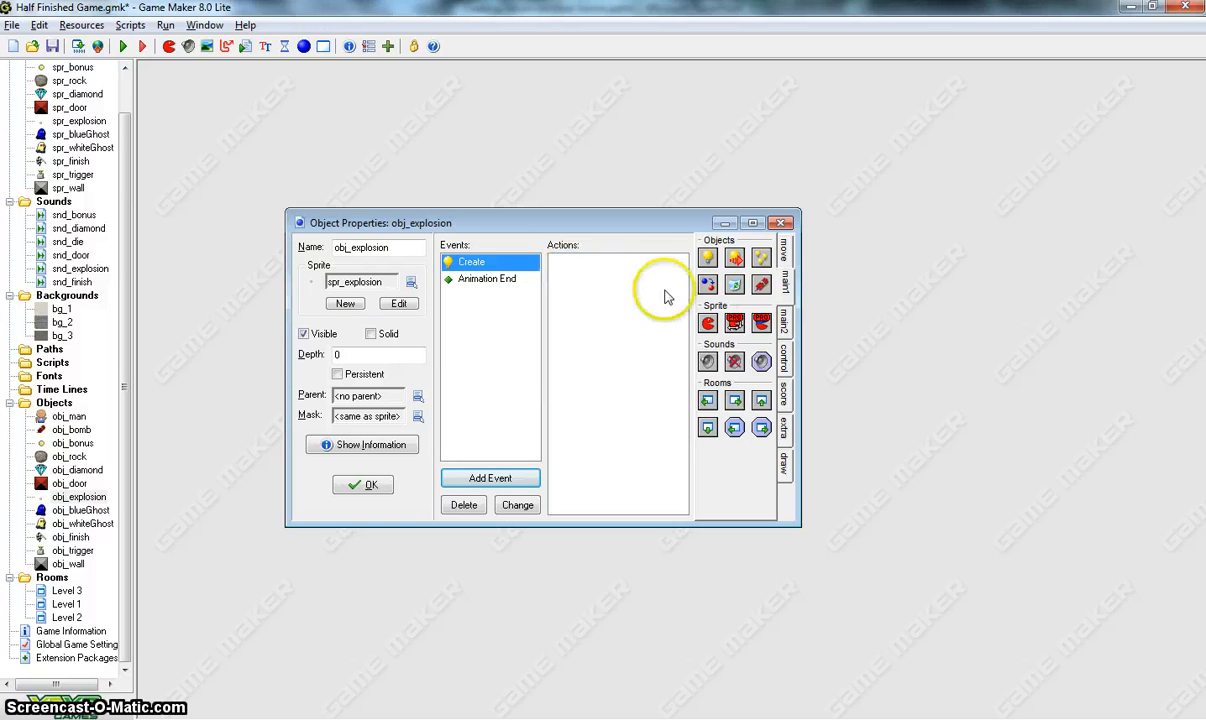
{"action": "mouse_move", "coordinate": [734, 284]}
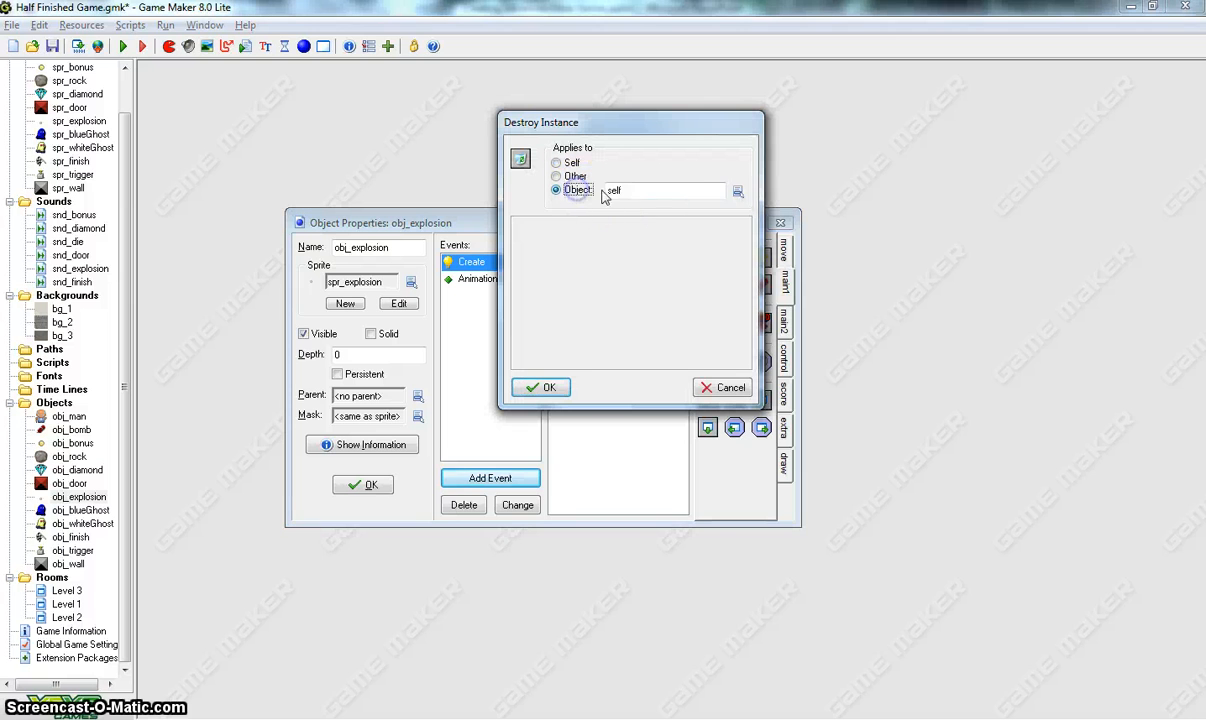
{"action": "left_click", "coordinate": [738, 192]}
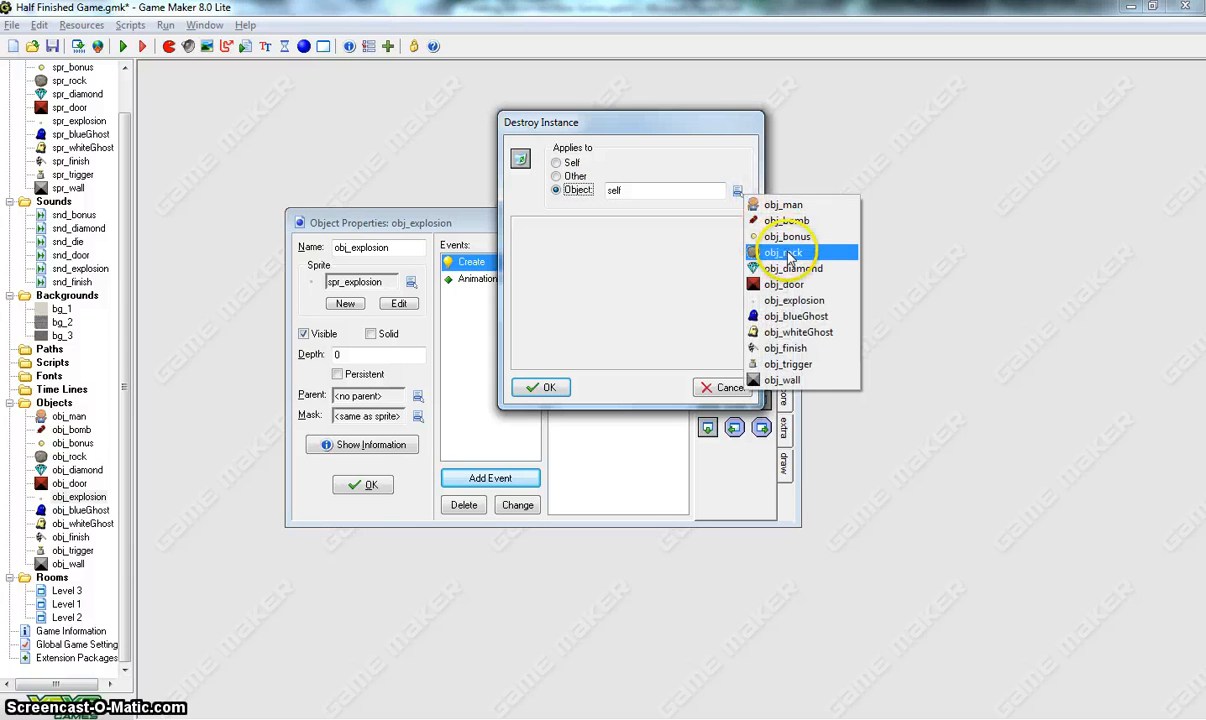
{"action": "left_click", "coordinate": [540, 388]}
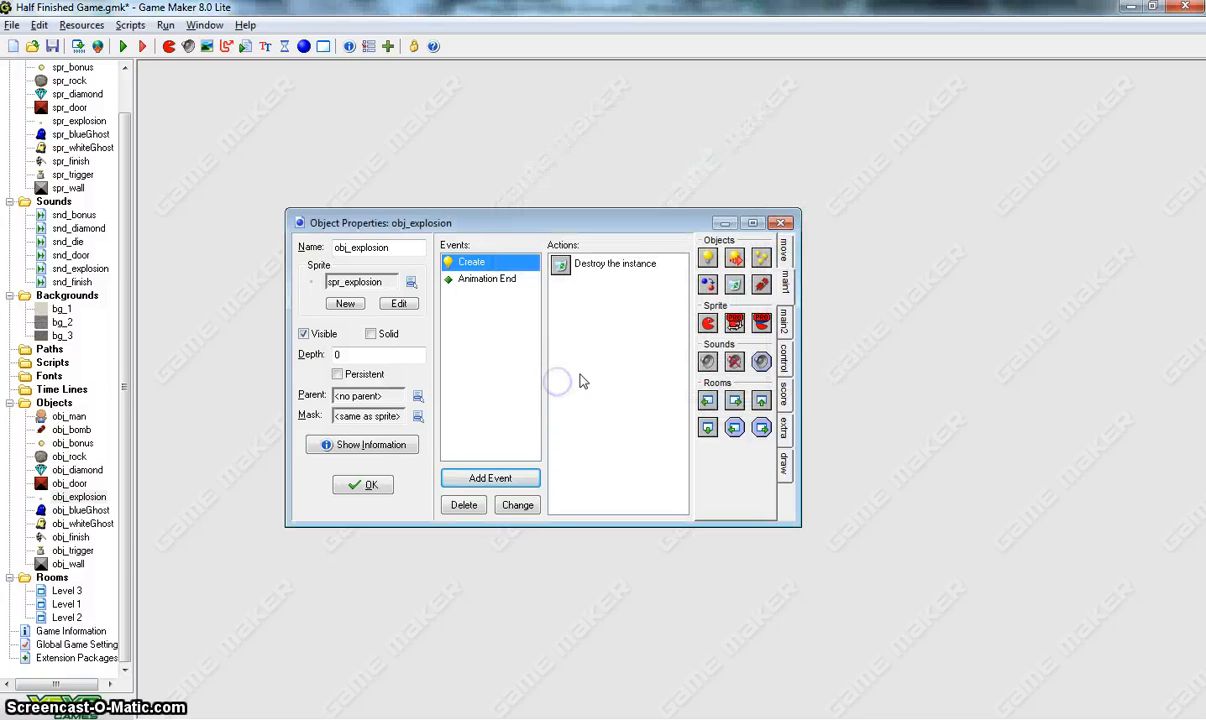
{"action": "mouse_move", "coordinate": [572, 384]}
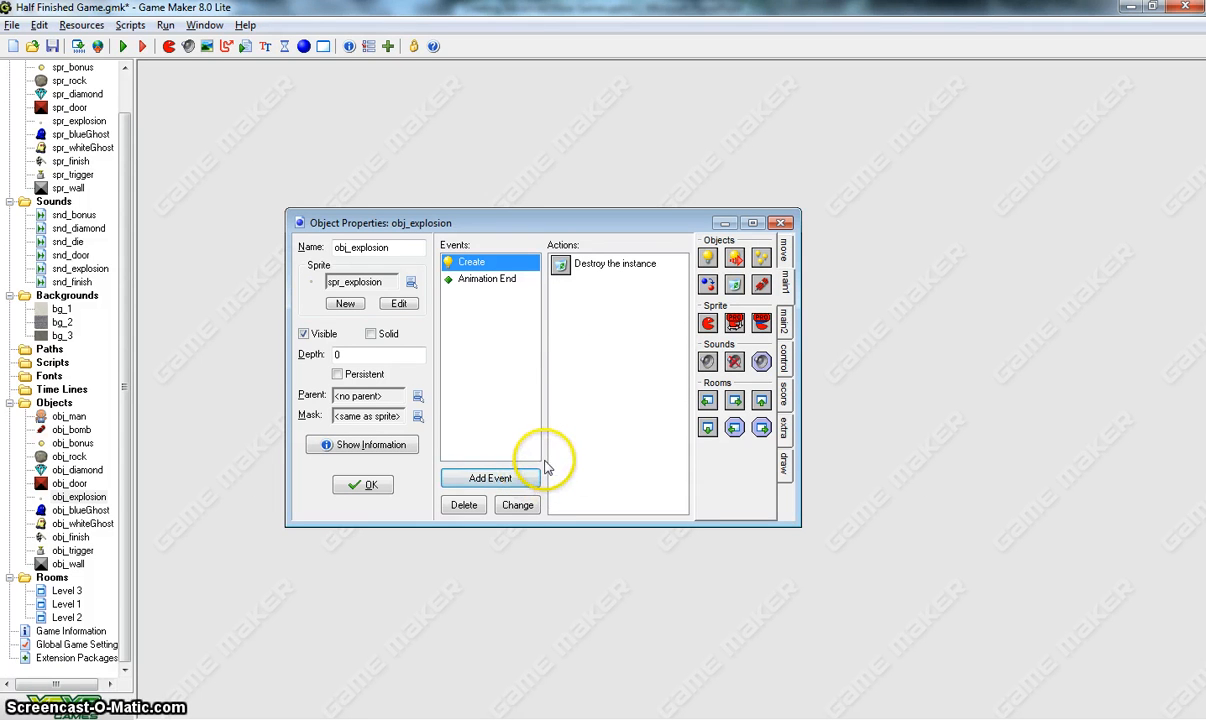
{"action": "mouse_move", "coordinate": [484, 278]}
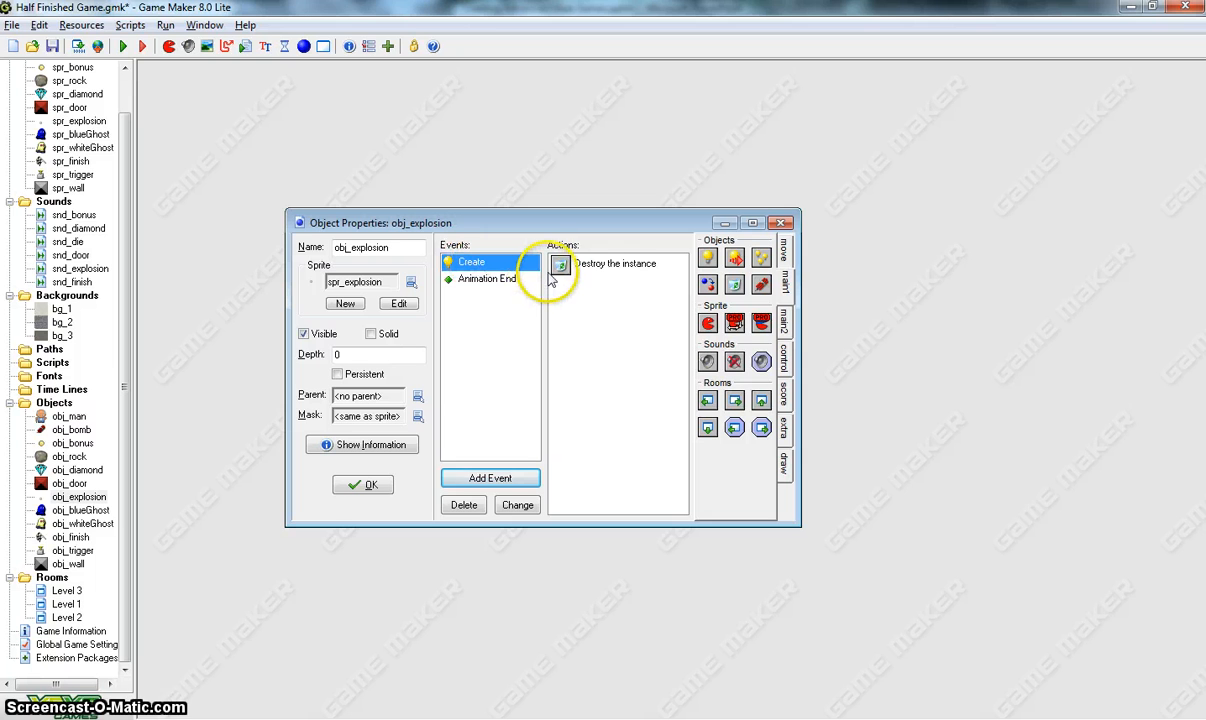
{"action": "mouse_move", "coordinate": [248, 444]}
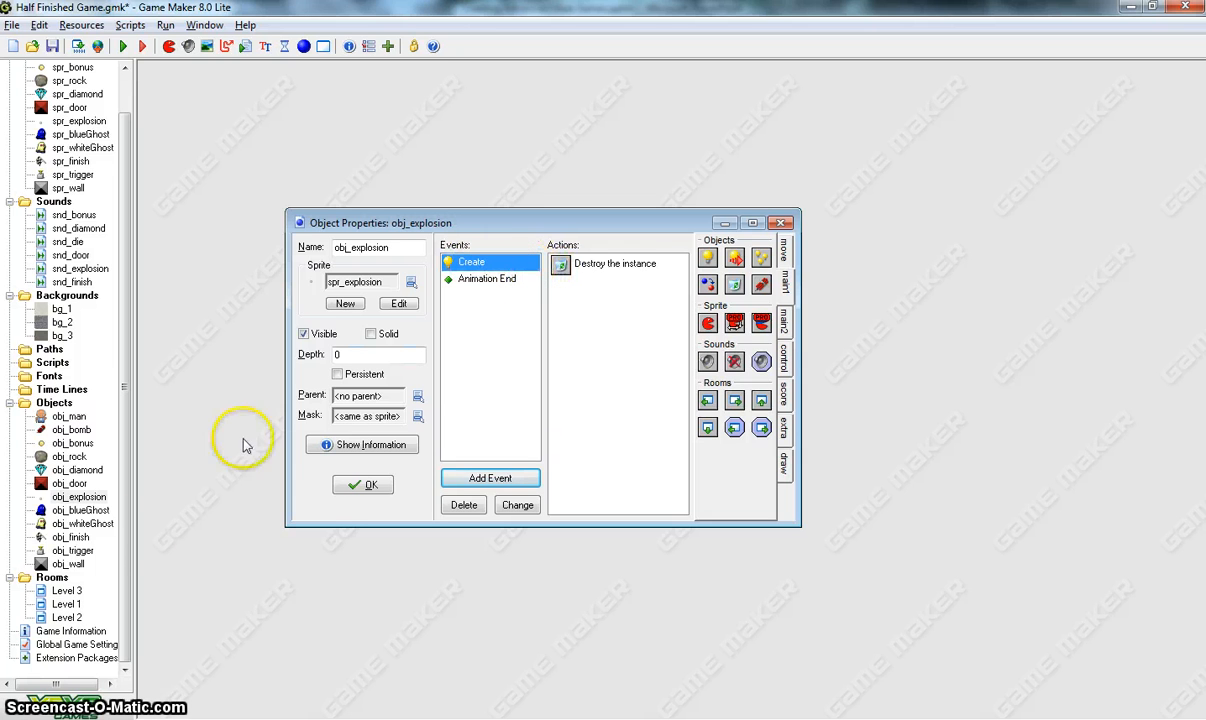
{"action": "mouse_move", "coordinate": [324, 480]}
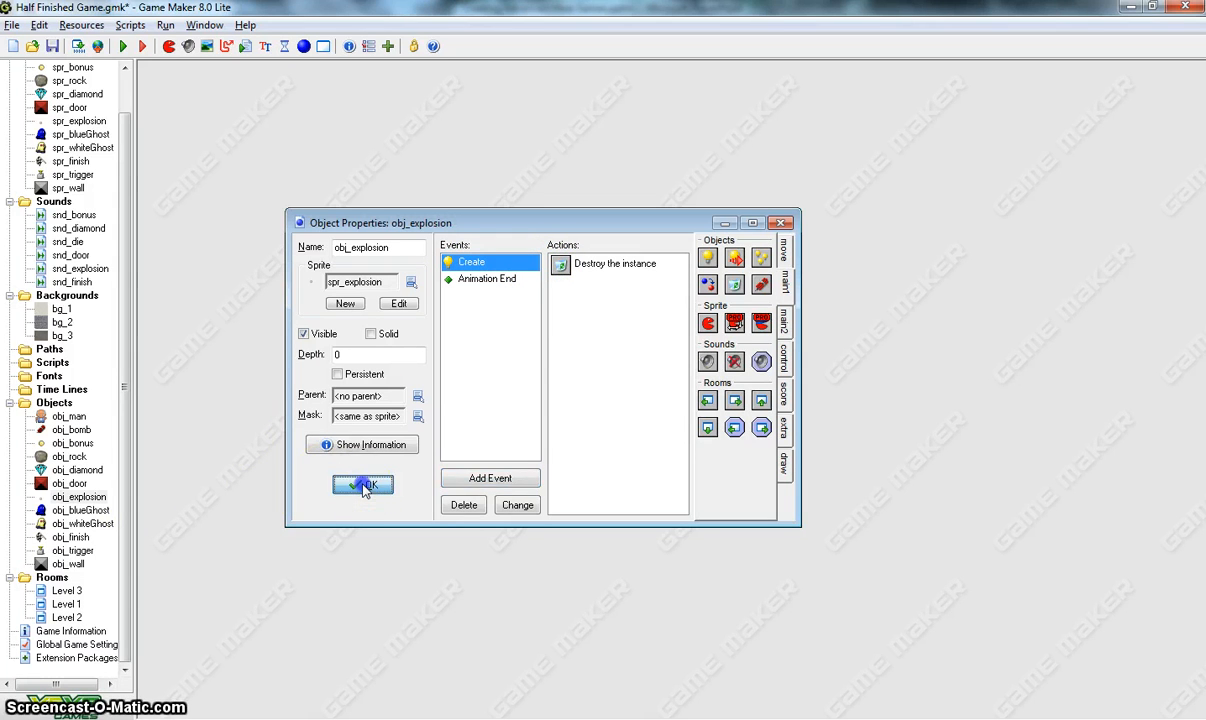
Step: Close obj_explosion, order the rooms Level 1–3 and open Game Information
{"action": "left_click", "coordinate": [362, 486]}
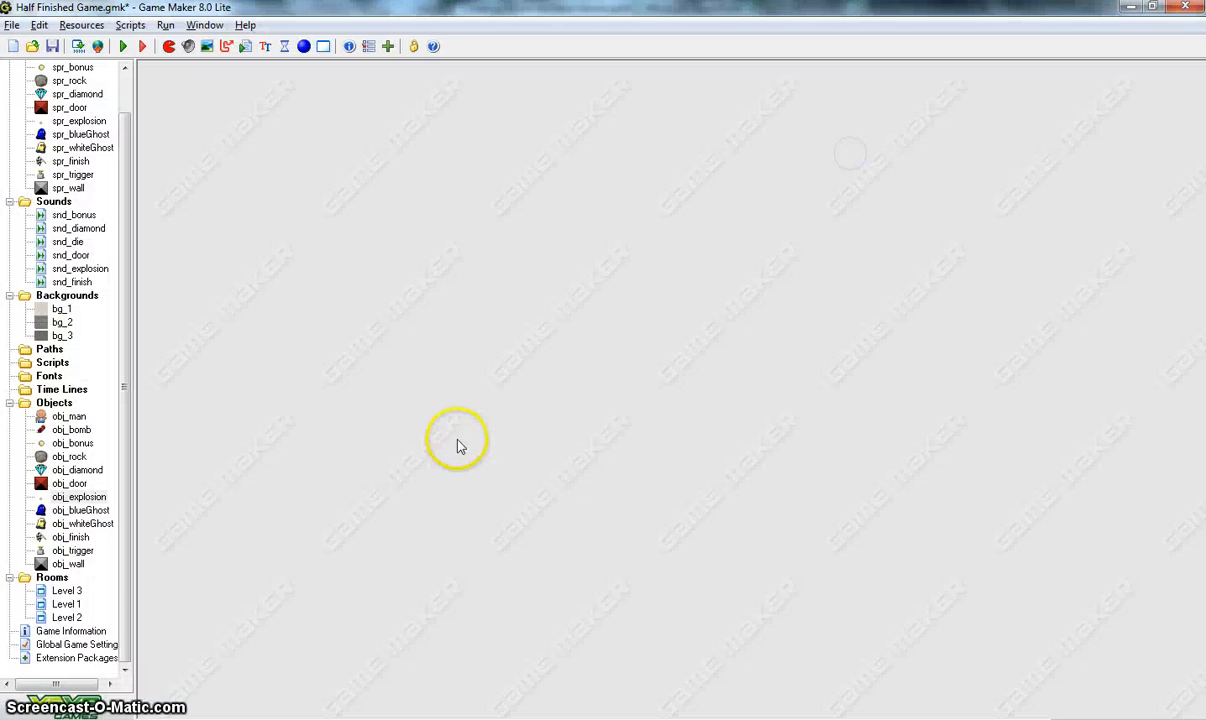
{"action": "left_click", "coordinate": [68, 590]}
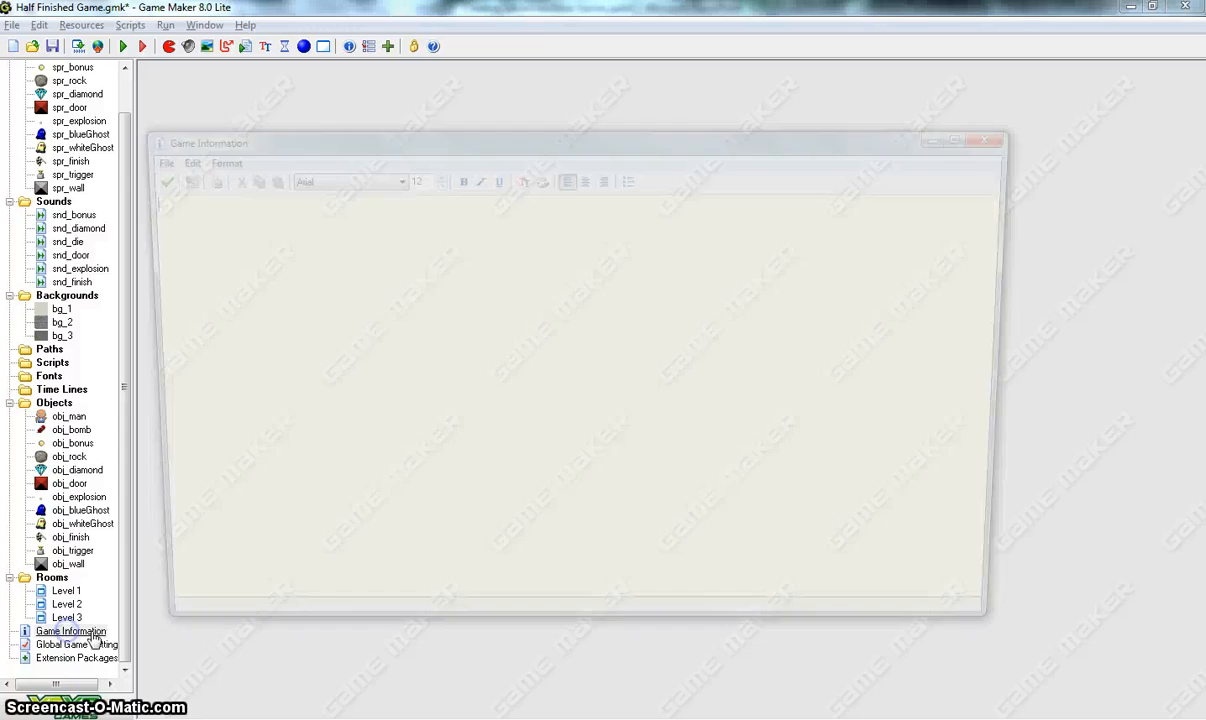
Step: Make the help page black with a centred yellow title ADVANCED MAZE GAME
{"action": "left_click", "coordinate": [498, 176]}
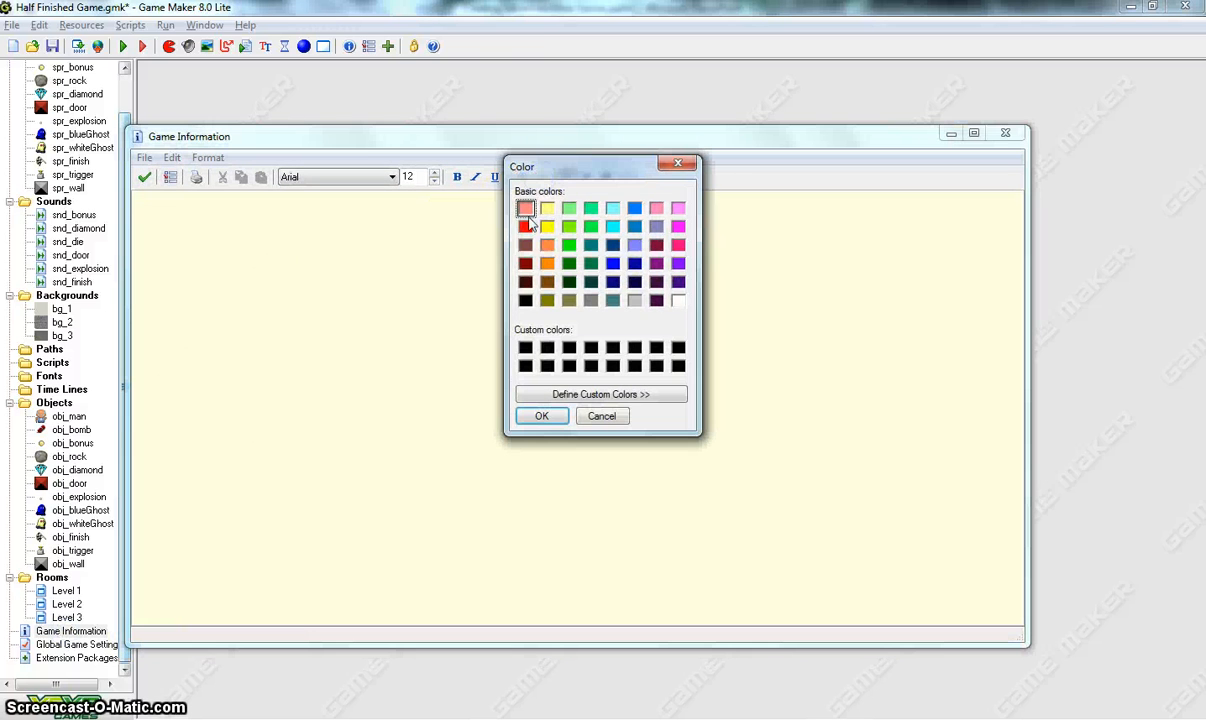
{"action": "left_click", "coordinate": [540, 416]}
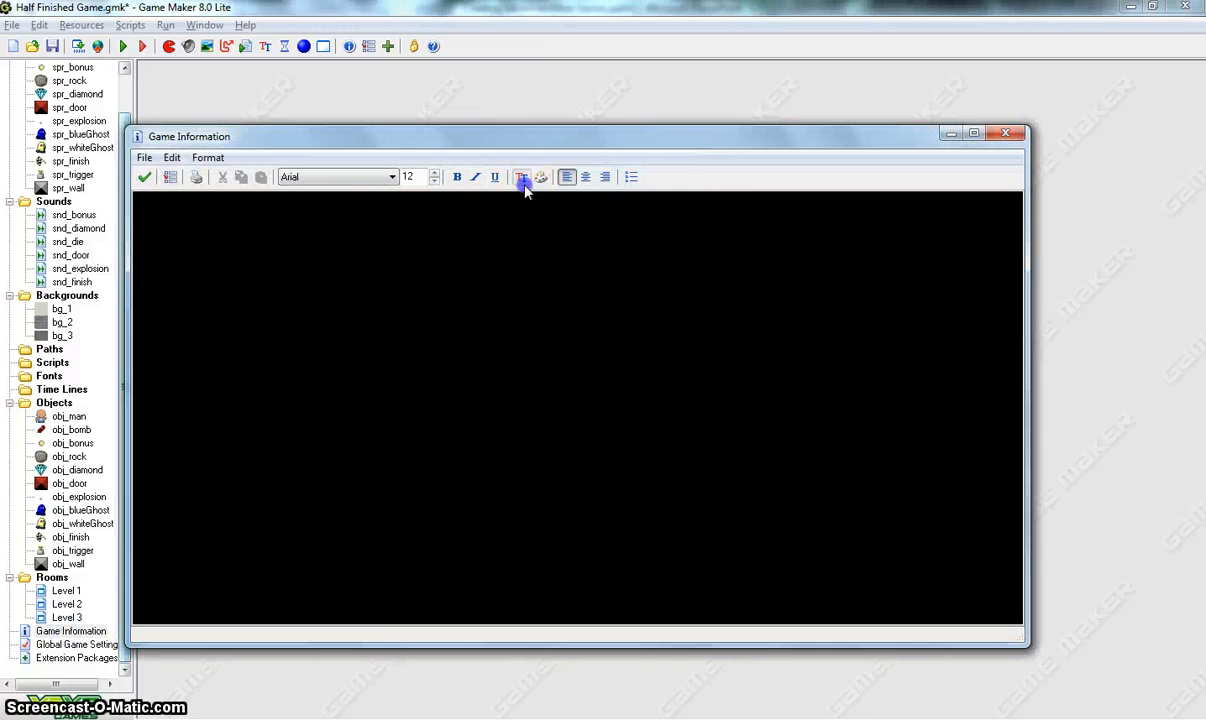
{"action": "left_click", "coordinate": [522, 176]}
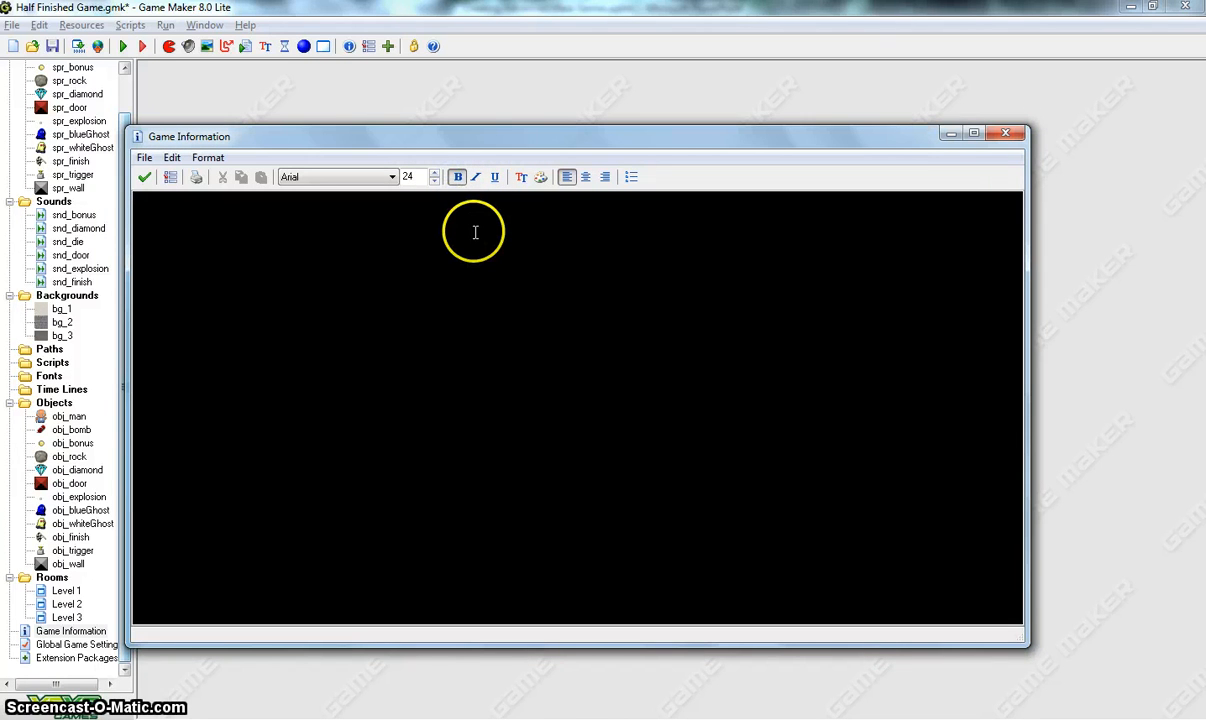
{"action": "type", "text": "MAZE"}
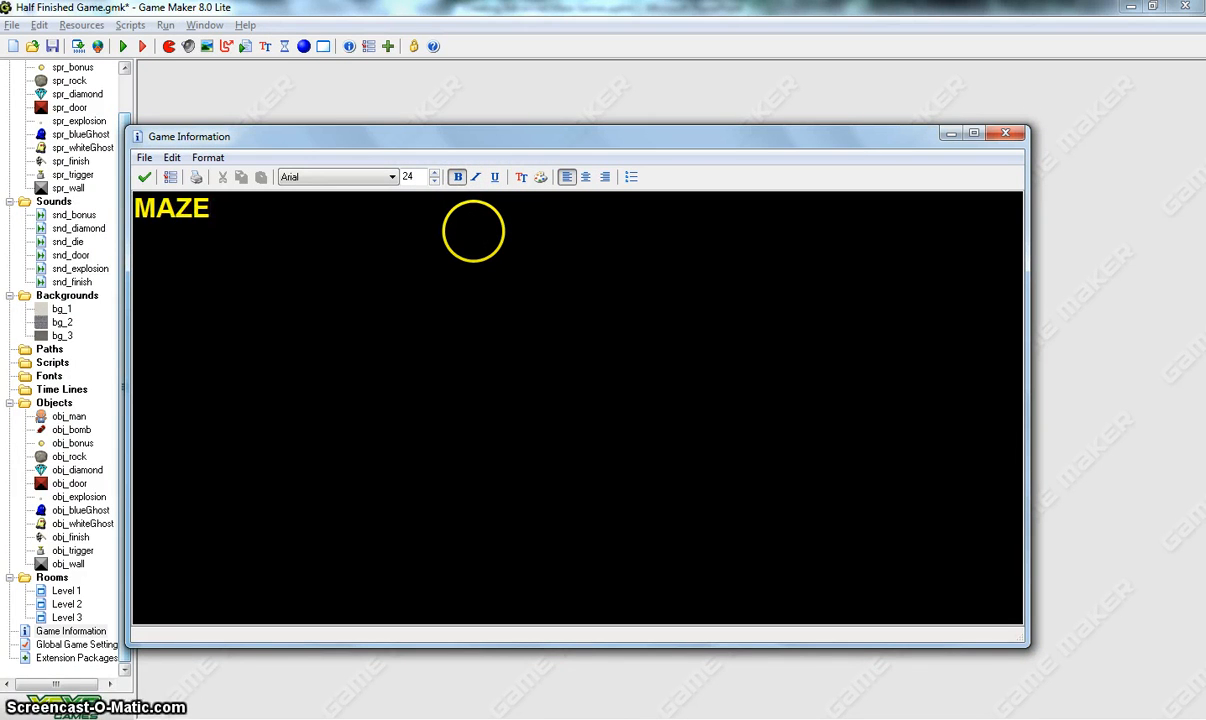
{"action": "type", "text": "ADVANCED"}
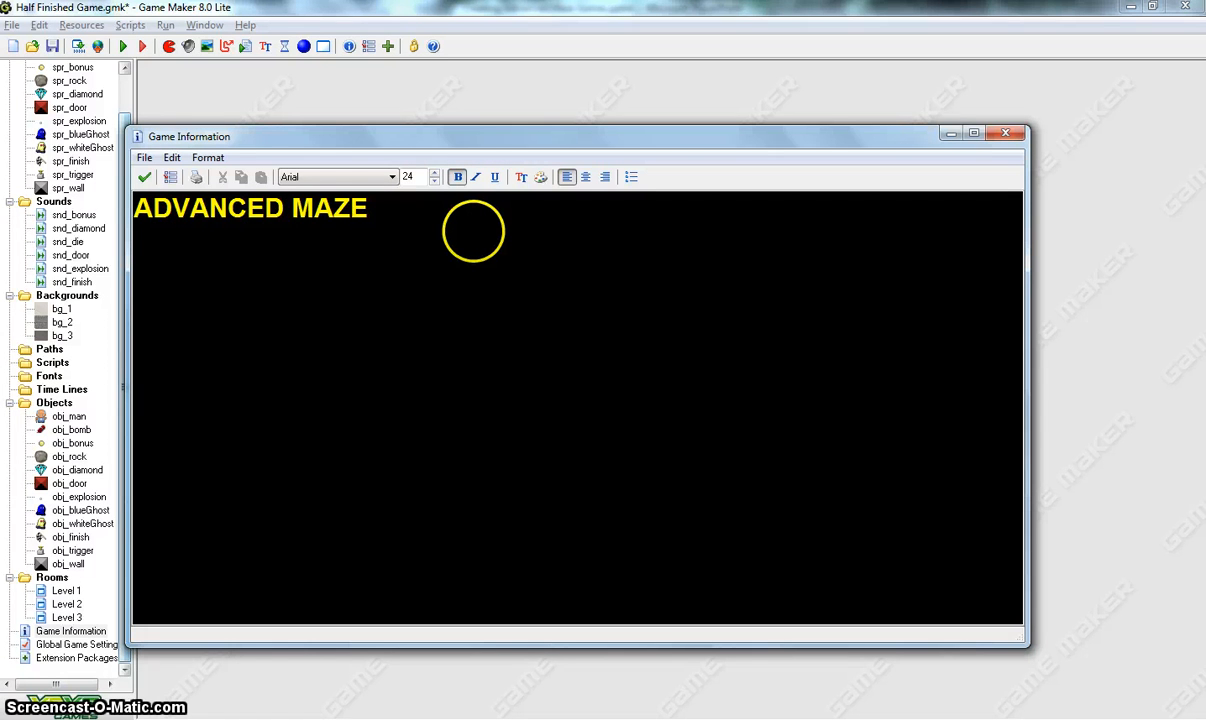
{"action": "type", "text": "GAME"}
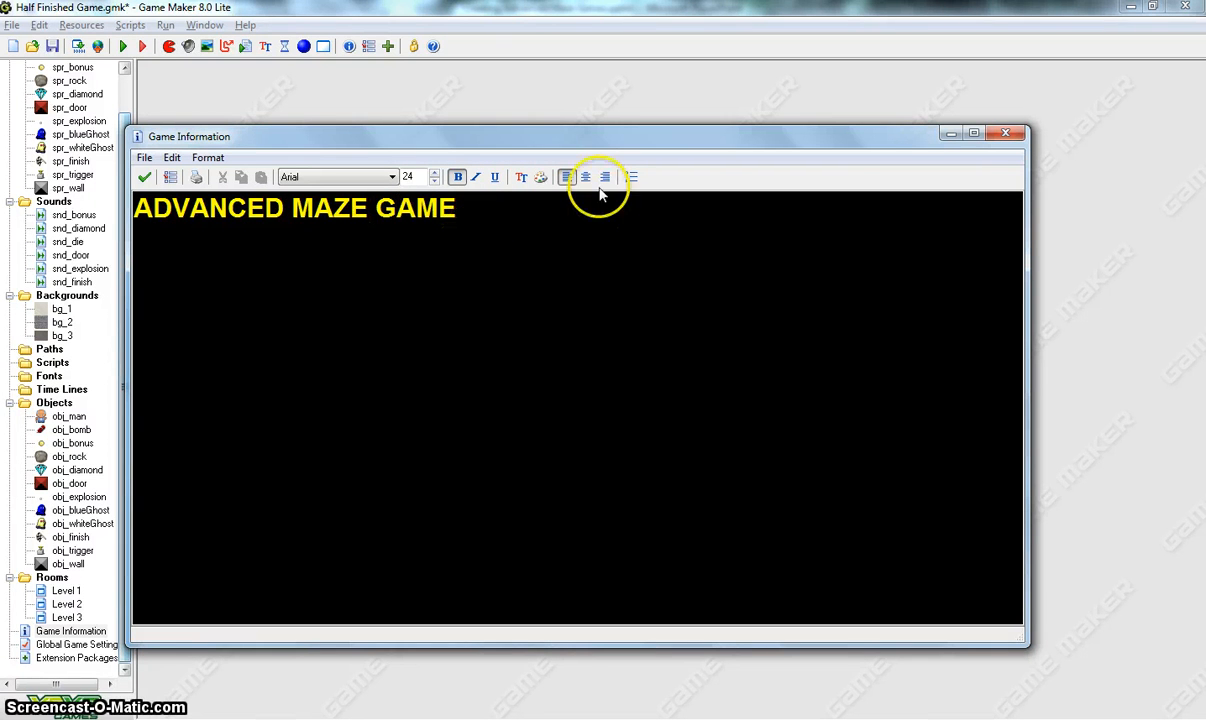
{"action": "left_click", "coordinate": [586, 176]}
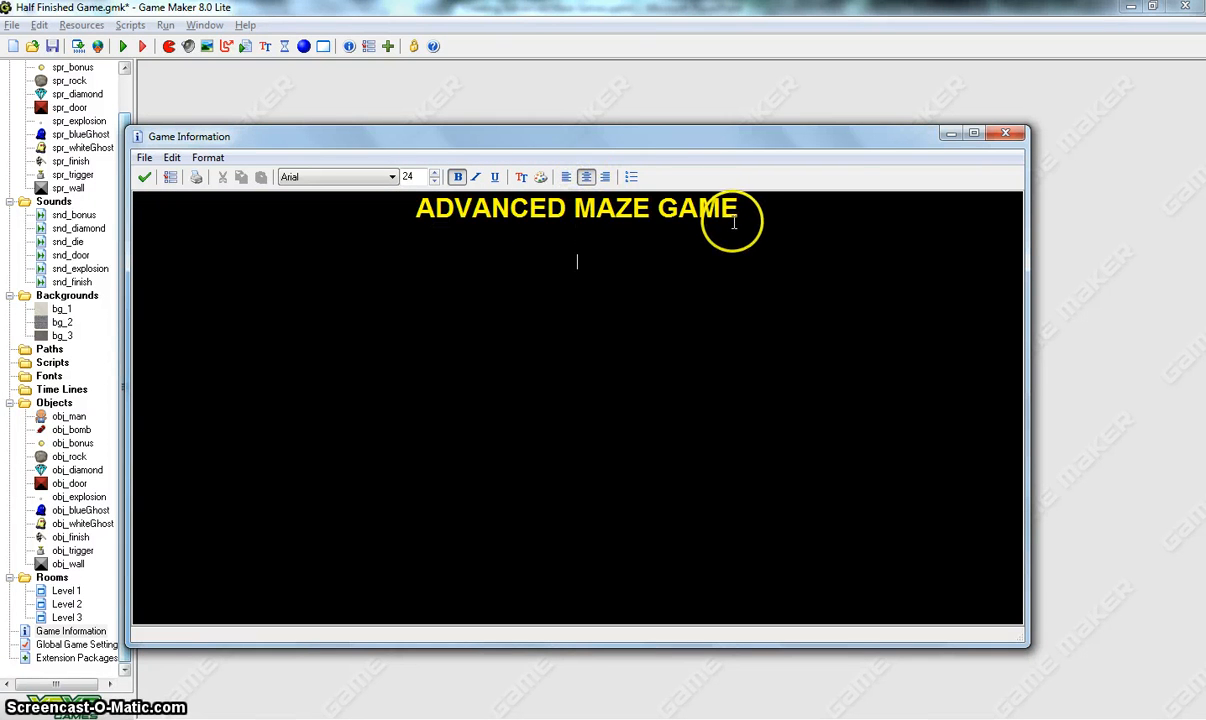
Step: Switch to pink size-15 text on a new line and restore the black background
{"action": "left_click", "coordinate": [432, 180]}
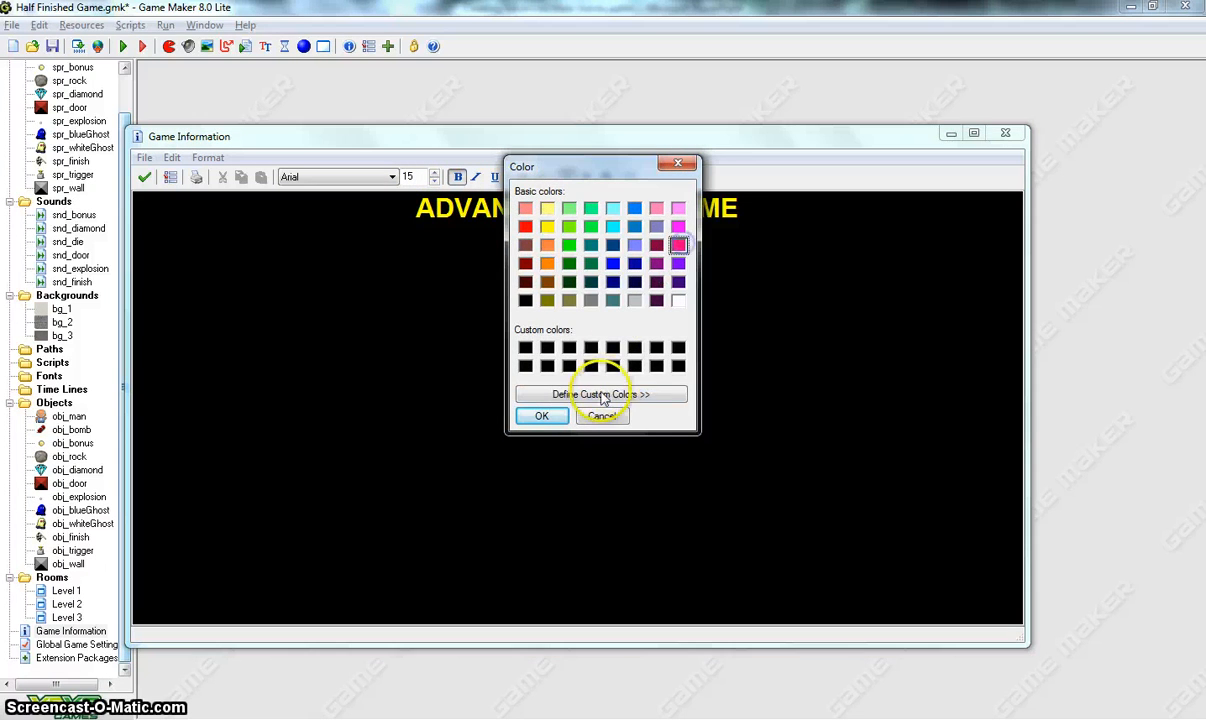
{"action": "left_click", "coordinate": [542, 414]}
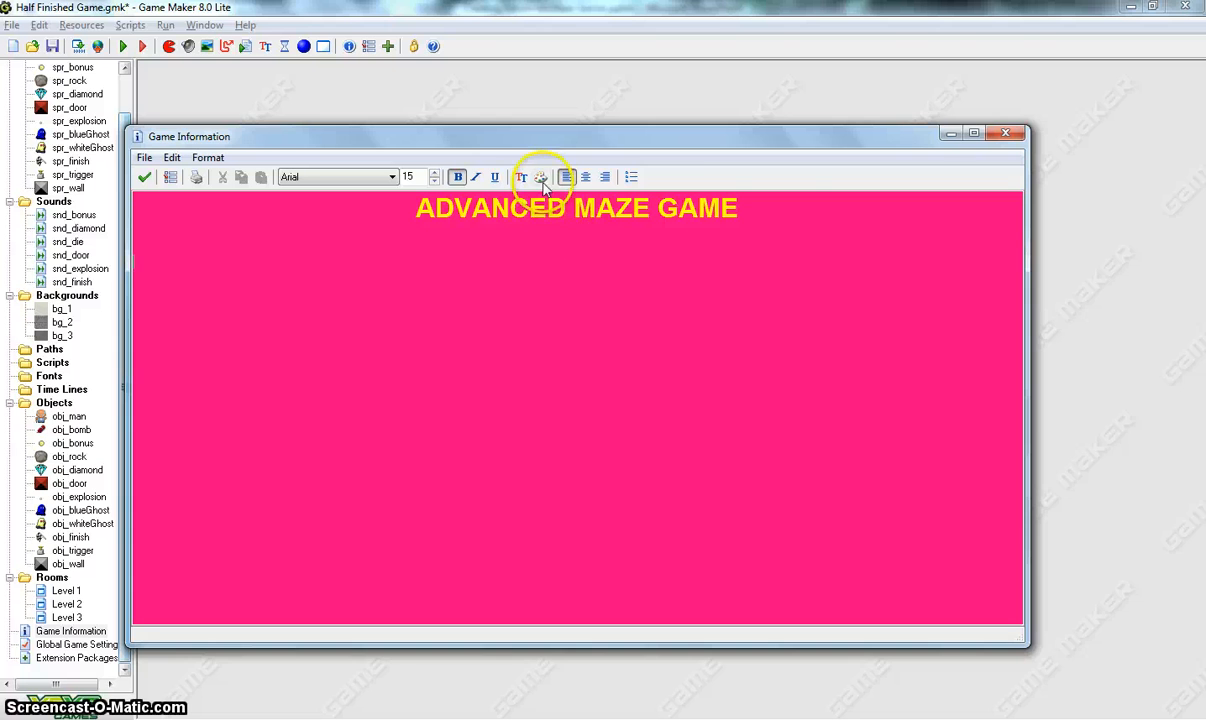
{"action": "left_click", "coordinate": [540, 176]}
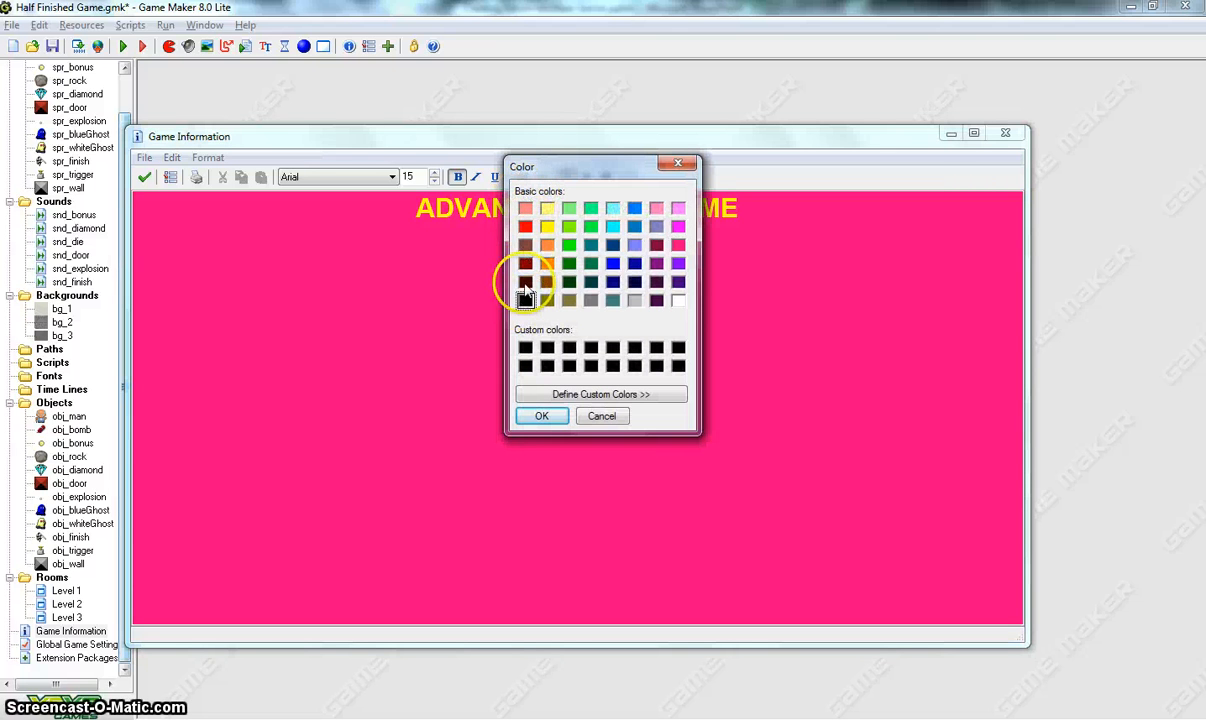
{"action": "left_click", "coordinate": [528, 298]}
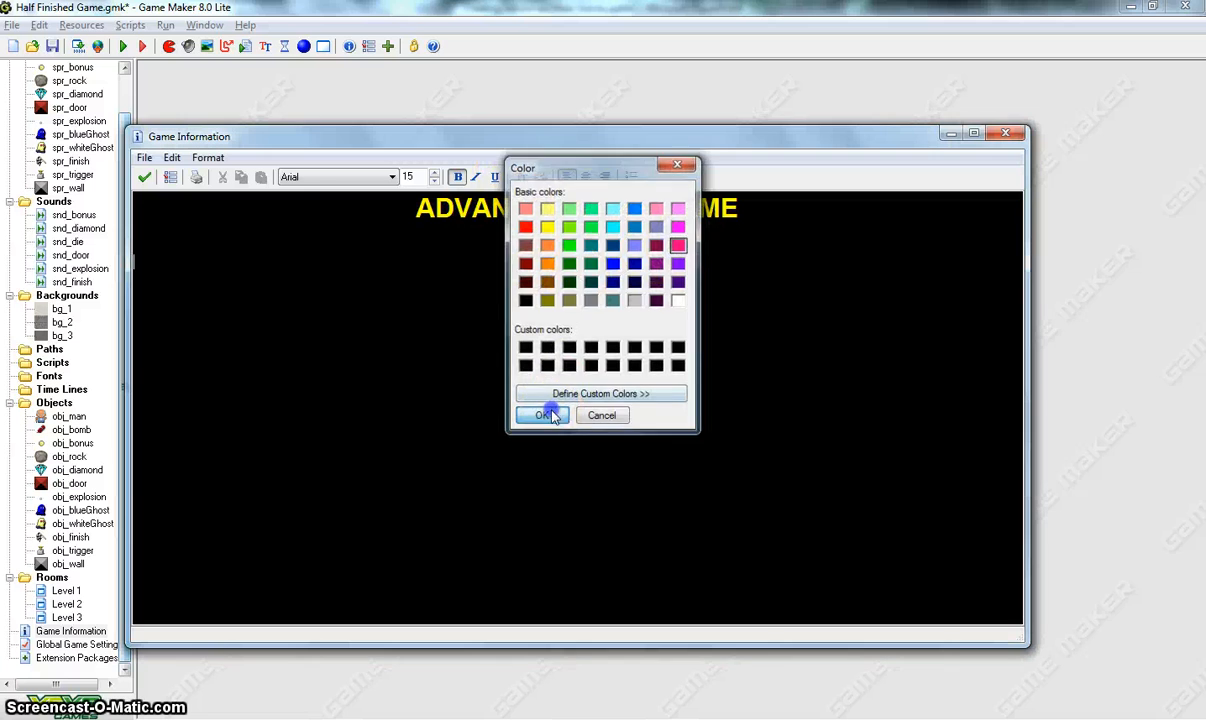
{"action": "left_click", "coordinate": [540, 414]}
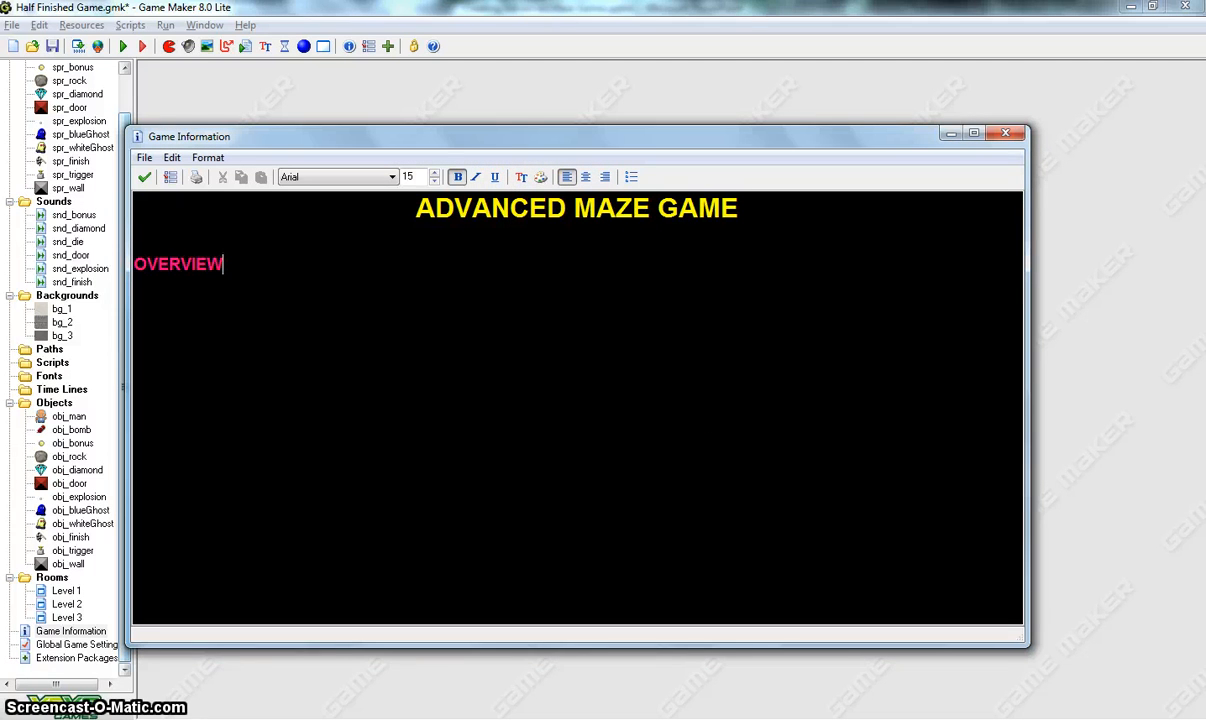
Step: Enter the headings OVERVIEW, CONTROLS, ENEMIES and REWARDS on separate lines
{"action": "type", "text": "CO"}
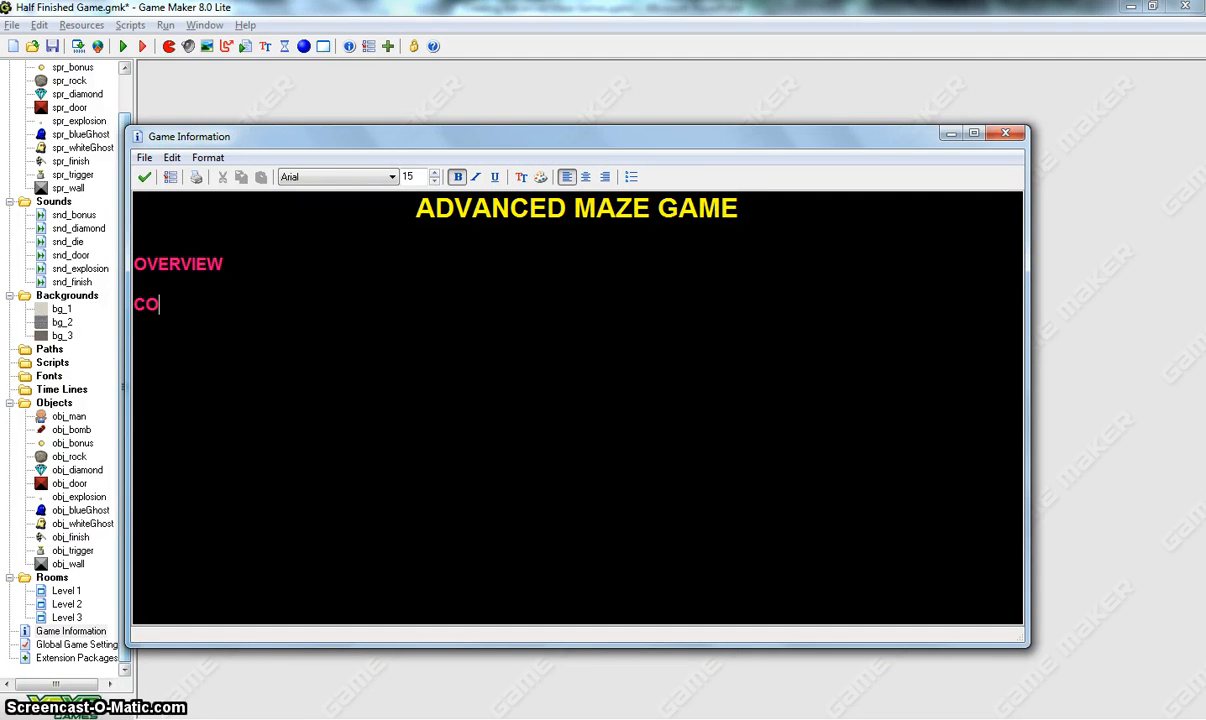
{"action": "type", "text": "NTROLS"}
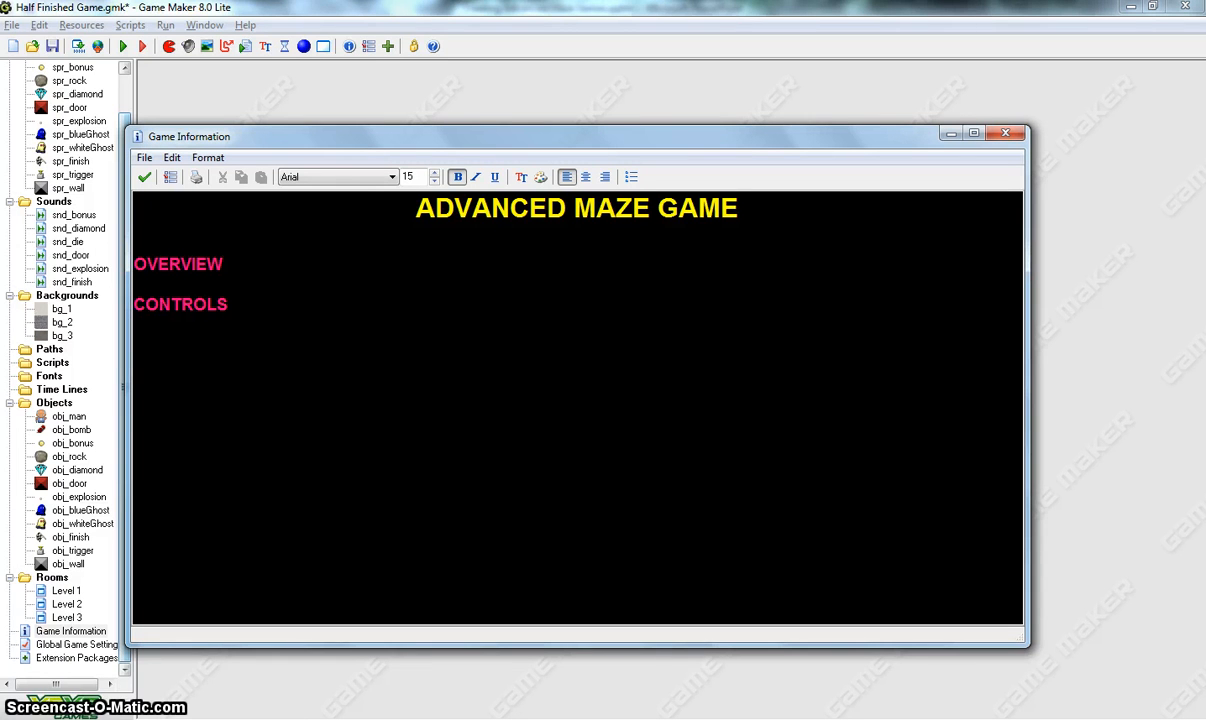
{"action": "type", "text": "ENEMIES"}
{"action": "type", "text": "REWA"}
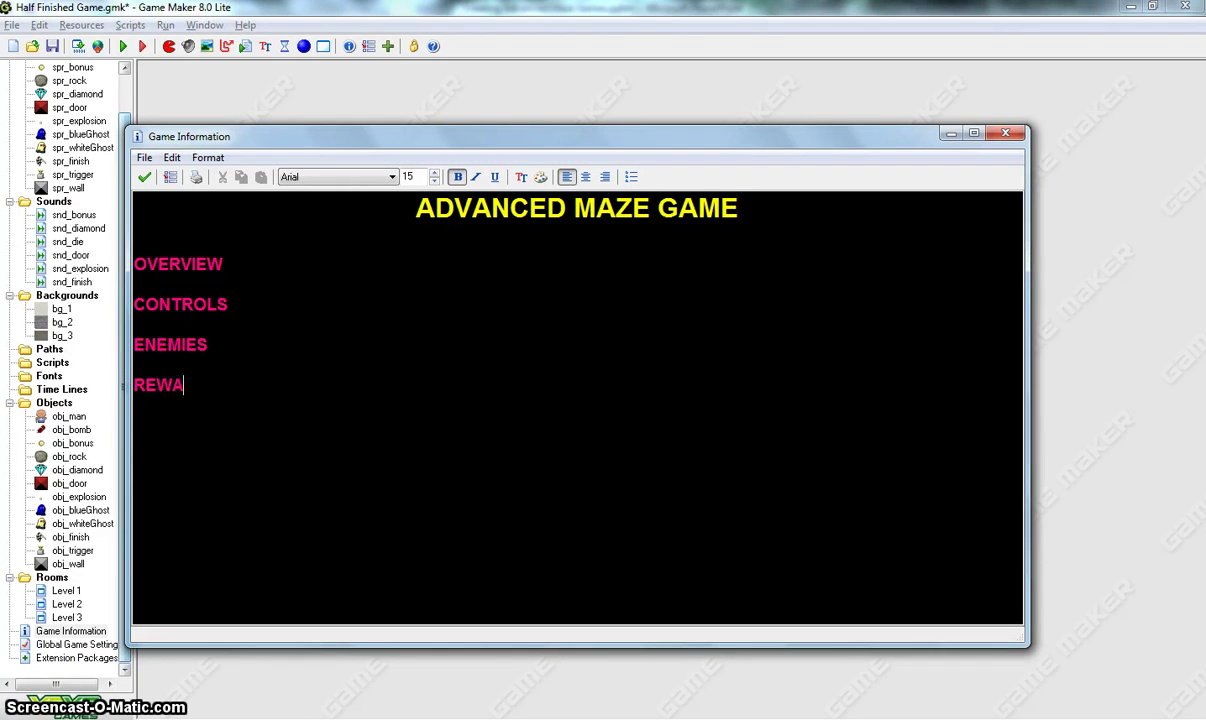
{"action": "type", "text": "RDS"}
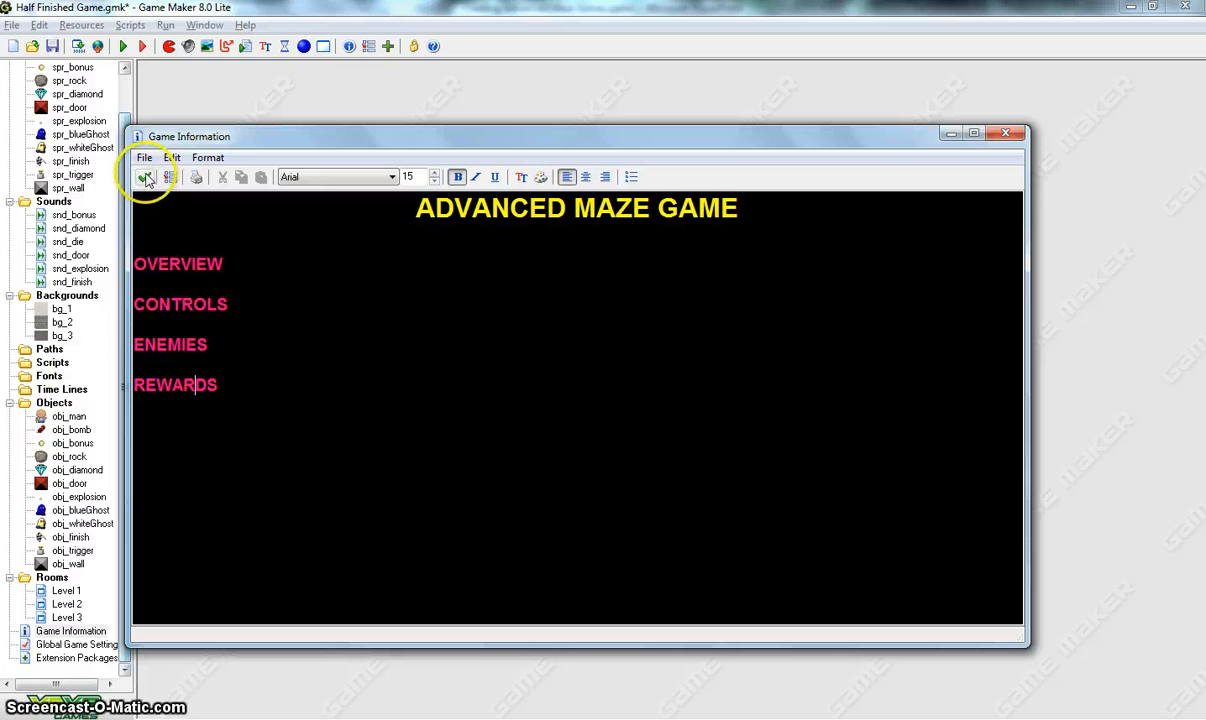
Step: Save Game Information with the green check and run the game to view the F1 help
{"action": "left_click", "coordinate": [122, 46]}
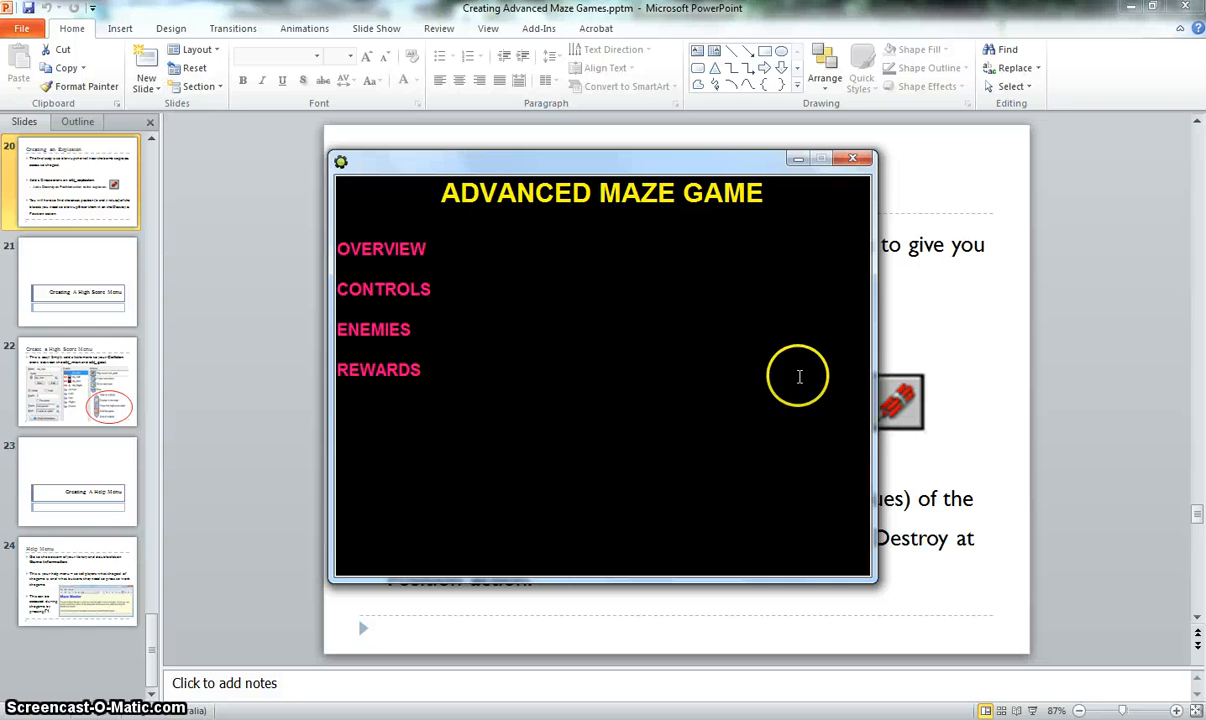
{"action": "mouse_move", "coordinate": [920, 380]}
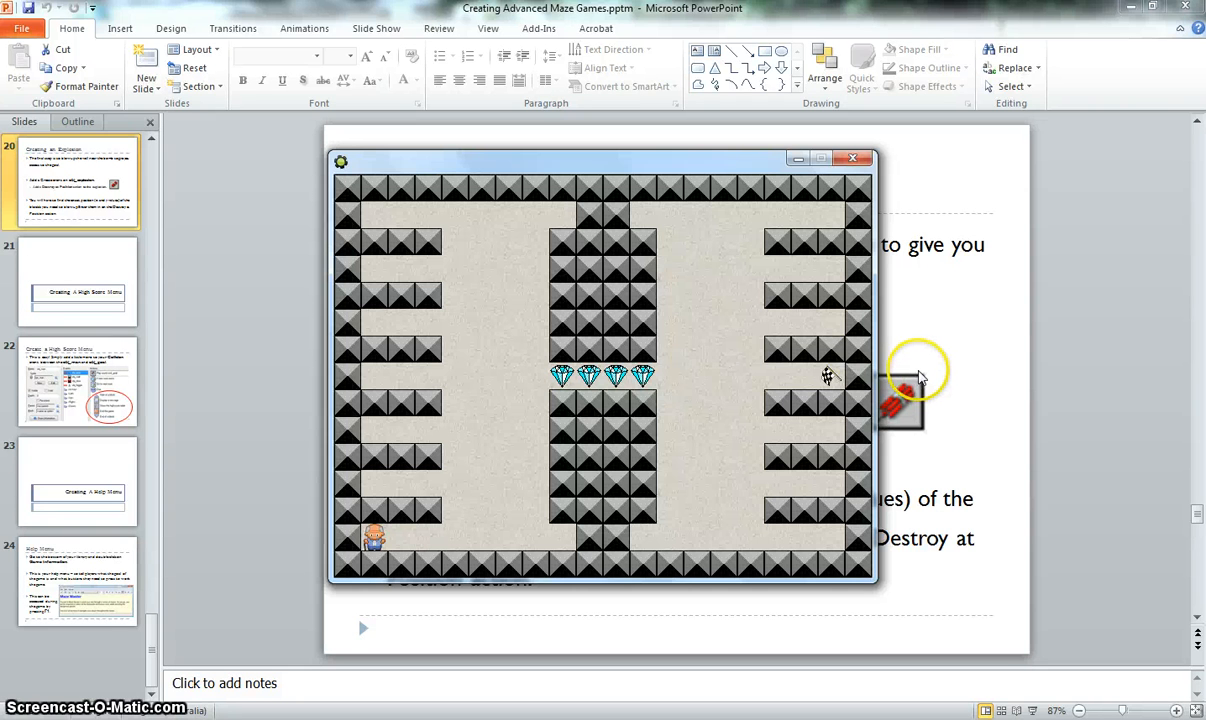
{"action": "mouse_move", "coordinate": [826, 330]}
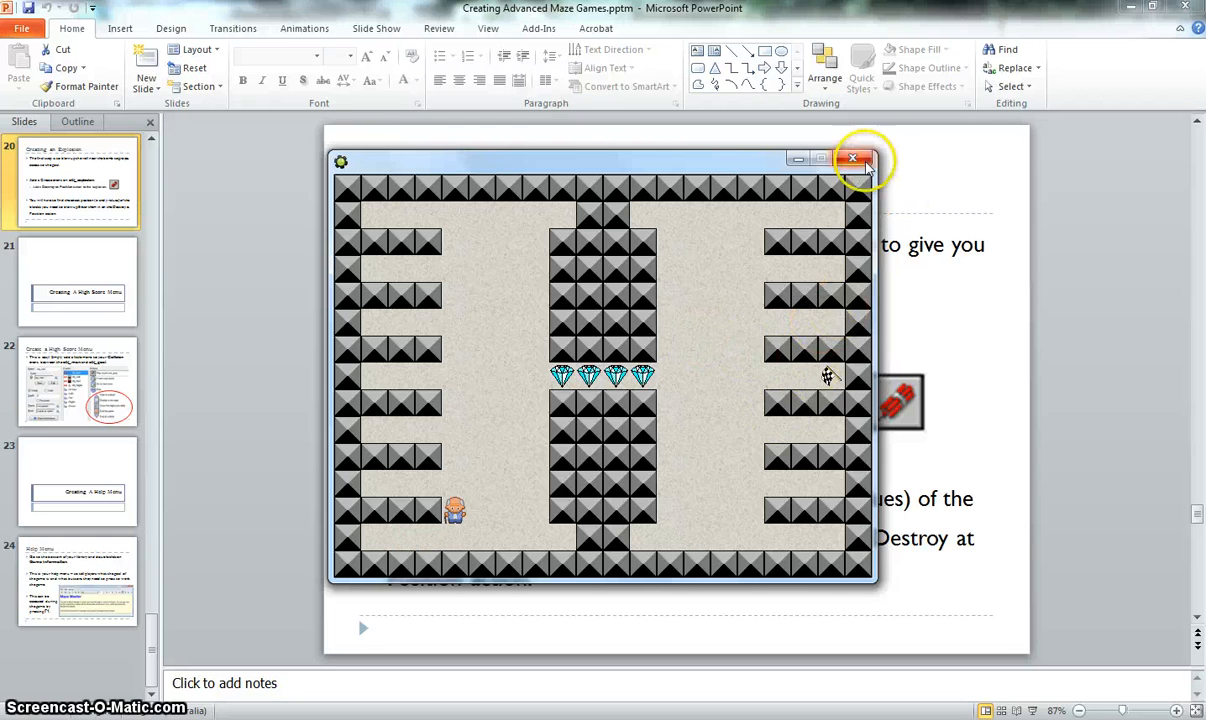
Step: Close the running maze game window, returning to the project workspace
{"action": "left_click", "coordinate": [852, 160]}
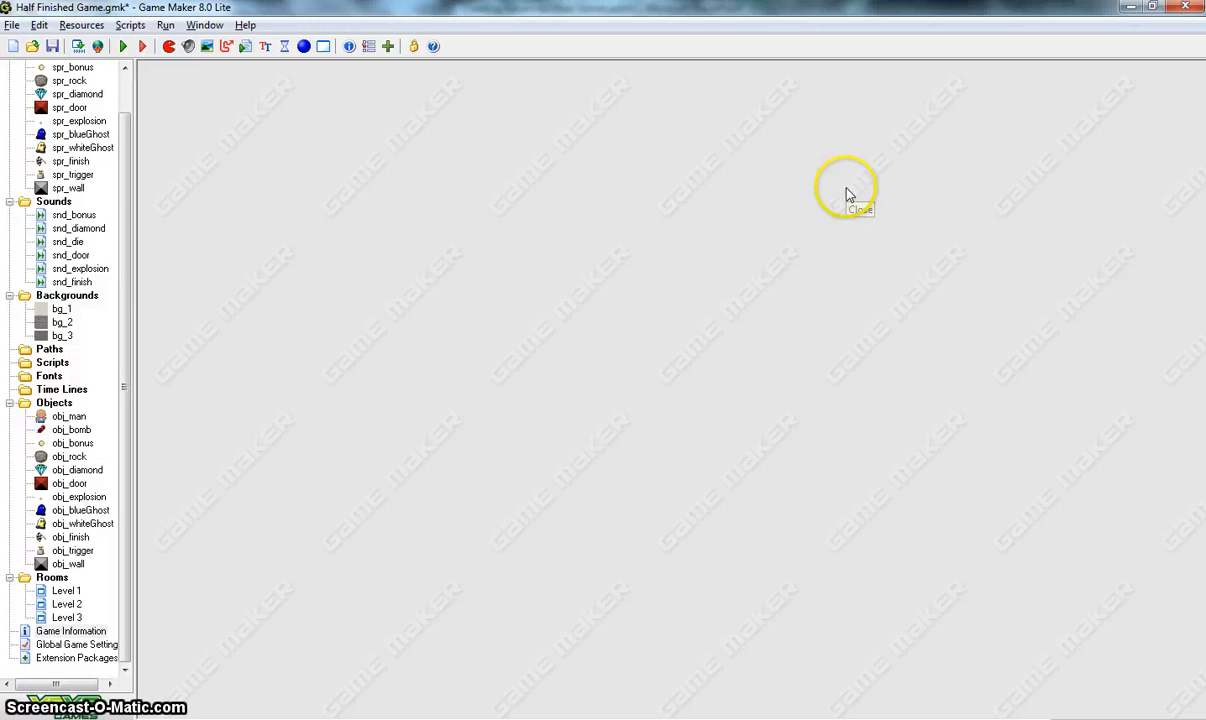
{"action": "mouse_move", "coordinate": [816, 220]}
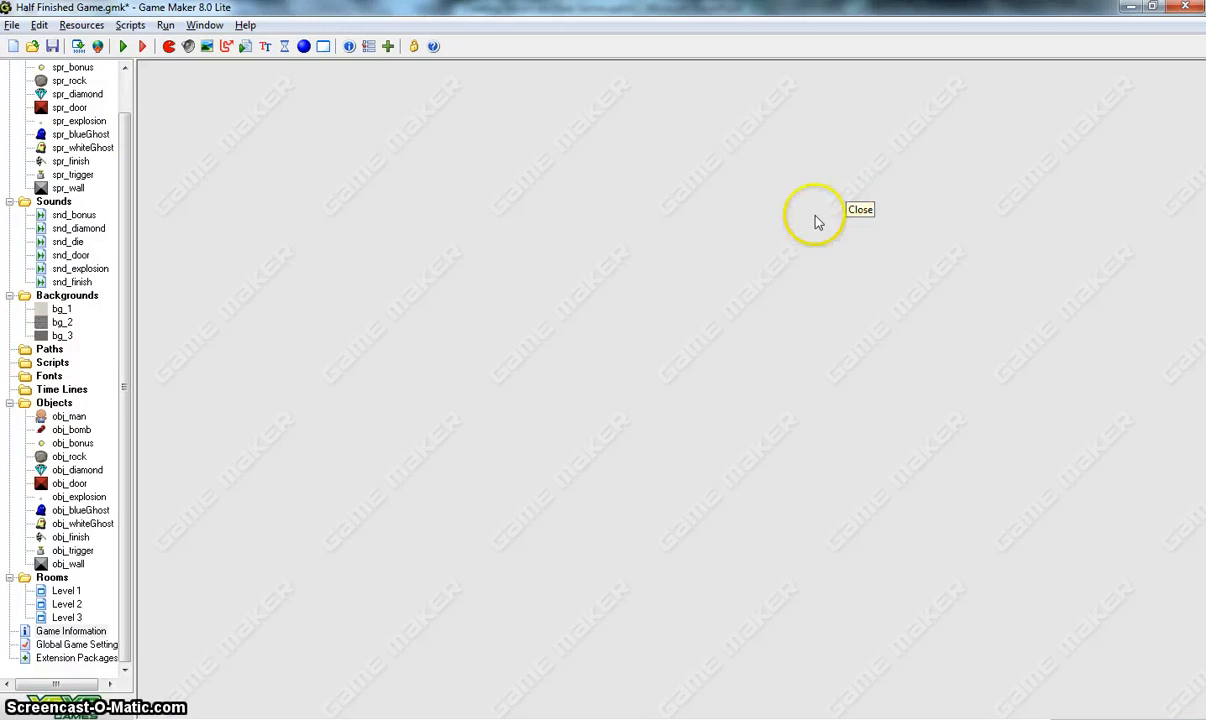